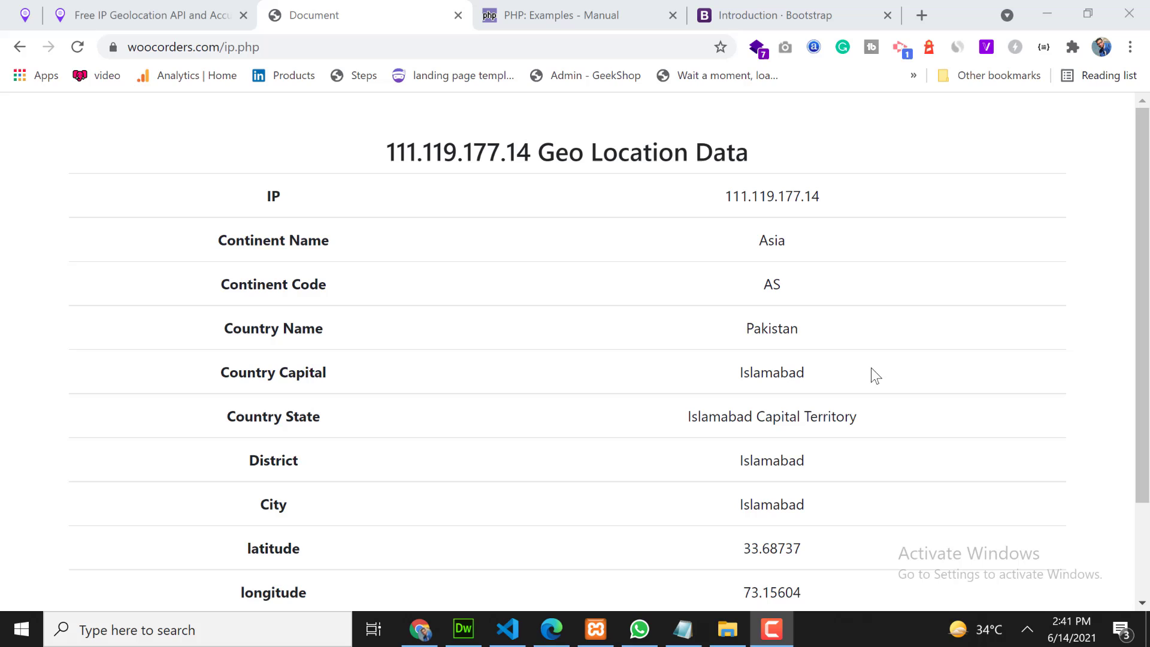
{"action": "mouse_move", "coordinate": [899, 286]}
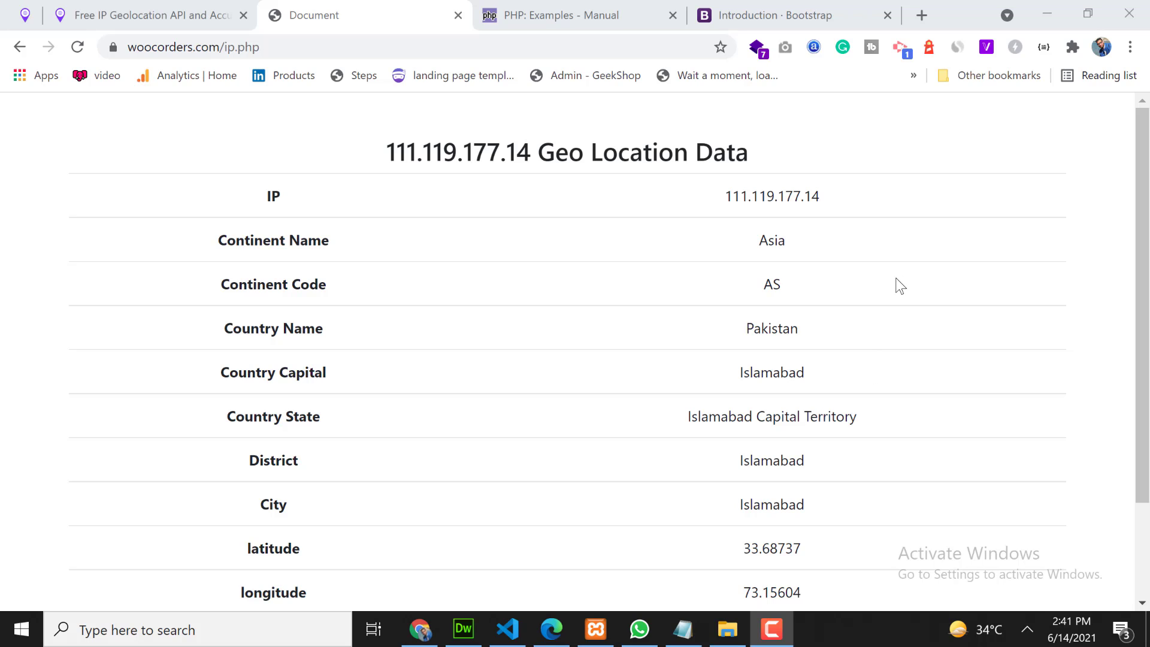
{"action": "mouse_move", "coordinate": [742, 283]}
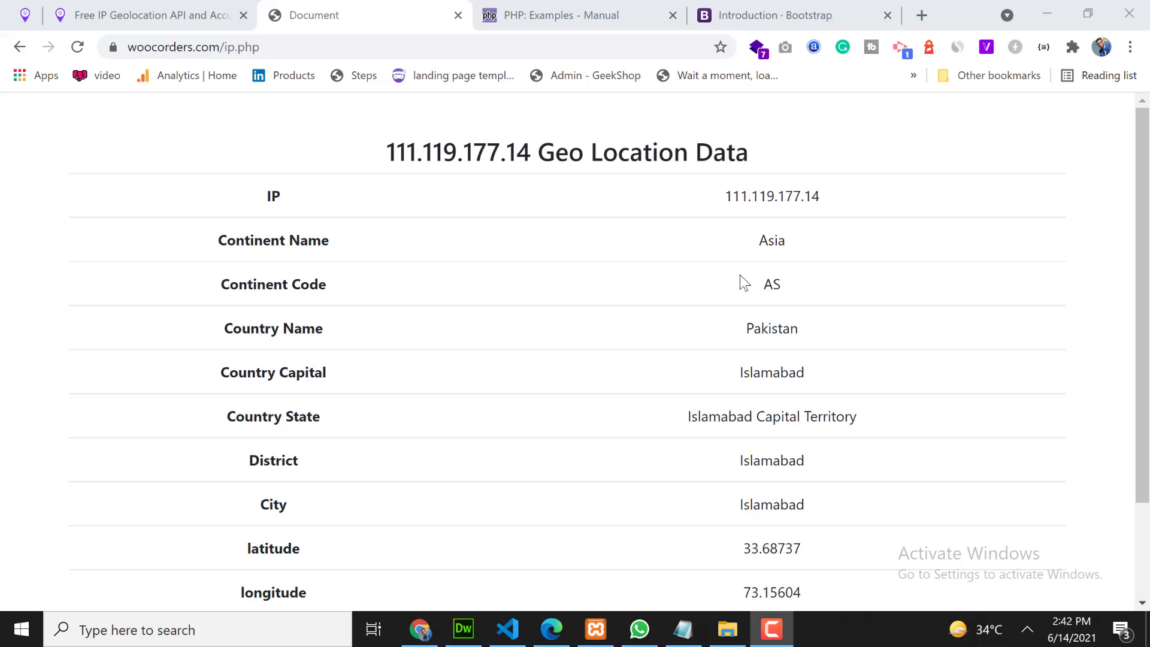
{"action": "mouse_move", "coordinate": [981, 219]}
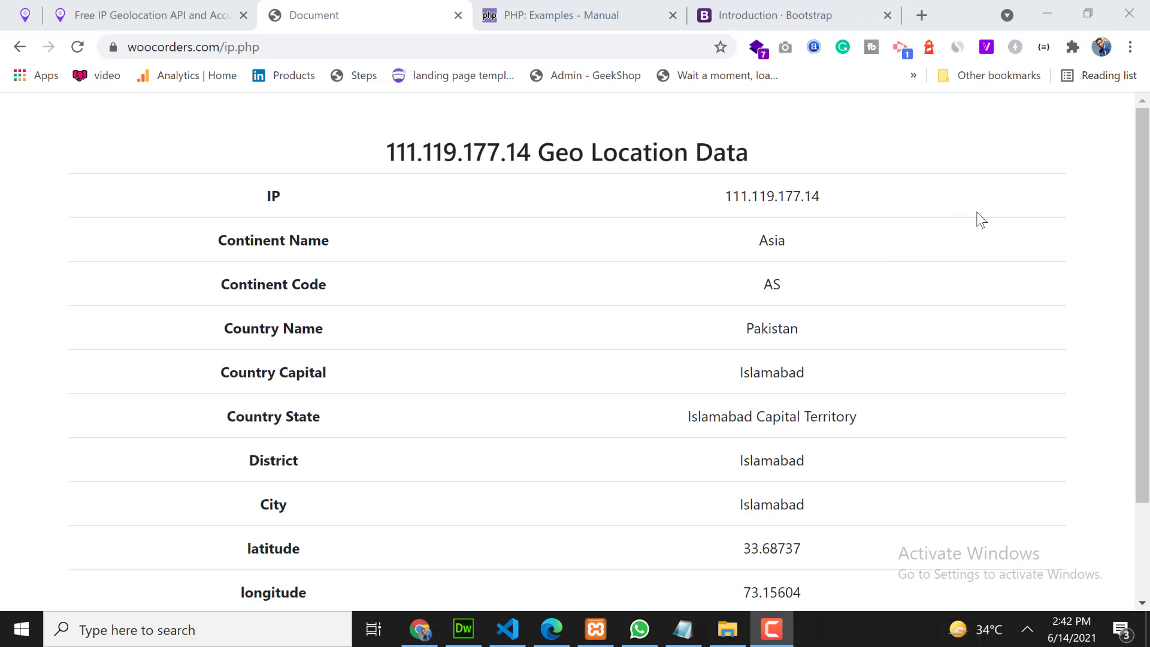
{"action": "mouse_move", "coordinate": [635, 261]}
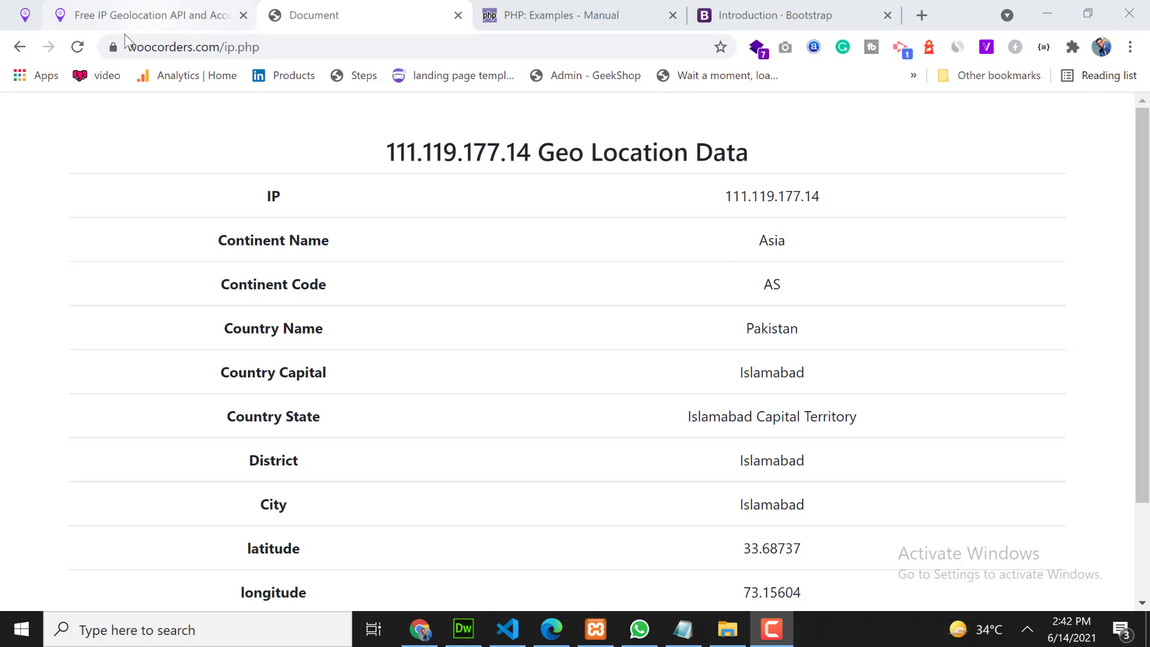
Step: Save the untitled document, shown in Code view, as ip2.php in the site folder
{"action": "left_click", "coordinate": [78, 47]}
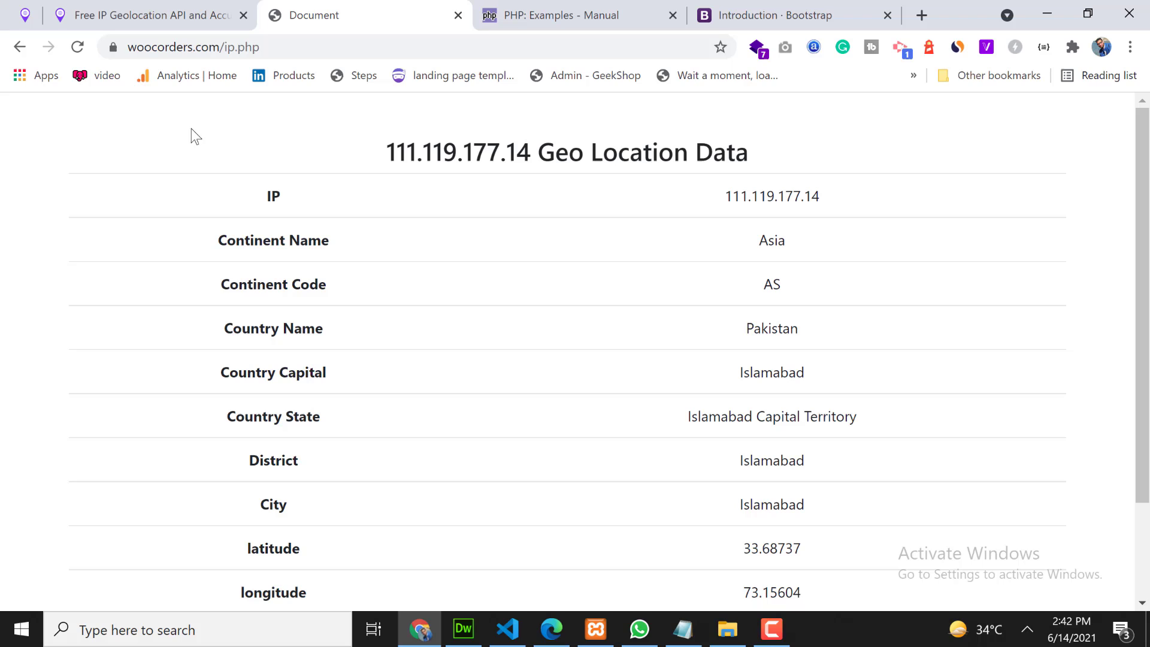
{"action": "mouse_move", "coordinate": [170, 317]}
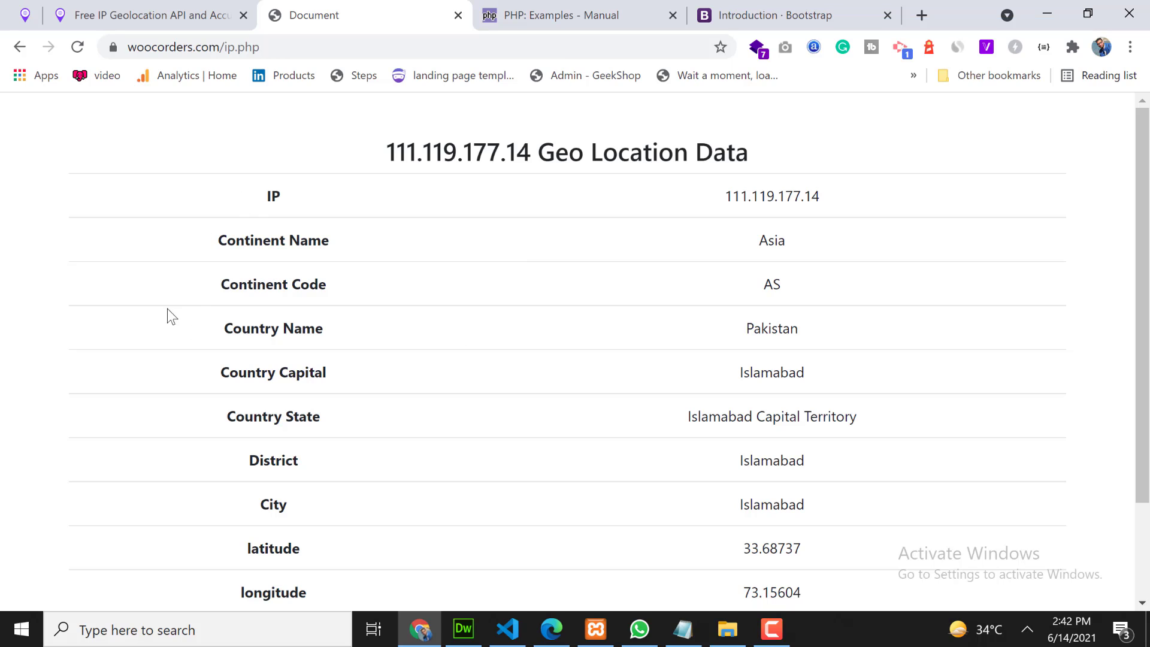
{"action": "mouse_move", "coordinate": [834, 203]}
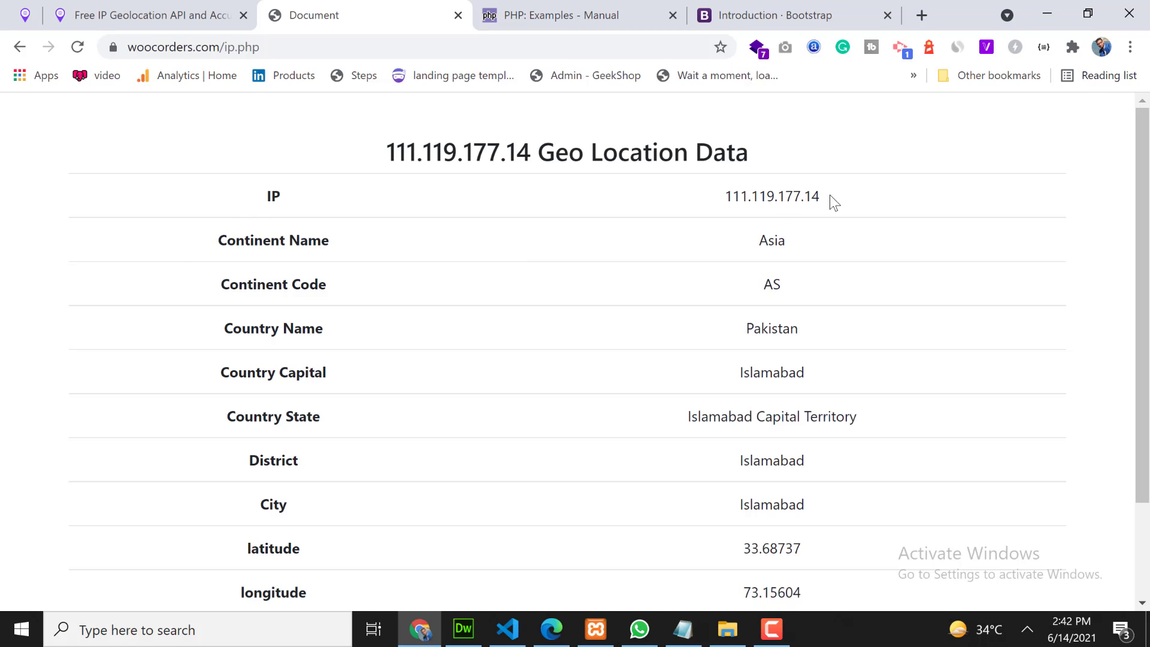
{"action": "scroll", "scroll_direction": "down", "scroll_amount": 3}
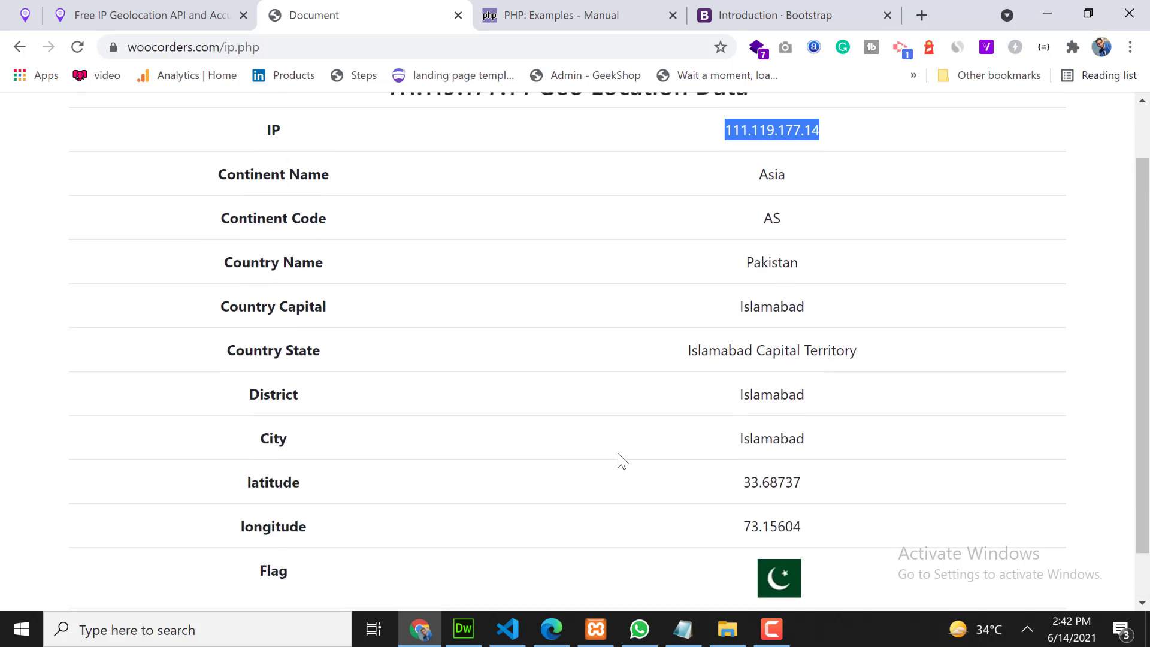
{"action": "scroll", "scroll_direction": "up", "scroll_amount": 3}
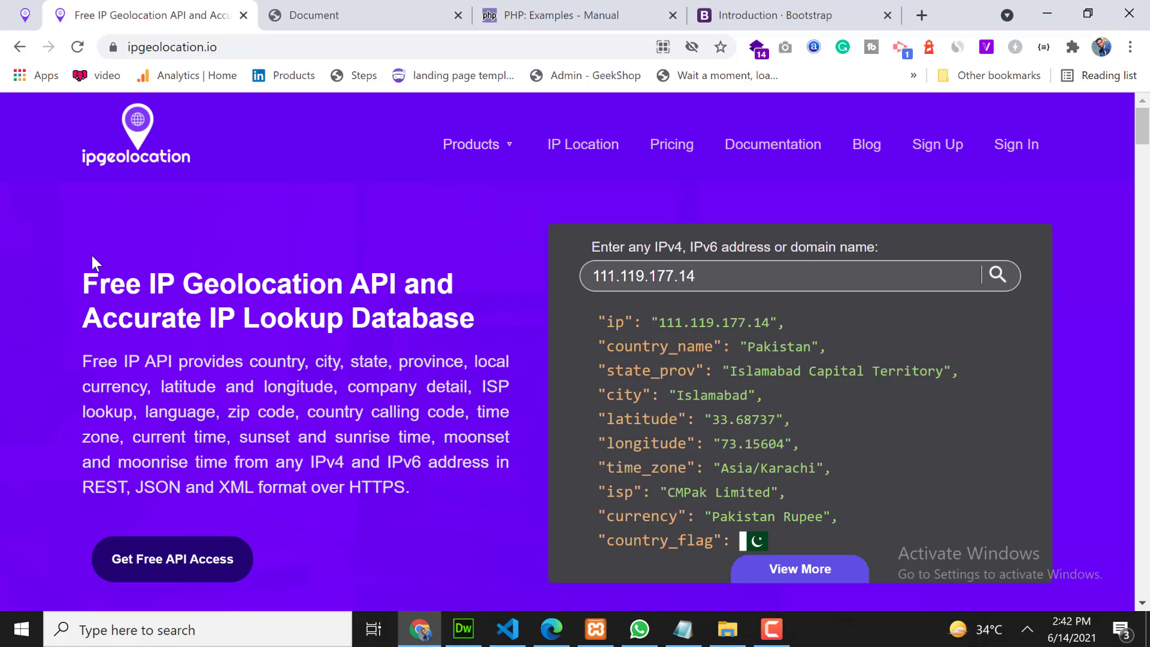
{"action": "mouse_move", "coordinate": [101, 143]}
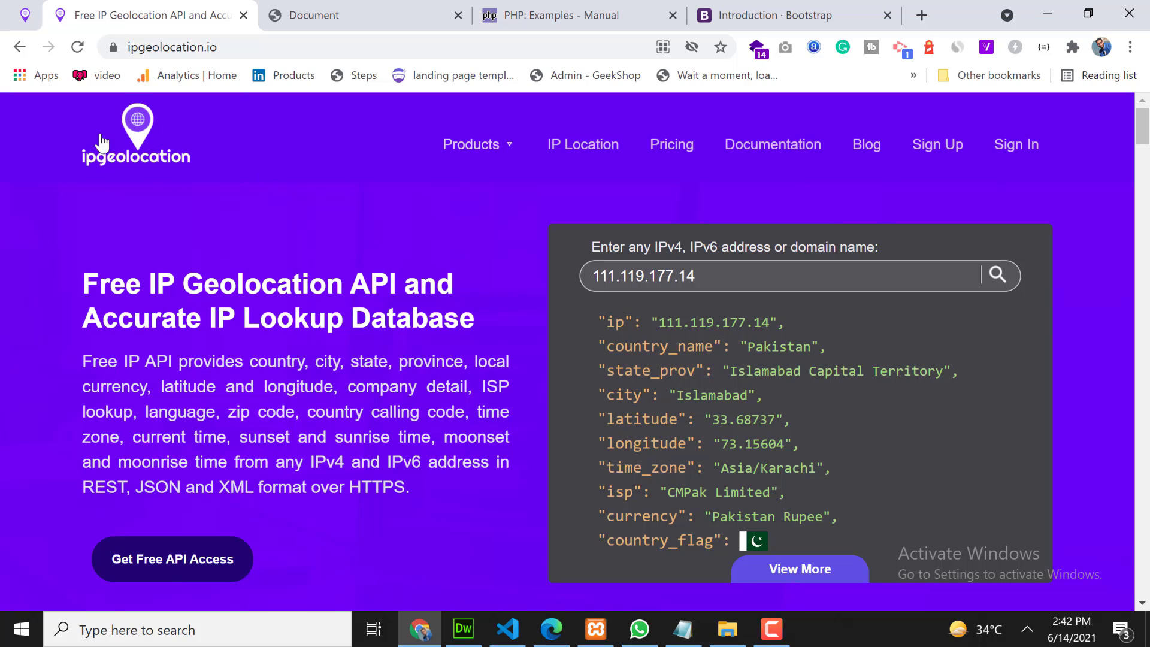
{"action": "mouse_move", "coordinate": [11, 13]}
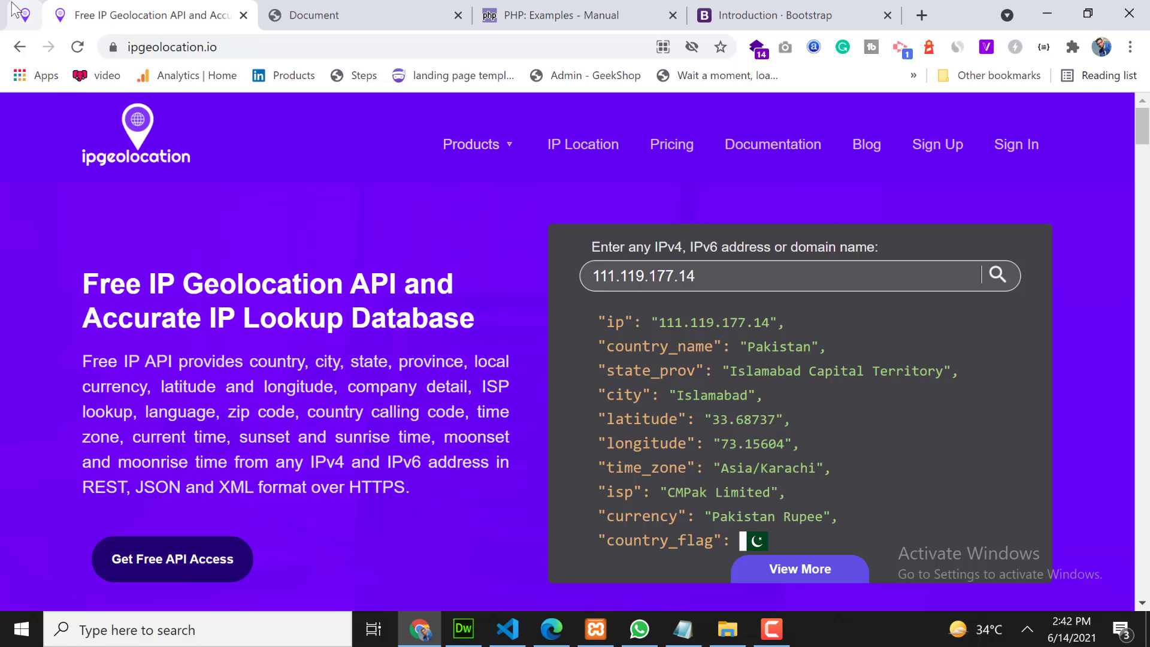
{"action": "mouse_move", "coordinate": [629, 331]}
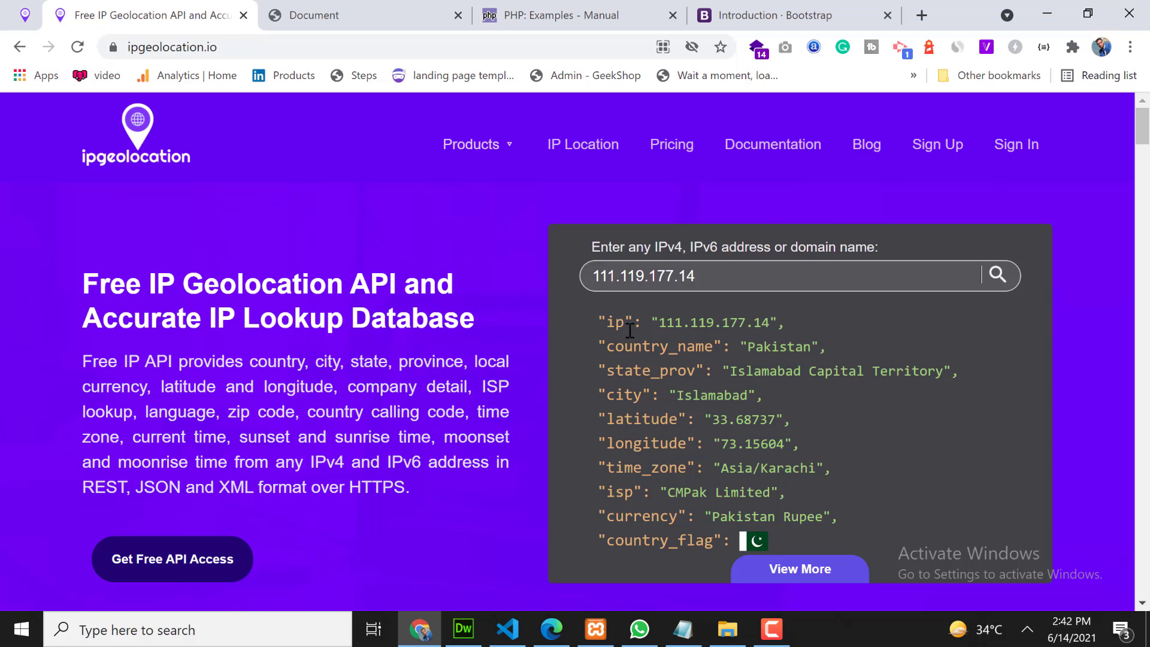
{"action": "mouse_move", "coordinate": [798, 639]}
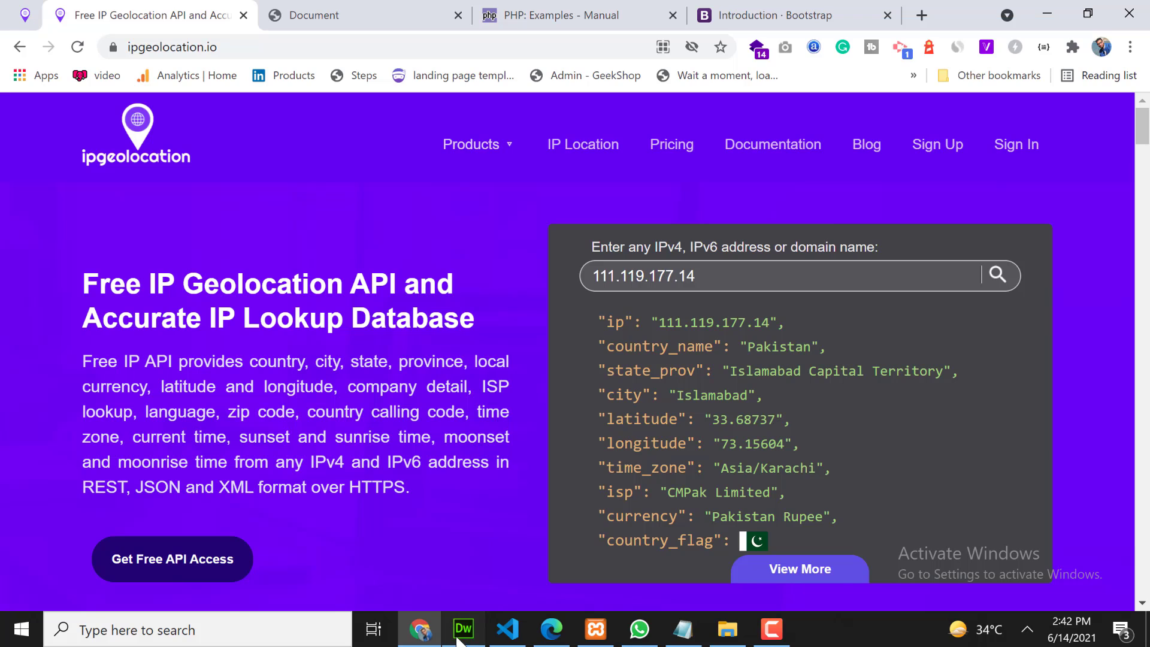
{"action": "left_click", "coordinate": [463, 629]}
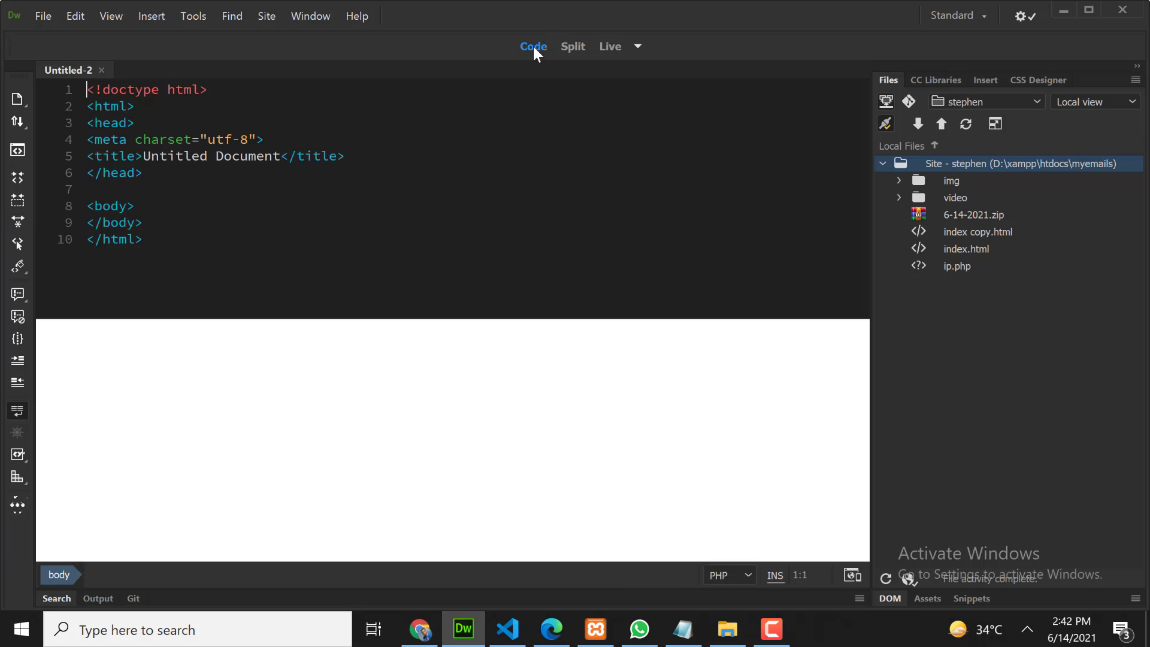
{"action": "left_click", "coordinate": [533, 46]}
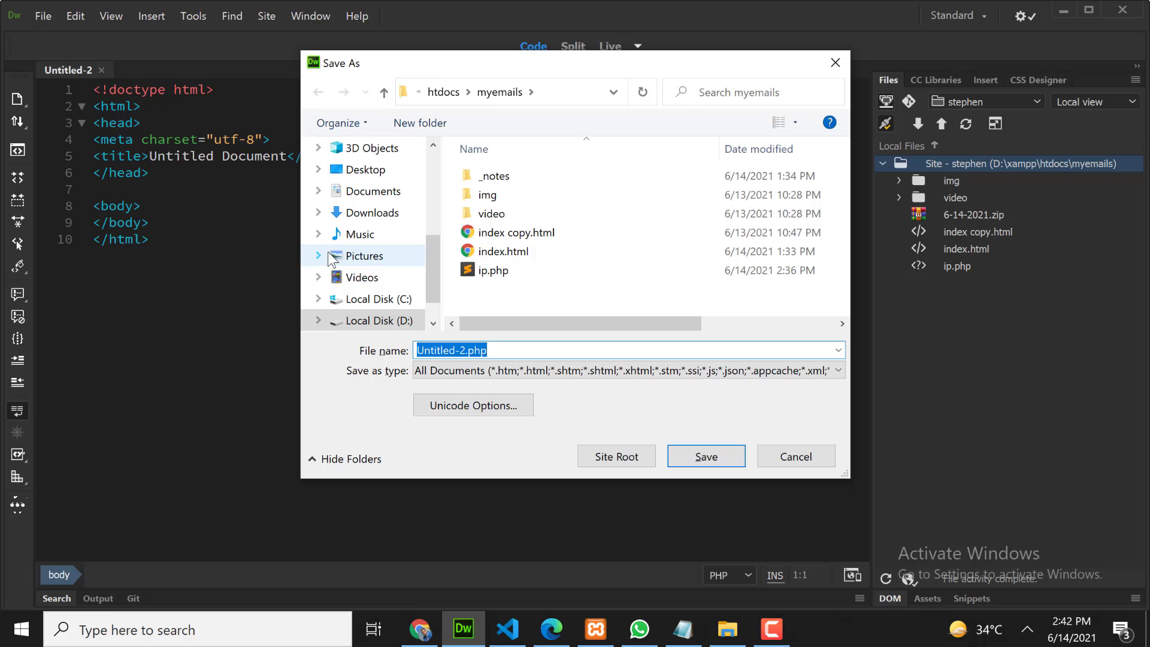
{"action": "type", "text": "ip"}
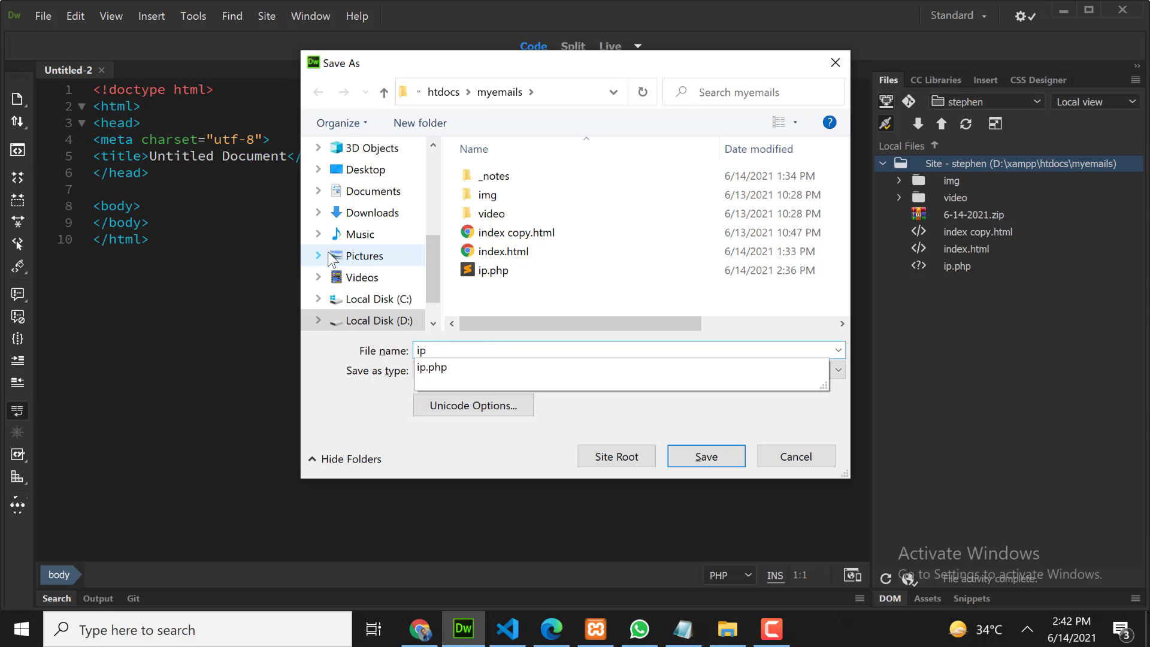
{"action": "left_click", "coordinate": [704, 456]}
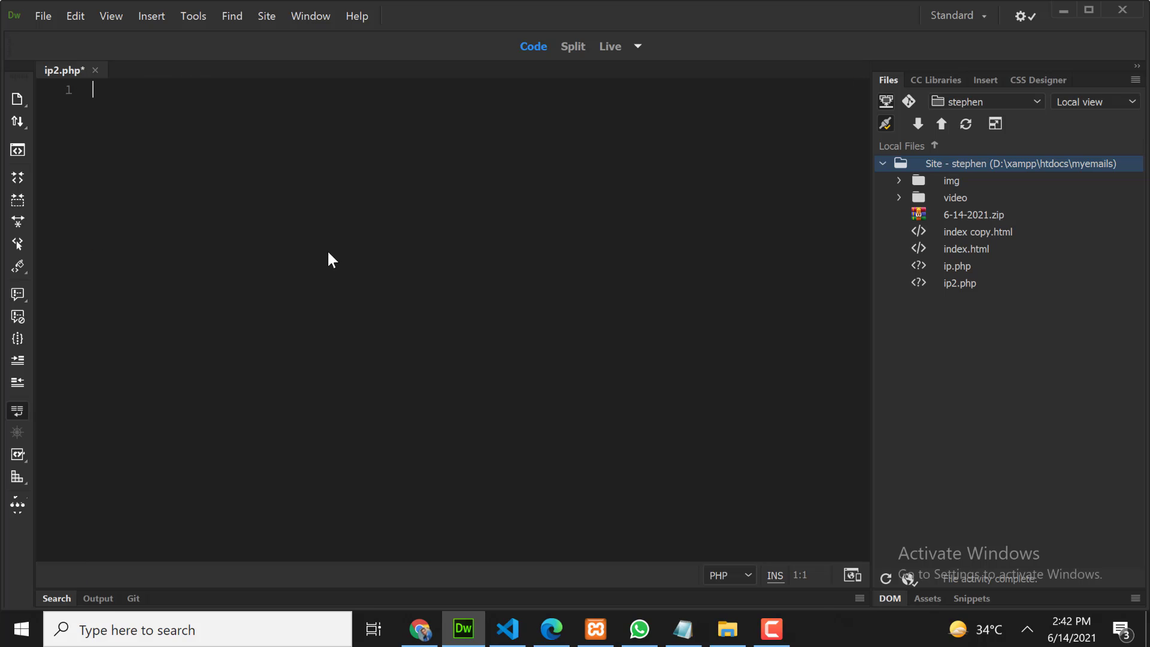
Step: Write <?php $ip = $_SERVER['REMOTE_ADDR']; ?> in ip2.php, save, and add blank lines below
{"action": "type", "text": "<?php"}
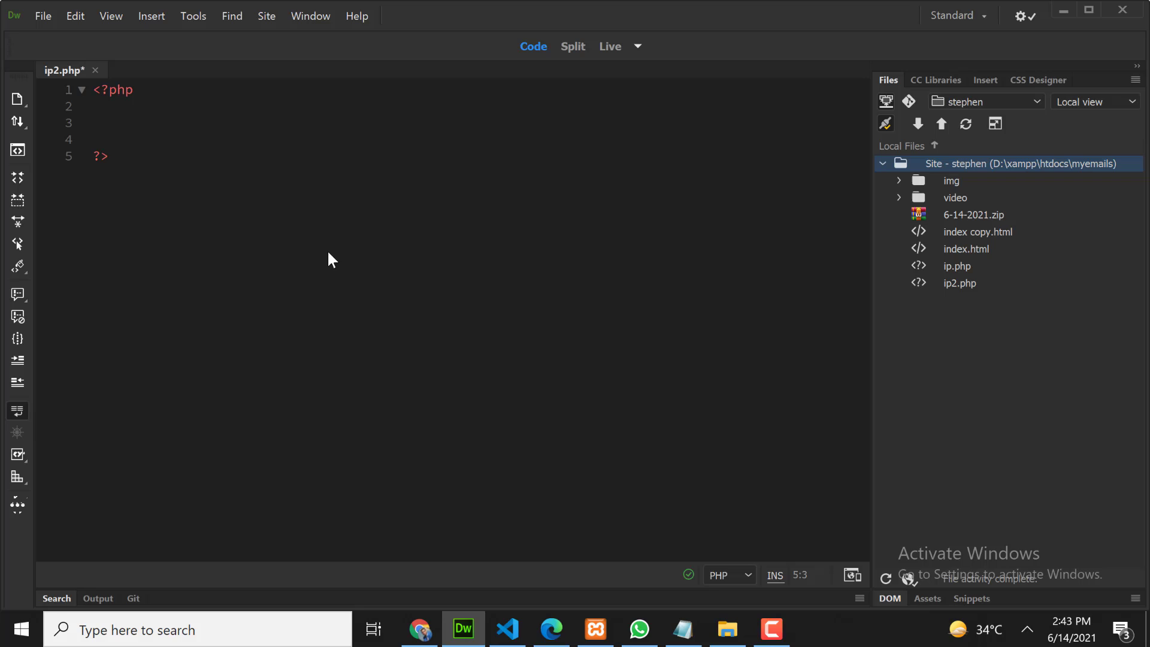
{"action": "key", "text": "ctrl+s"}
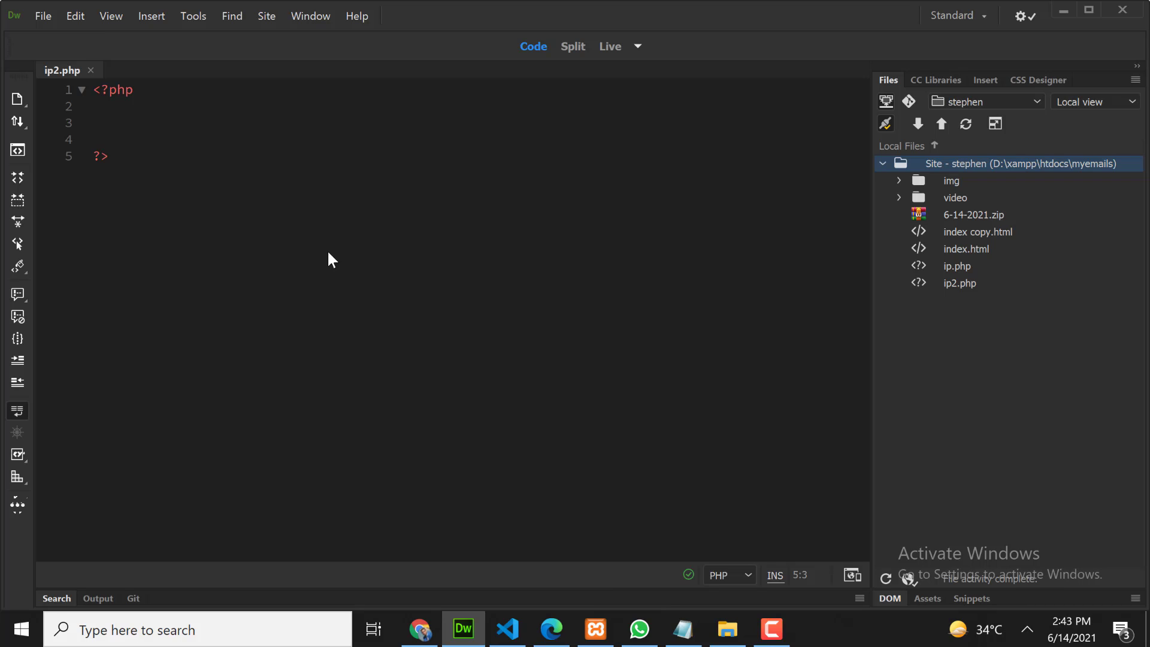
{"action": "type", "text": "$ip = $_SERVER["}
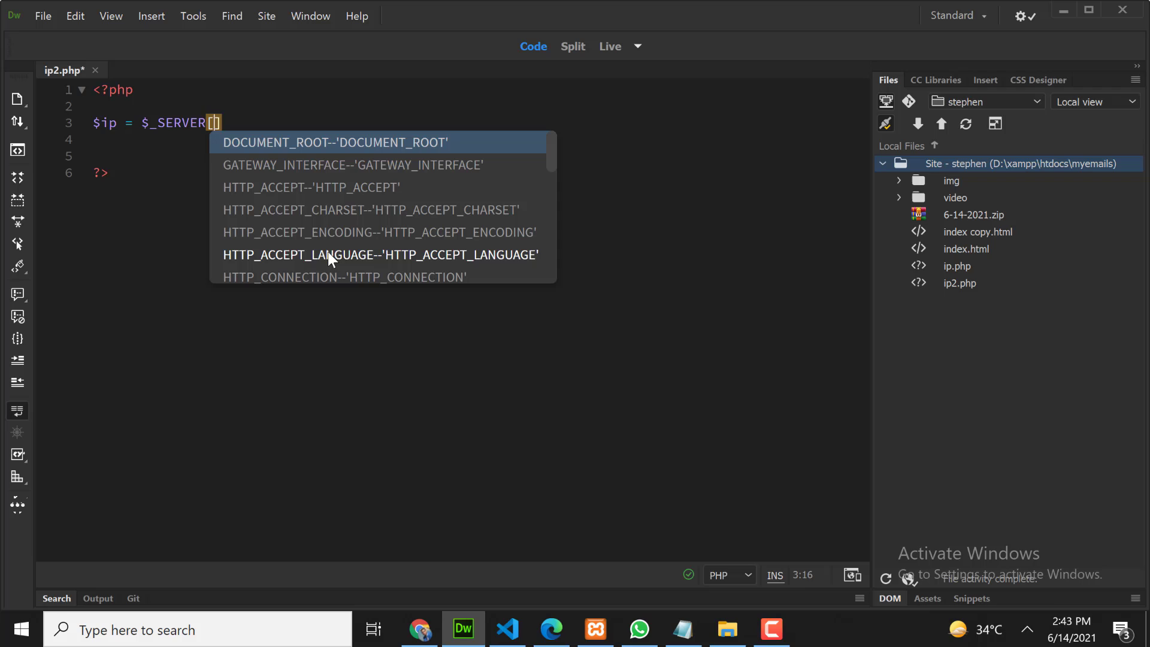
{"action": "type", "text": "''"}
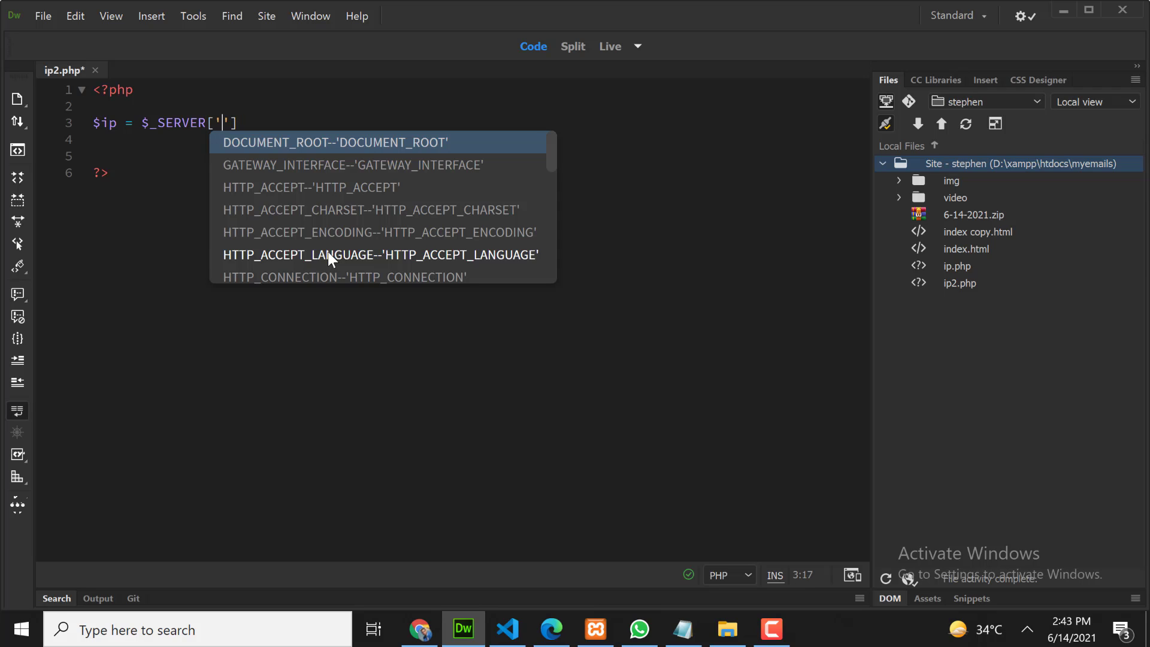
{"action": "type", "text": "REMOTE_A"}
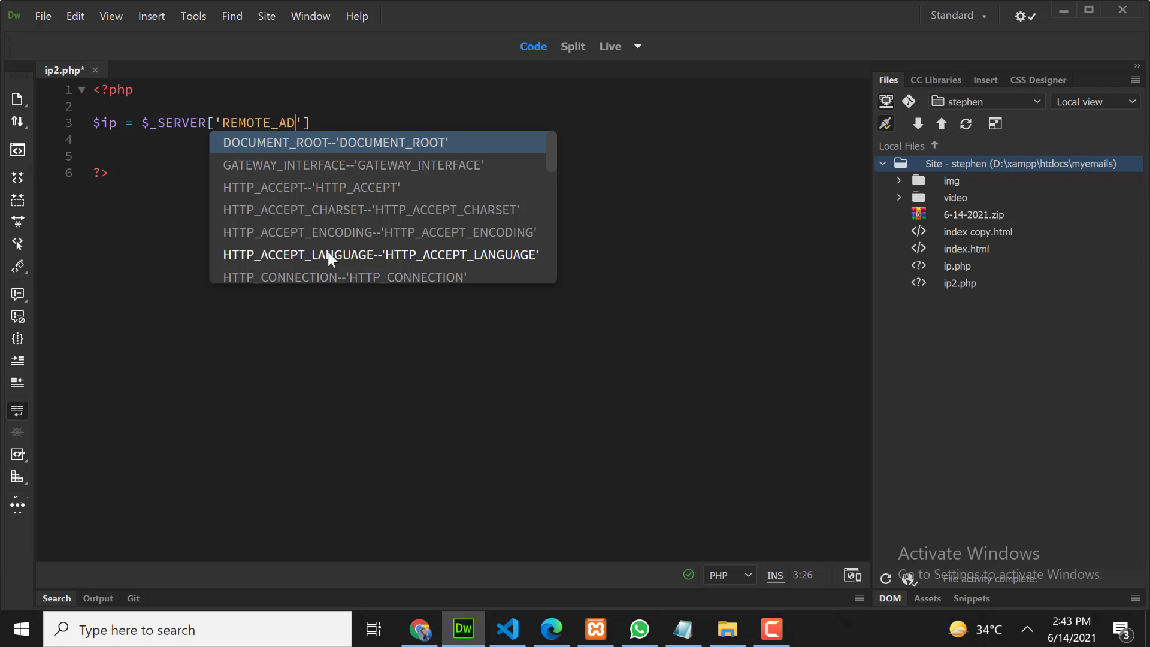
{"action": "type", "text": "DR"}
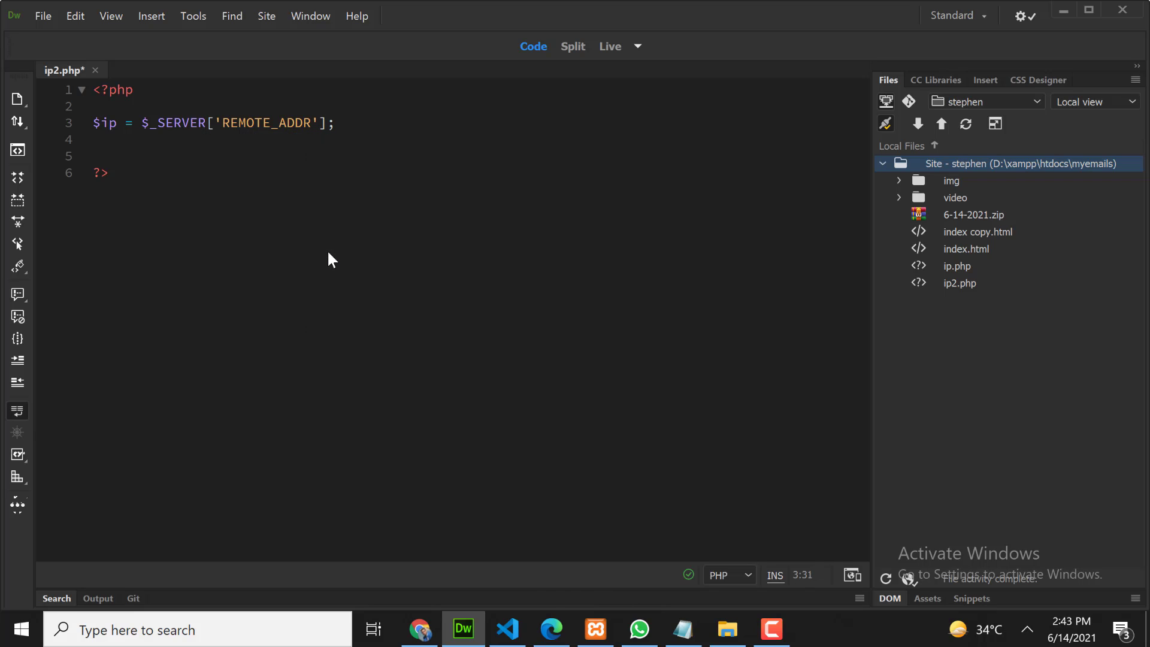
{"action": "key", "text": "ctrl+s"}
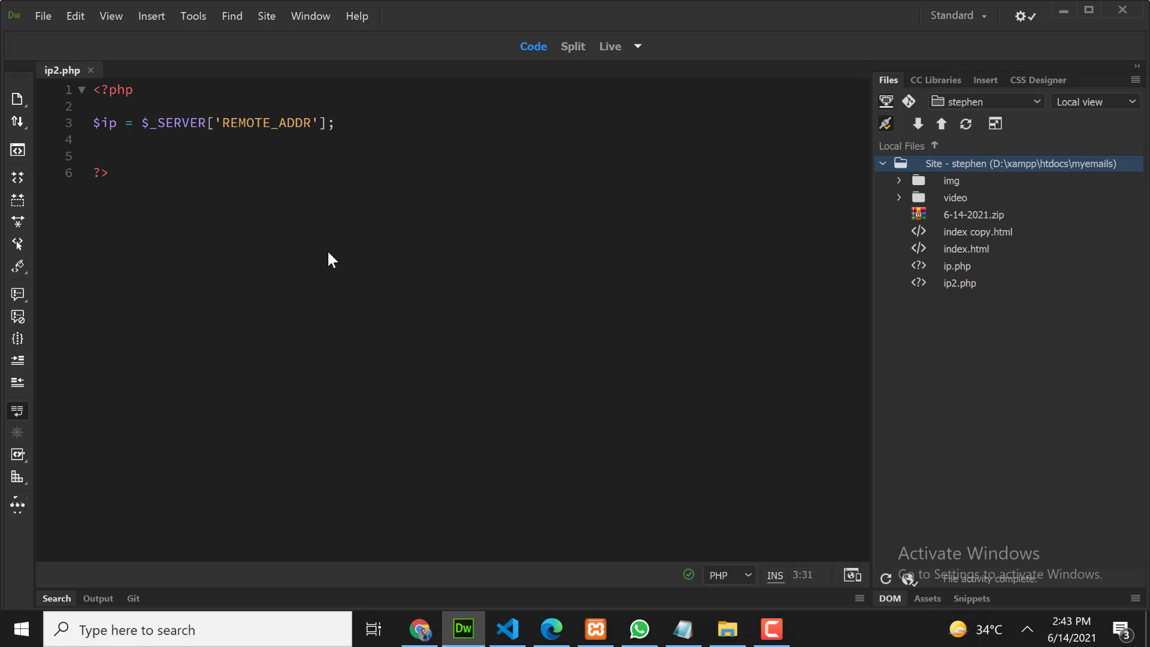
{"action": "left_click", "coordinate": [335, 122]}
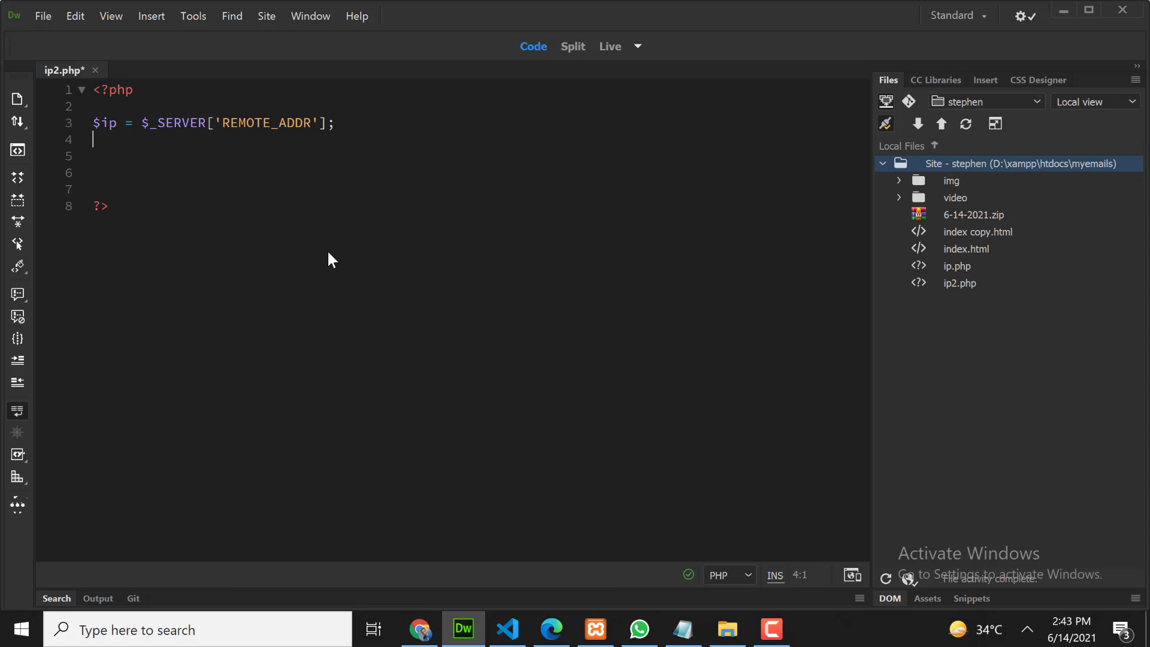
{"action": "key", "text": "Return"}
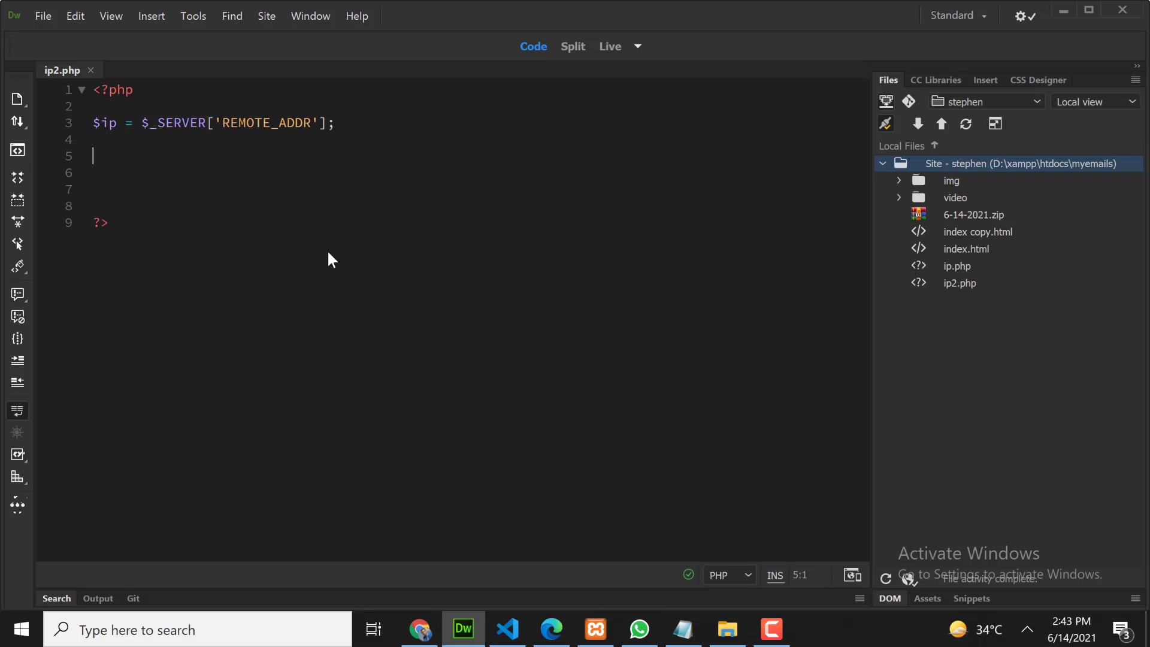
{"action": "mouse_move", "coordinate": [421, 602]}
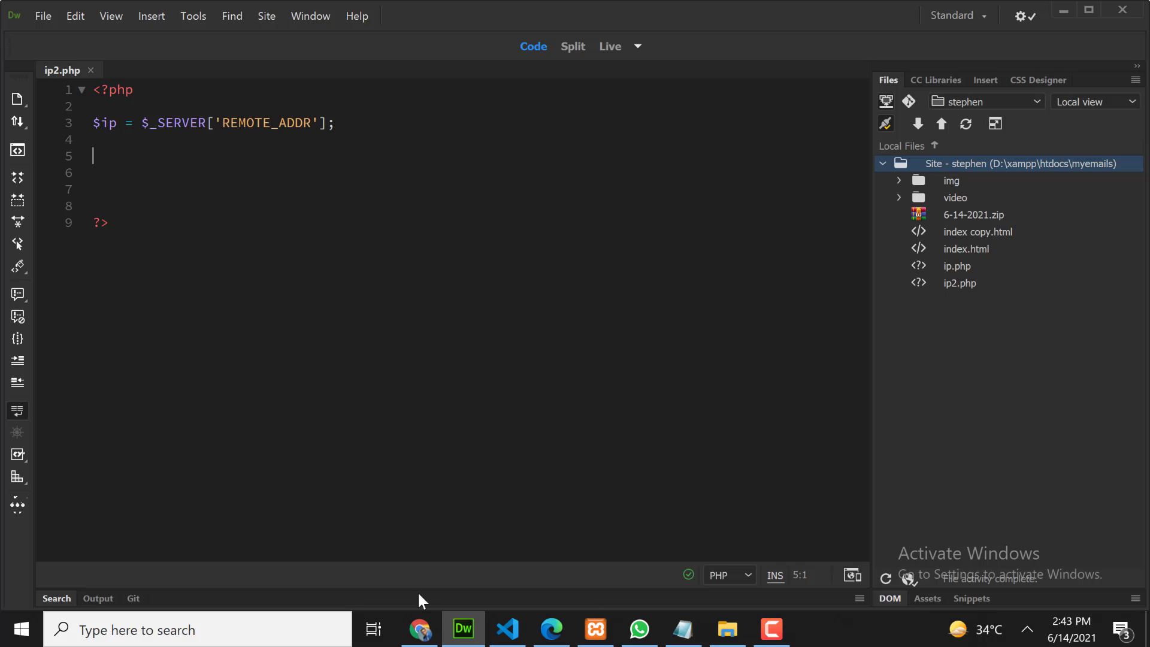
Step: Return to the ipgeolocation.io site in the browser
{"action": "left_click", "coordinate": [420, 630]}
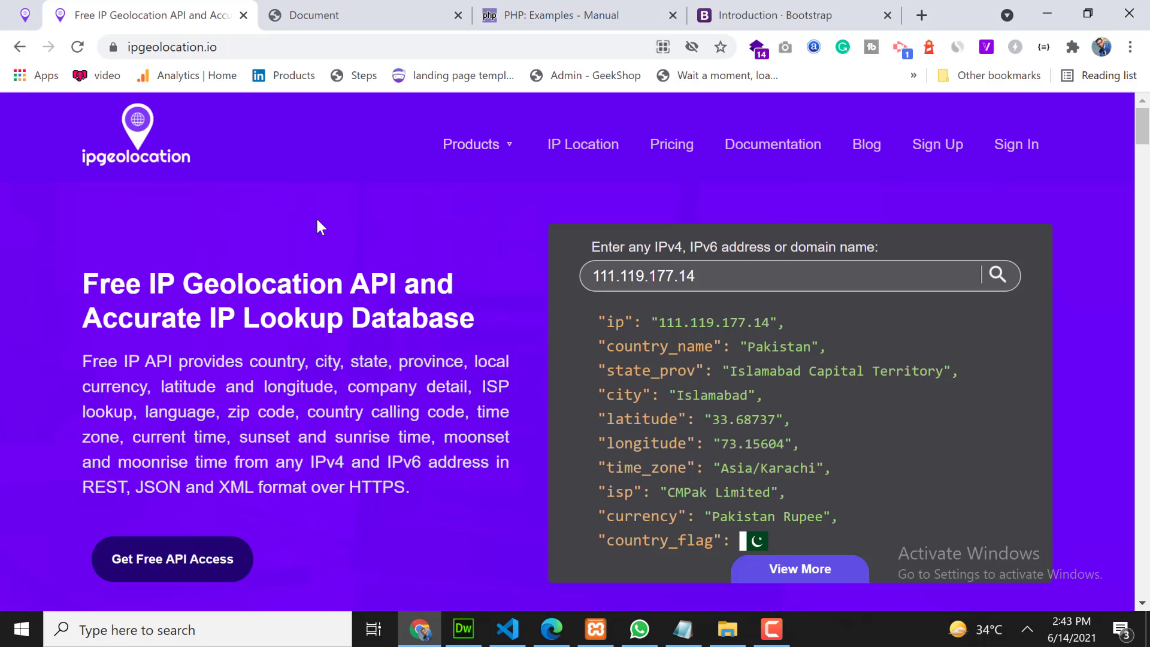
{"action": "mouse_move", "coordinate": [327, 264]}
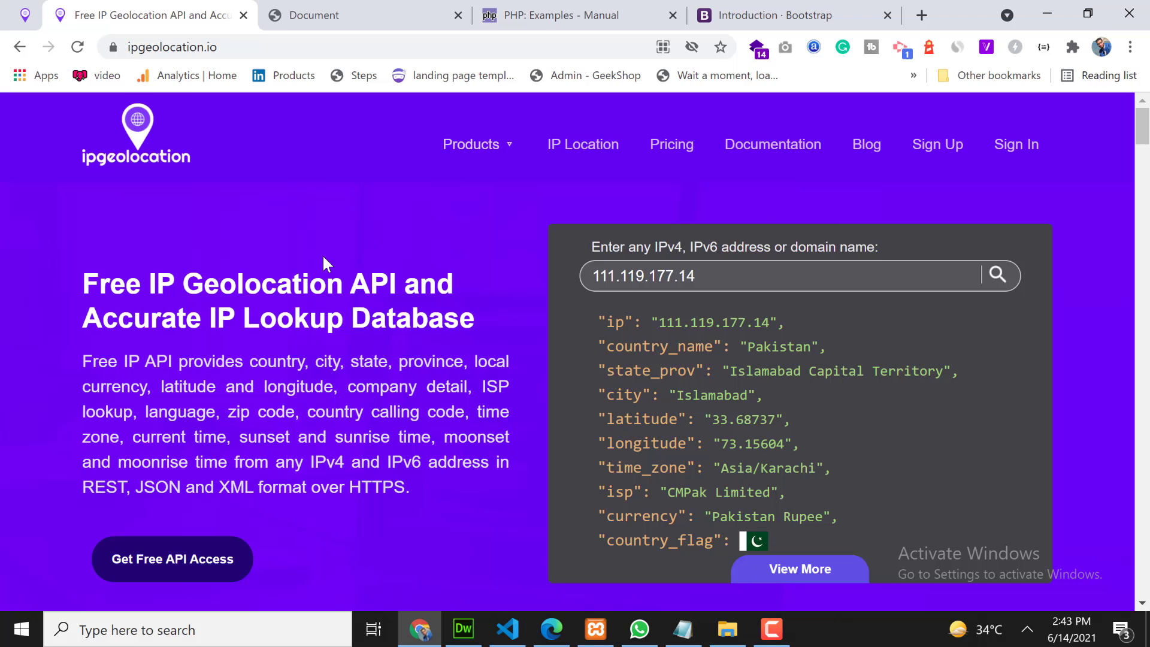
{"action": "mouse_move", "coordinate": [330, 329]}
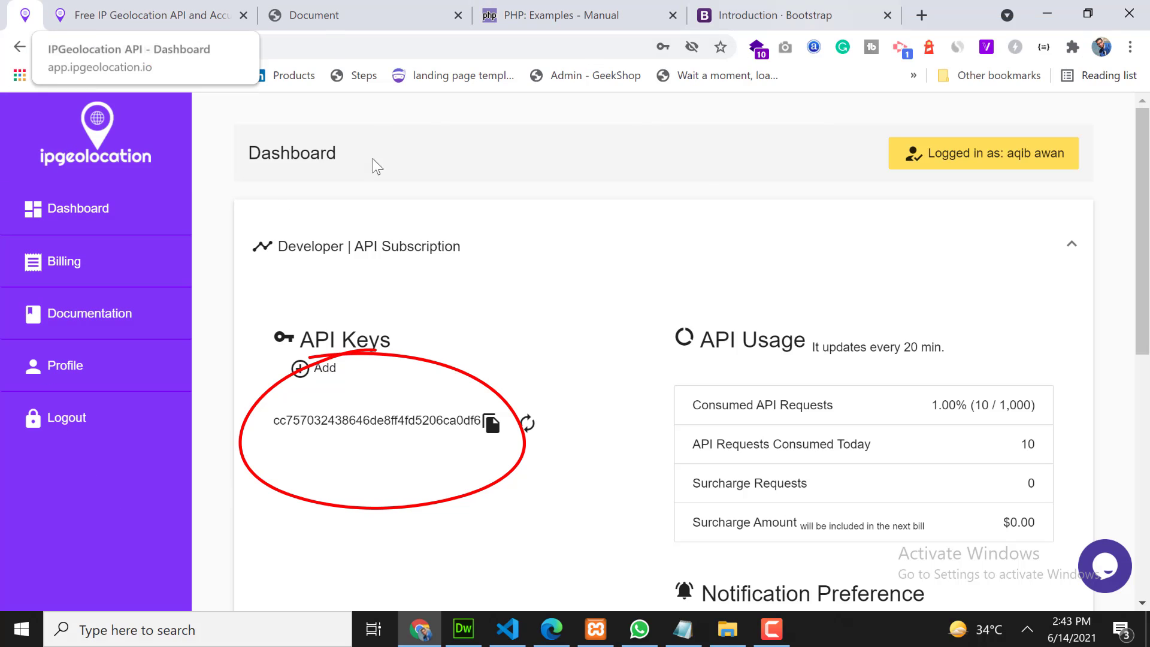
{"action": "mouse_move", "coordinate": [284, 444]}
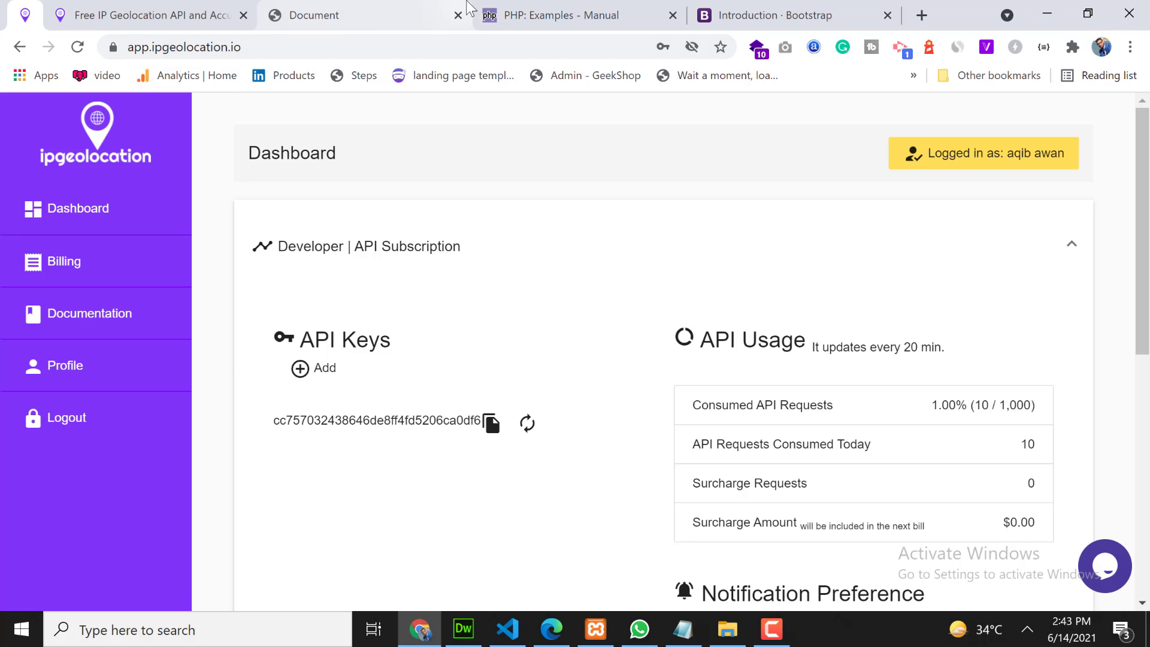
Step: Scroll the PHP: Examples - Manual page to the basic curl example and copy its code
{"action": "left_click", "coordinate": [575, 14]}
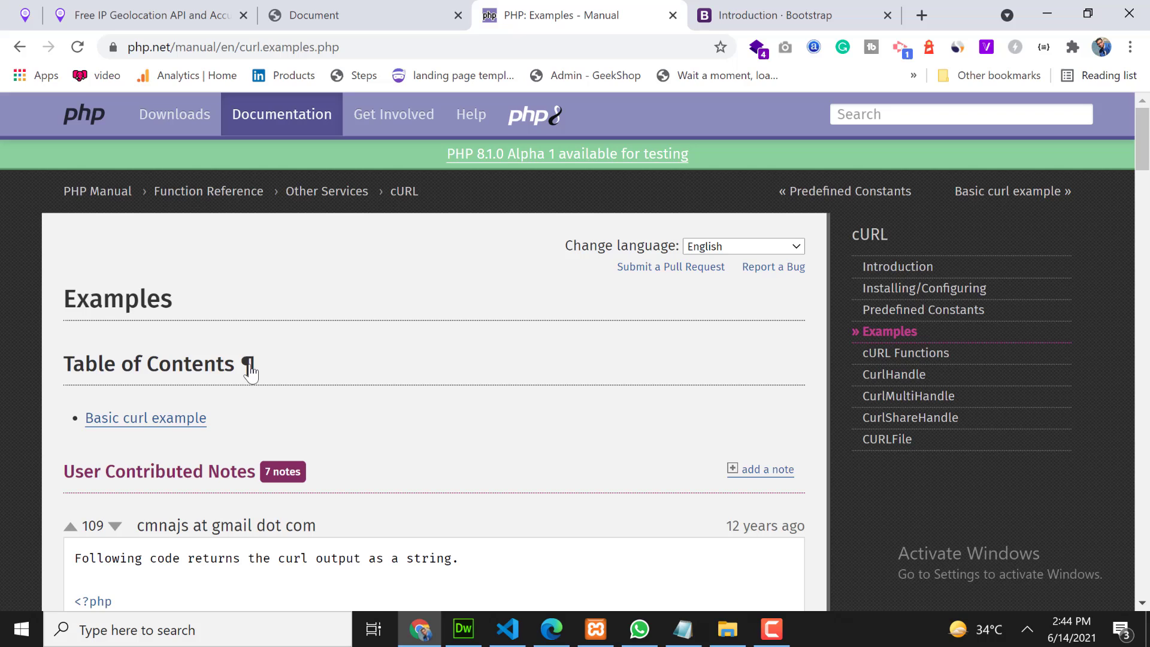
{"action": "scroll", "scroll_direction": "down", "scroll_amount": 3}
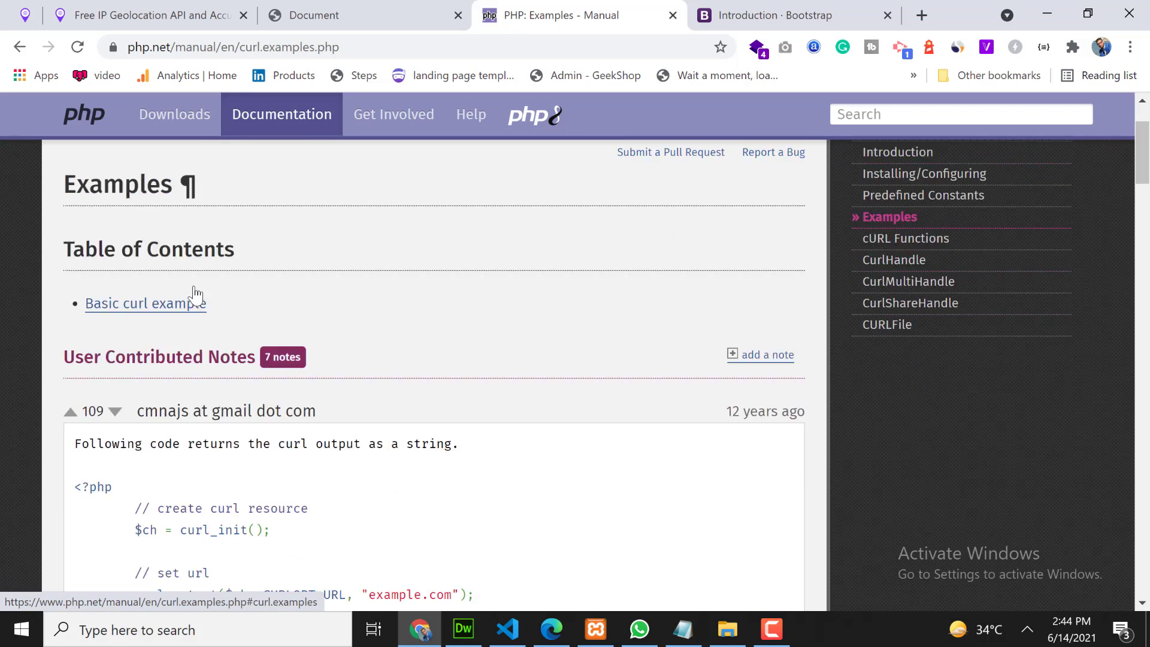
{"action": "scroll", "scroll_direction": "down", "scroll_amount": 3}
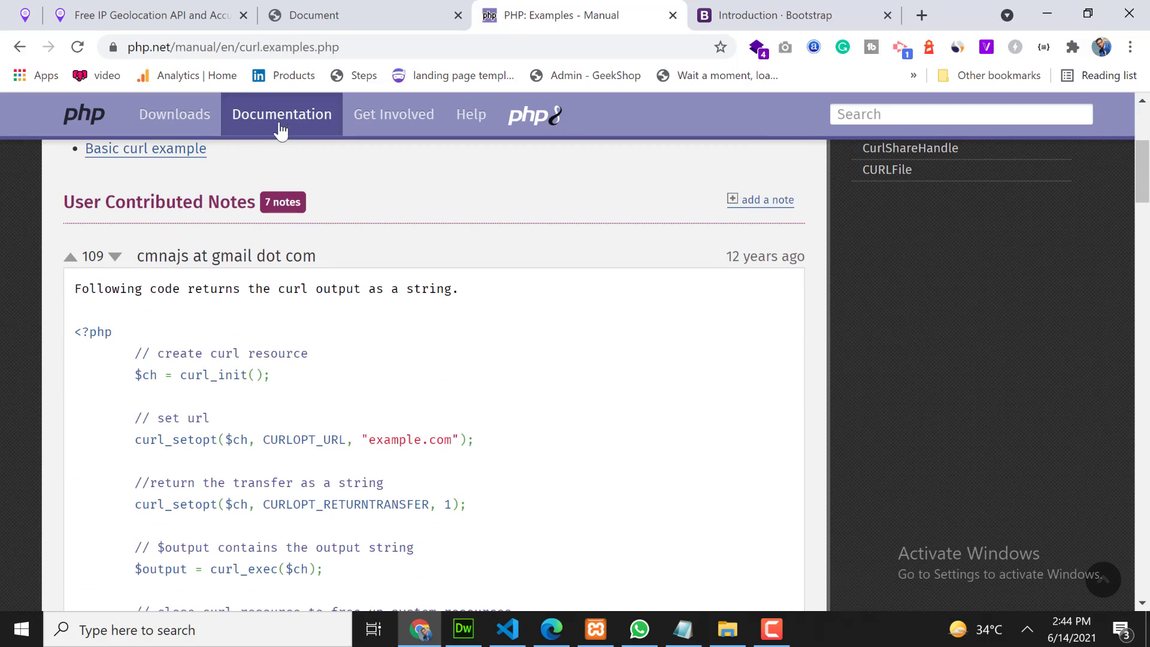
{"action": "mouse_move", "coordinate": [328, 387]}
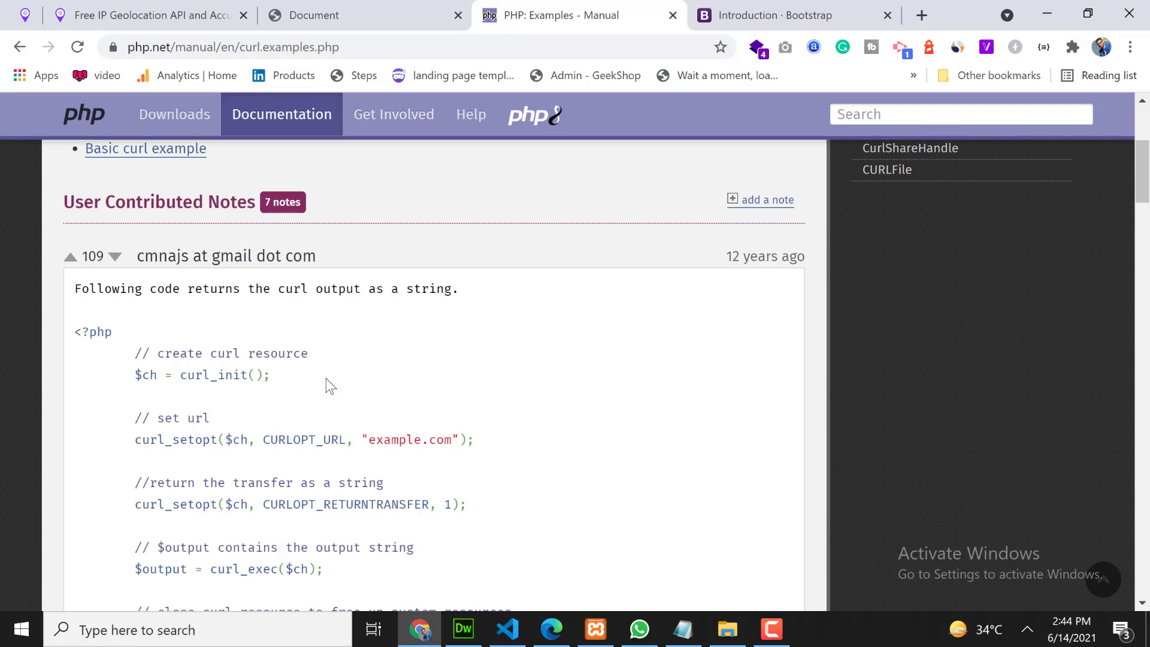
{"action": "scroll", "scroll_direction": "down", "scroll_amount": 3}
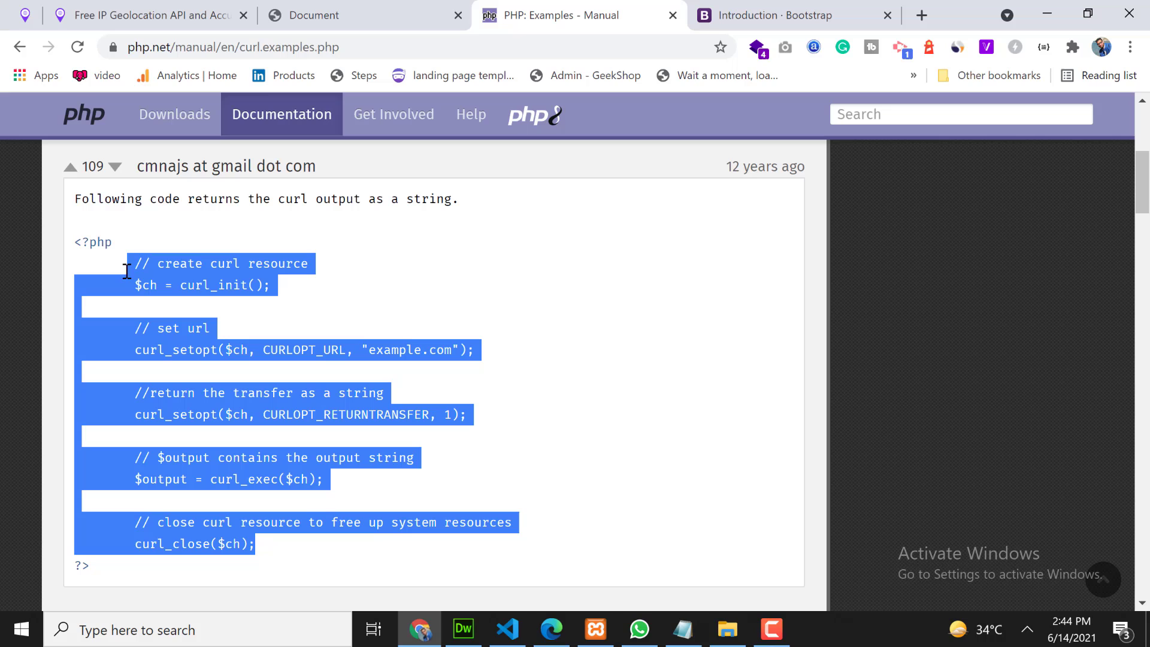
{"action": "mouse_move", "coordinate": [124, 266]}
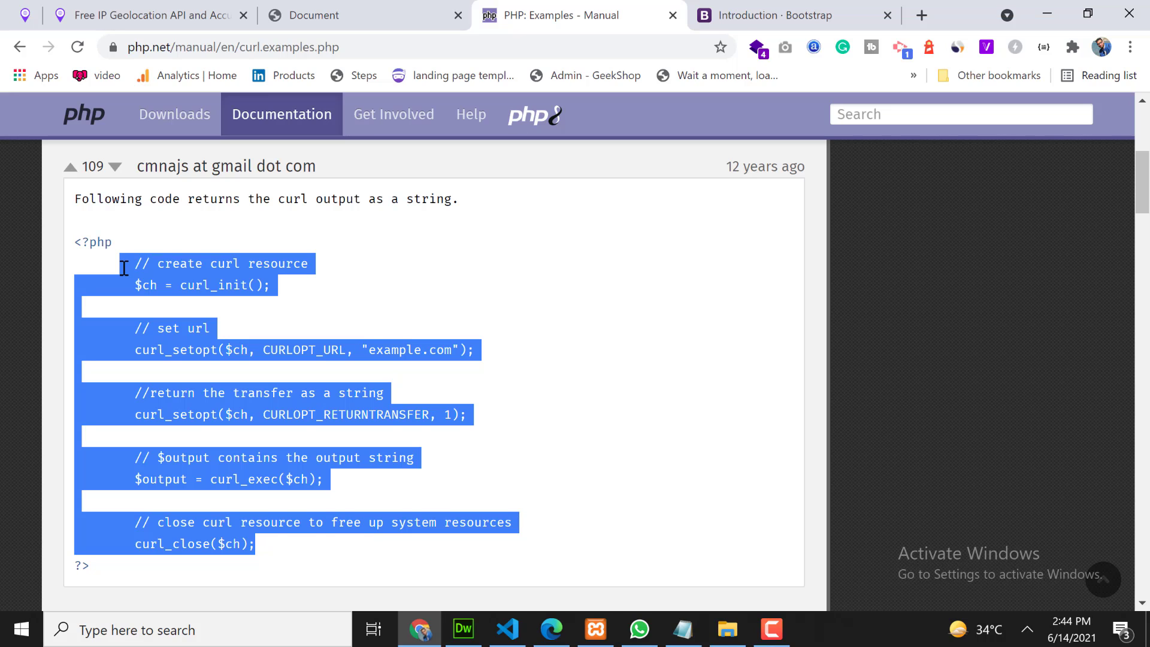
{"action": "left_click", "coordinate": [461, 630]}
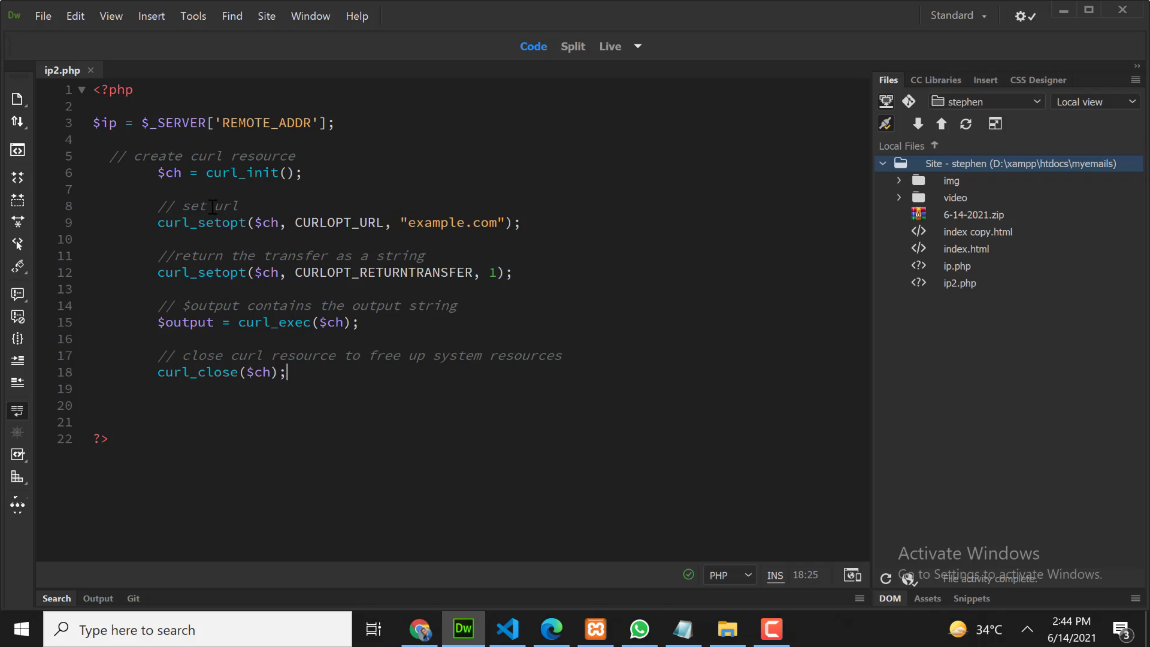
{"action": "mouse_move", "coordinate": [420, 628]}
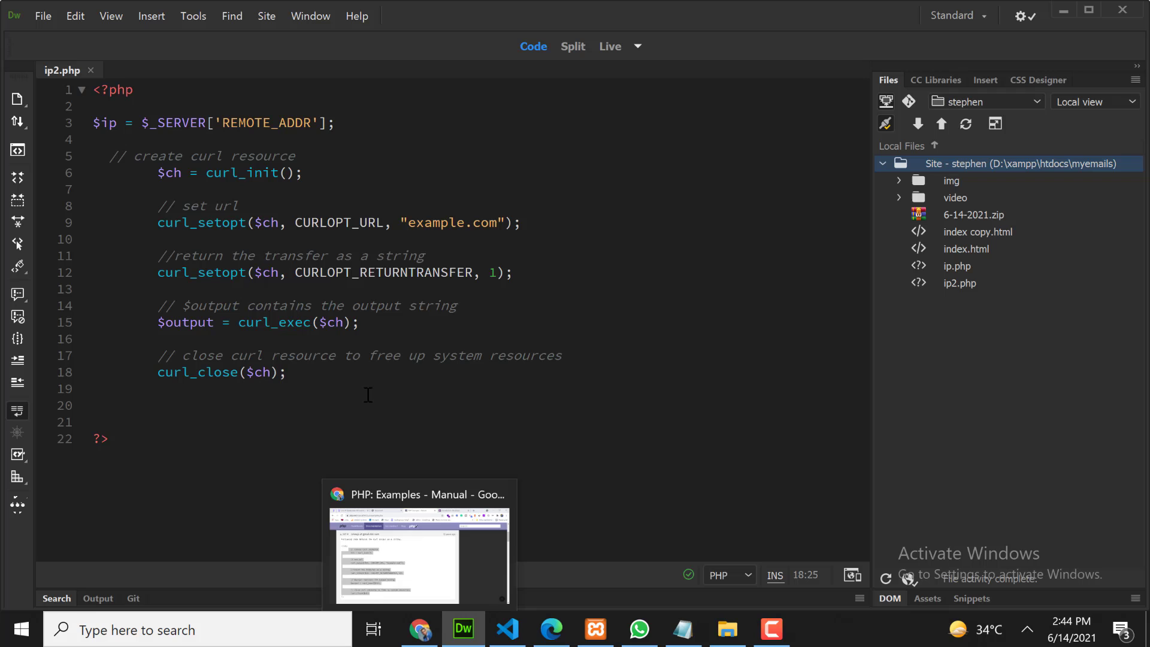
Step: Go back to the ipgeolocation.io homepage tab in Chrome
{"action": "left_click", "coordinate": [418, 543]}
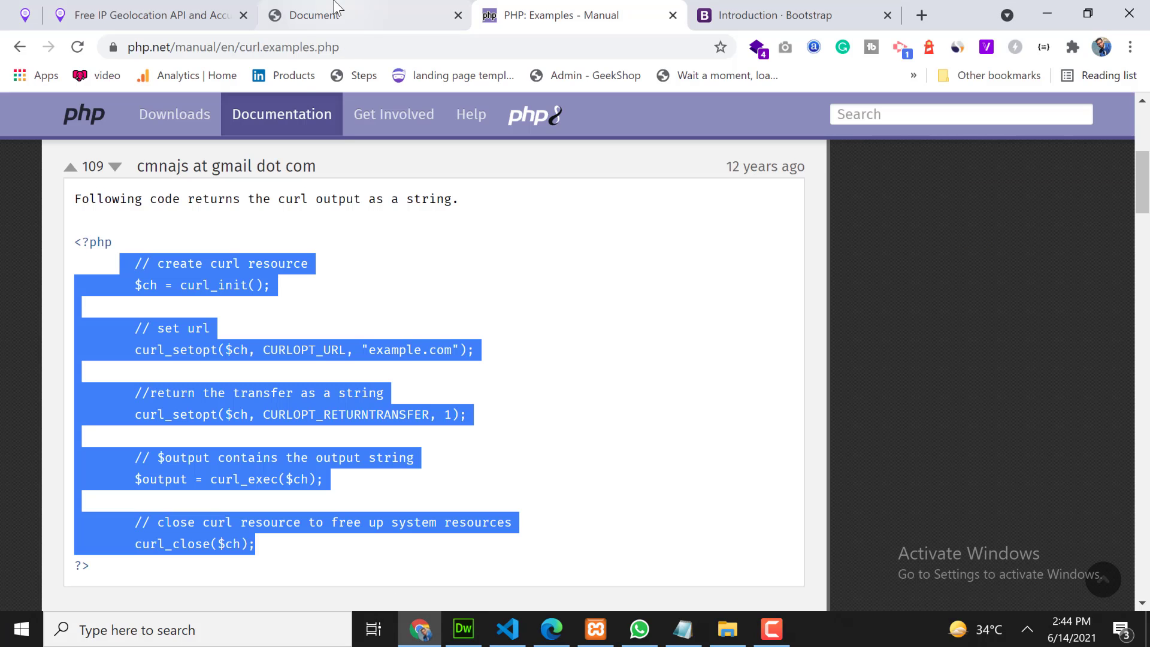
{"action": "left_click", "coordinate": [132, 14]}
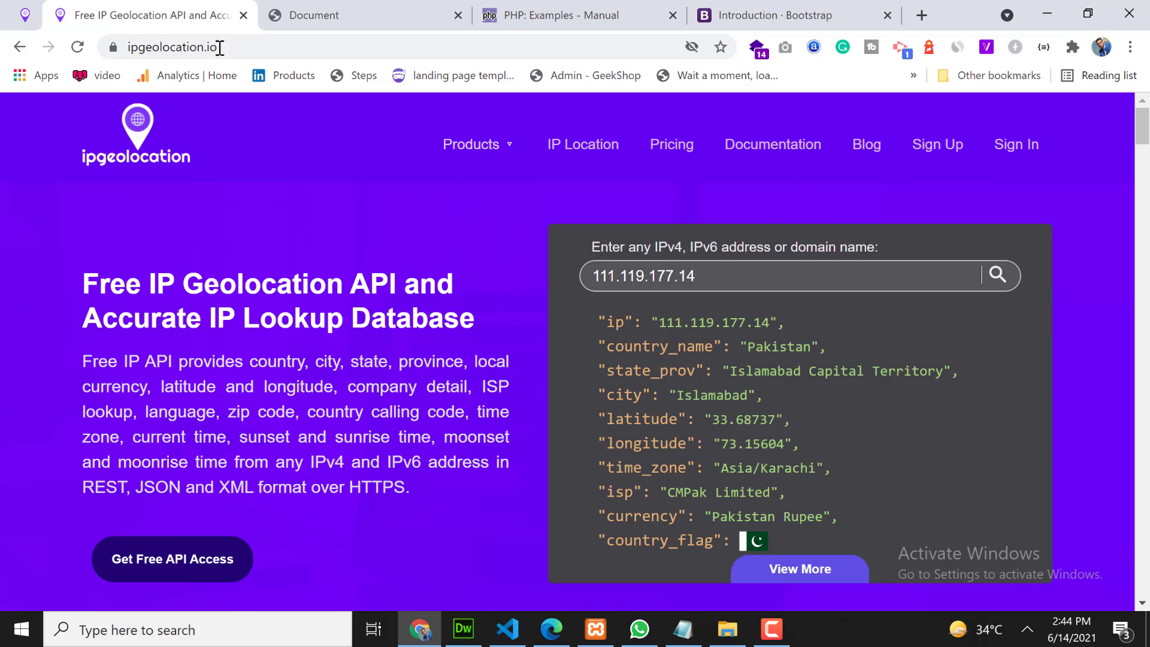
Step: Open the ipgeolocation IP Geolocation API documentation and browse its curl request examples
{"action": "left_click", "coordinate": [772, 144]}
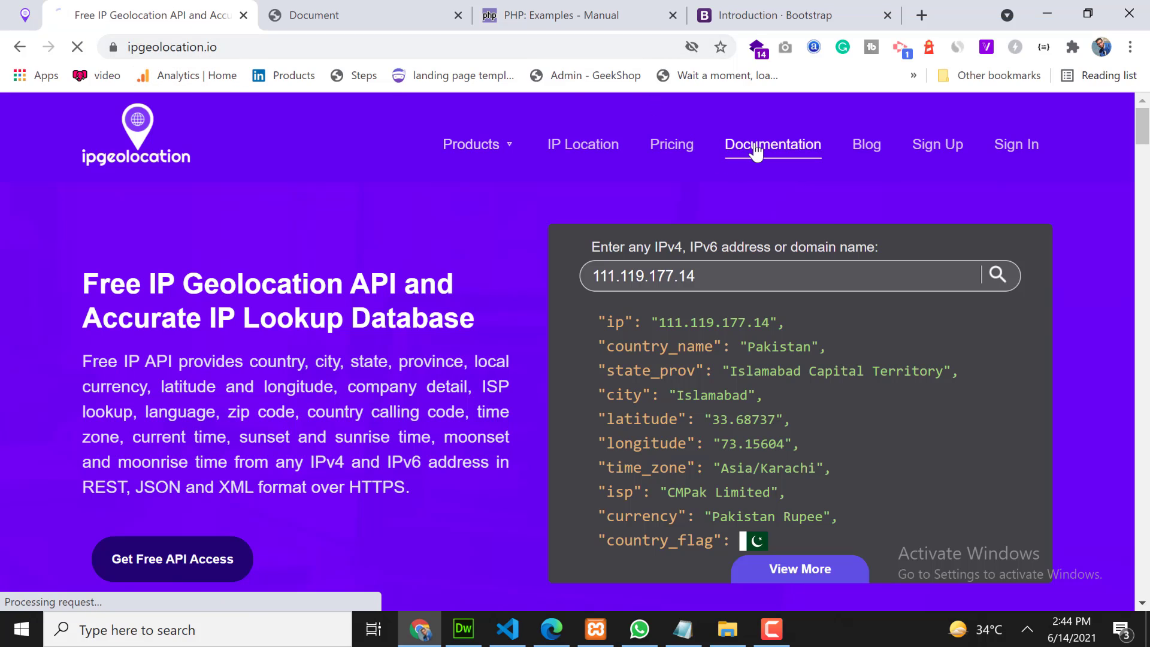
{"action": "left_click", "coordinate": [772, 143]}
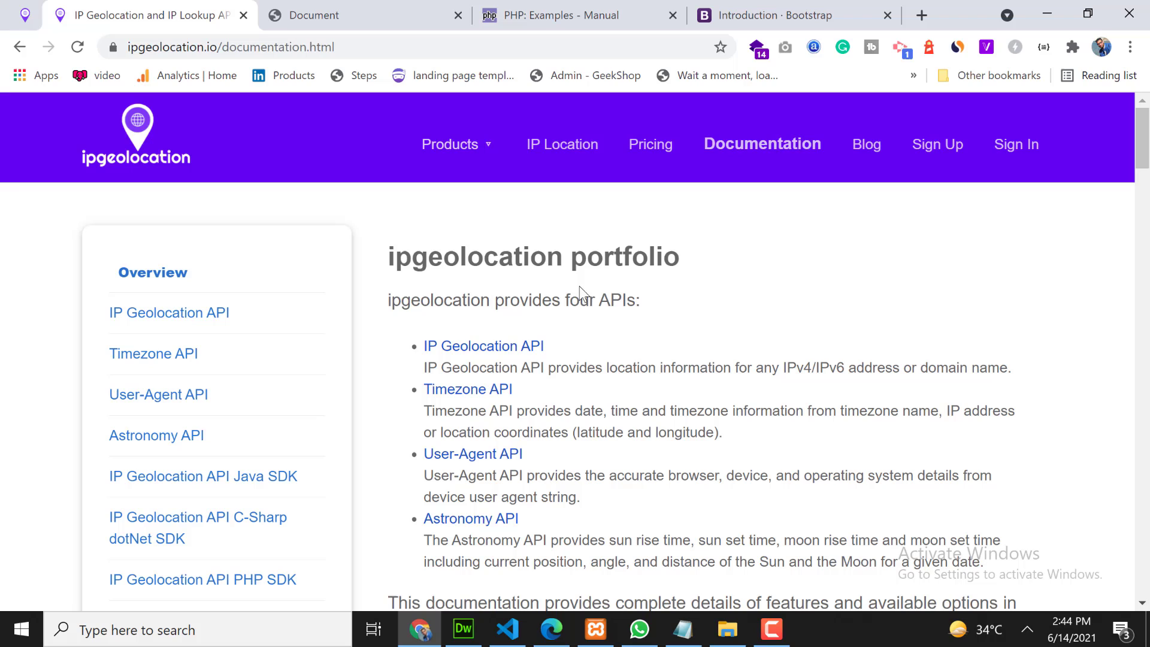
{"action": "mouse_move", "coordinate": [483, 345]}
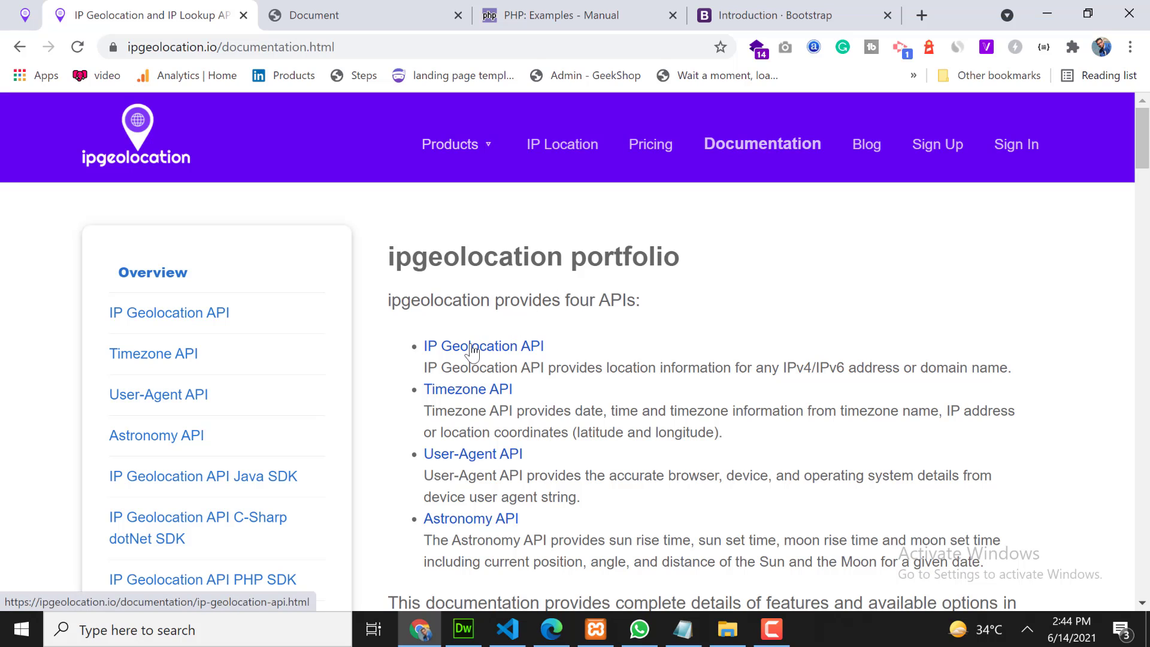
{"action": "left_click", "coordinate": [483, 345]}
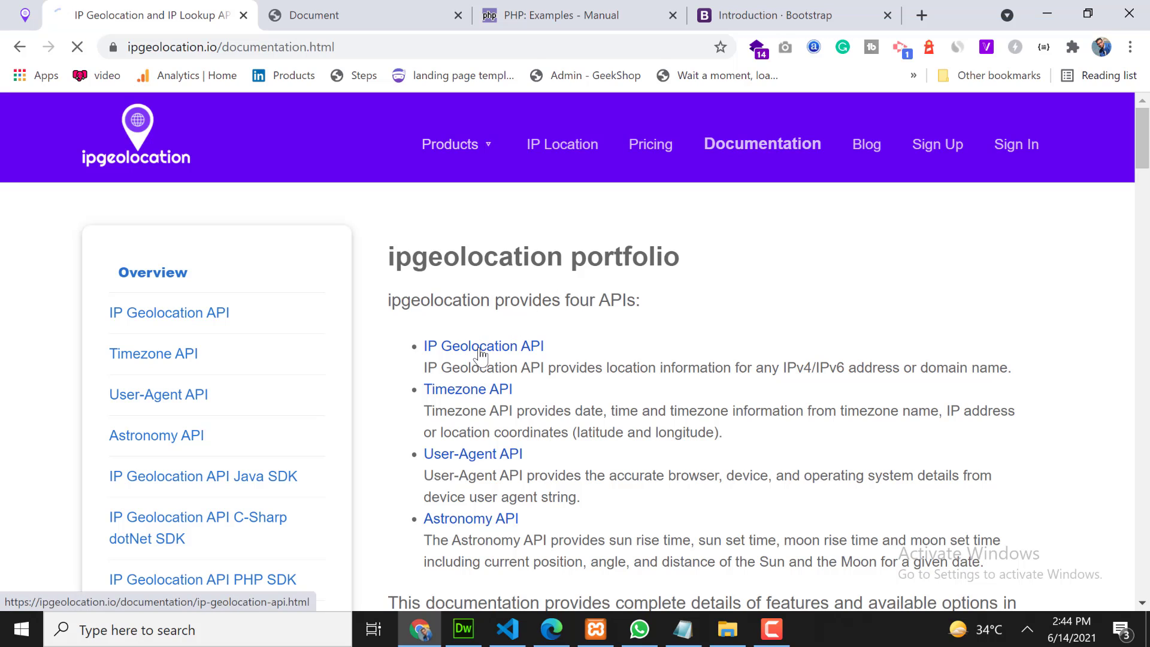
{"action": "left_click", "coordinate": [483, 345]}
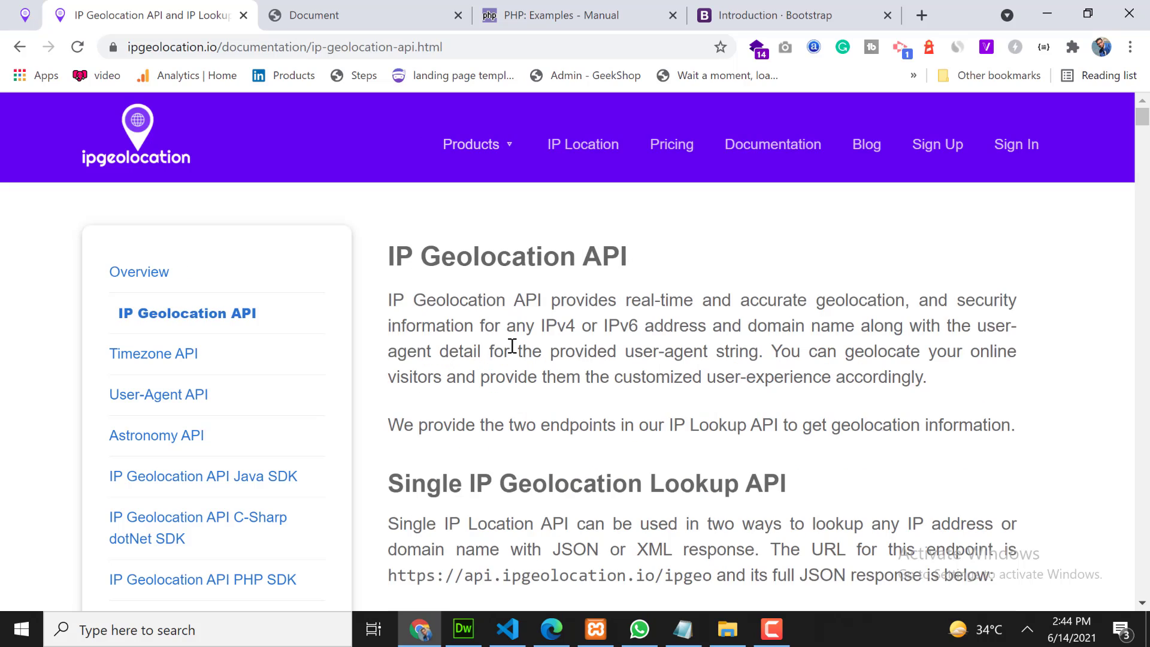
{"action": "scroll", "scroll_direction": "down", "scroll_amount": 3}
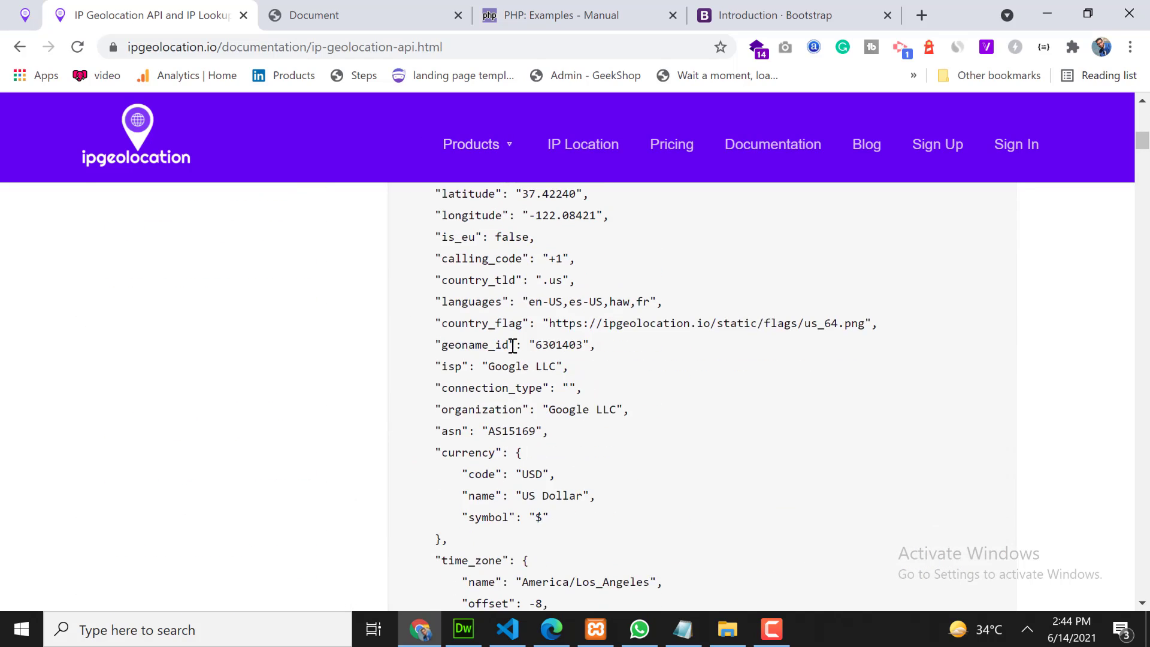
{"action": "scroll", "scroll_direction": "up", "scroll_amount": 3}
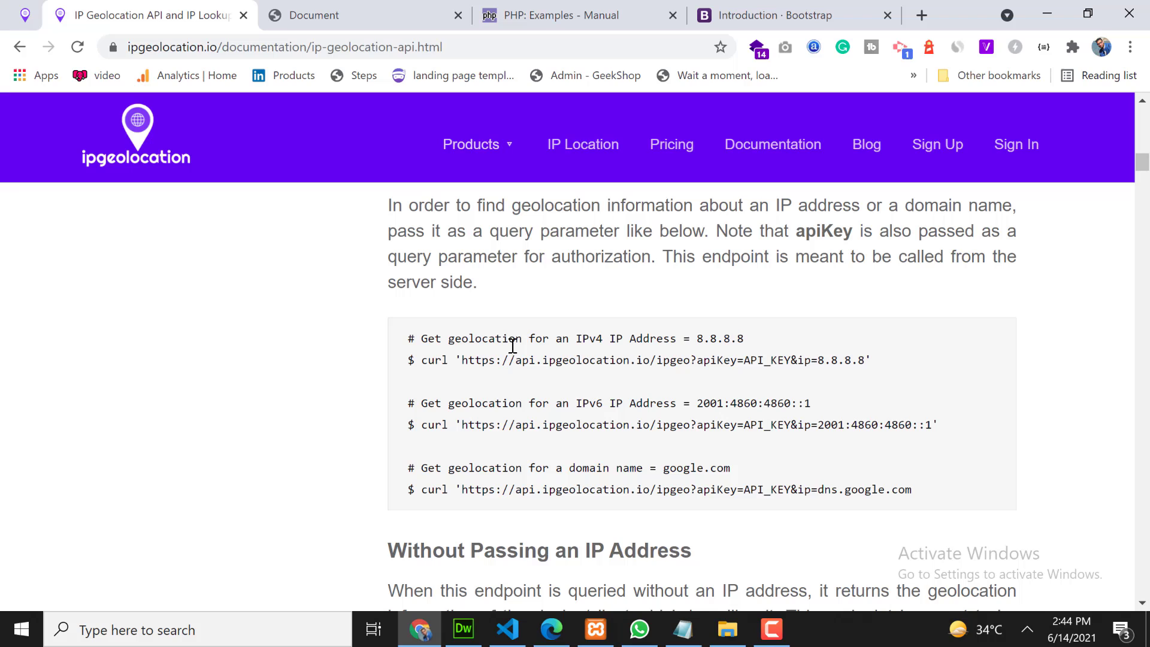
{"action": "mouse_move", "coordinate": [558, 425]}
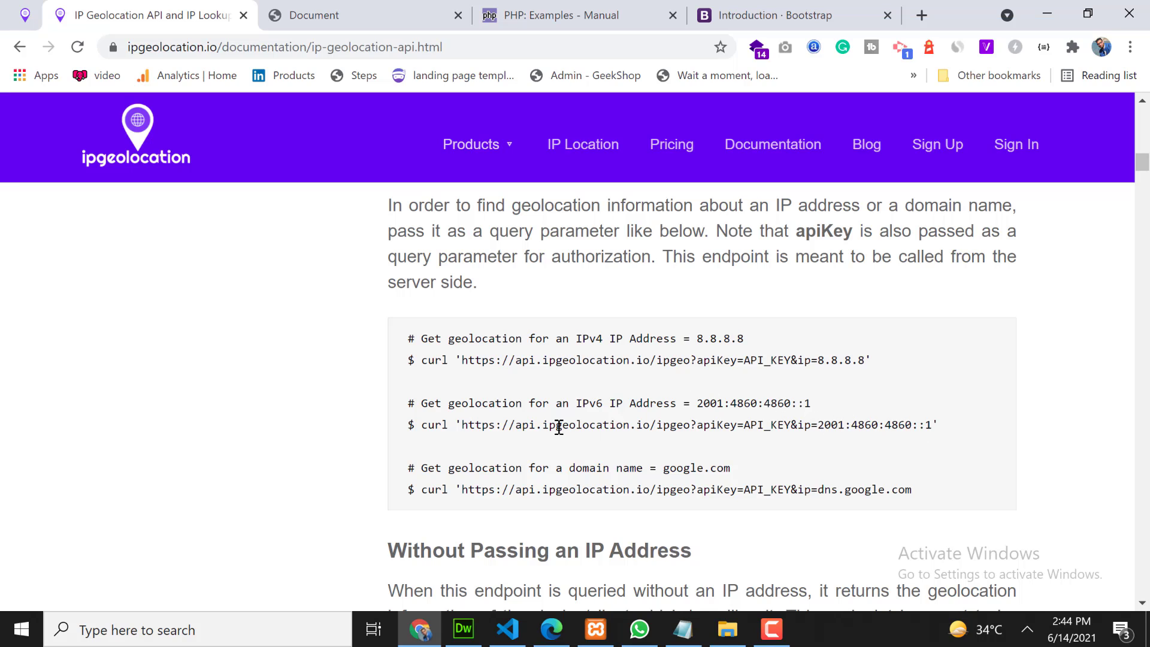
{"action": "mouse_move", "coordinate": [464, 425]}
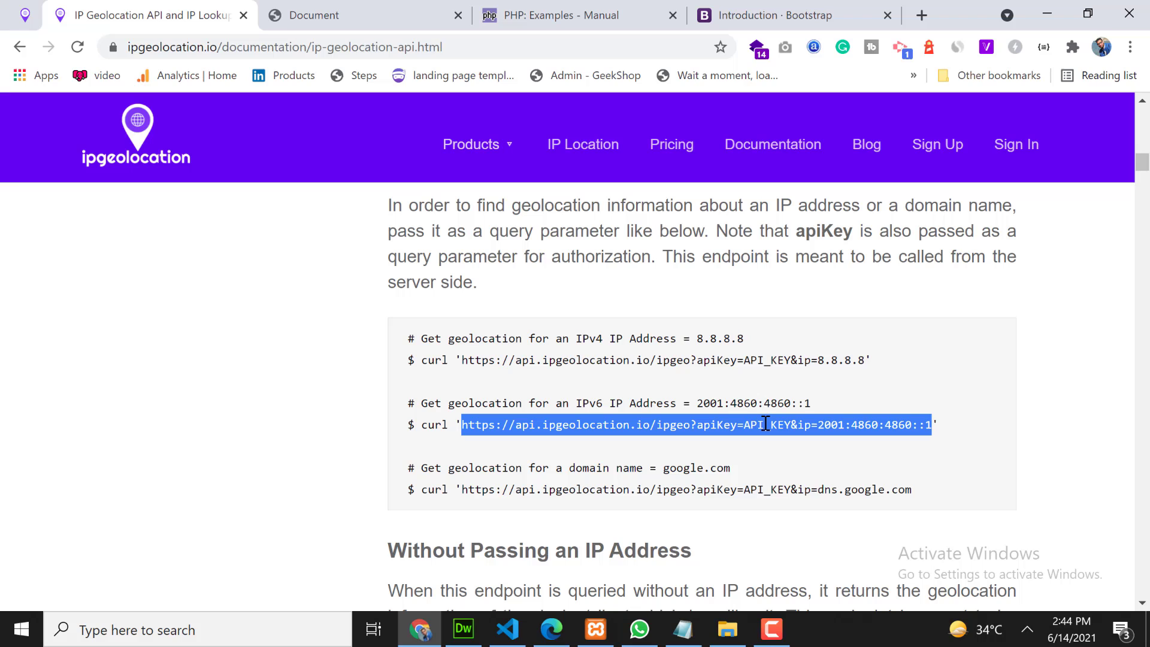
{"action": "mouse_move", "coordinate": [915, 442]}
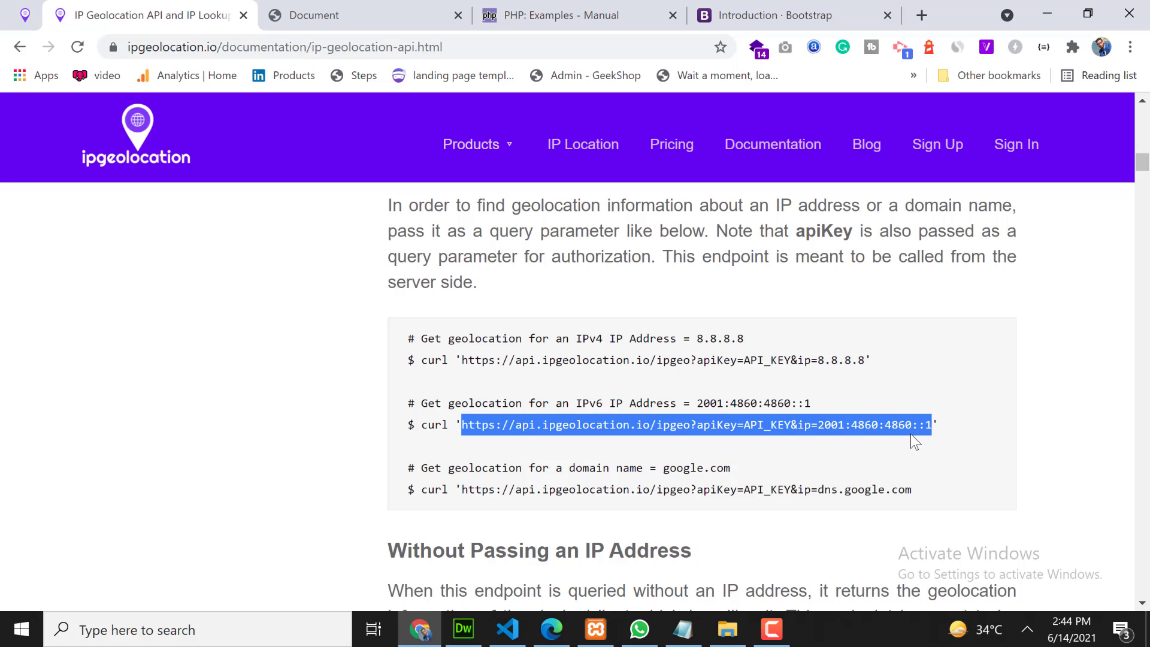
{"action": "mouse_move", "coordinate": [489, 629]}
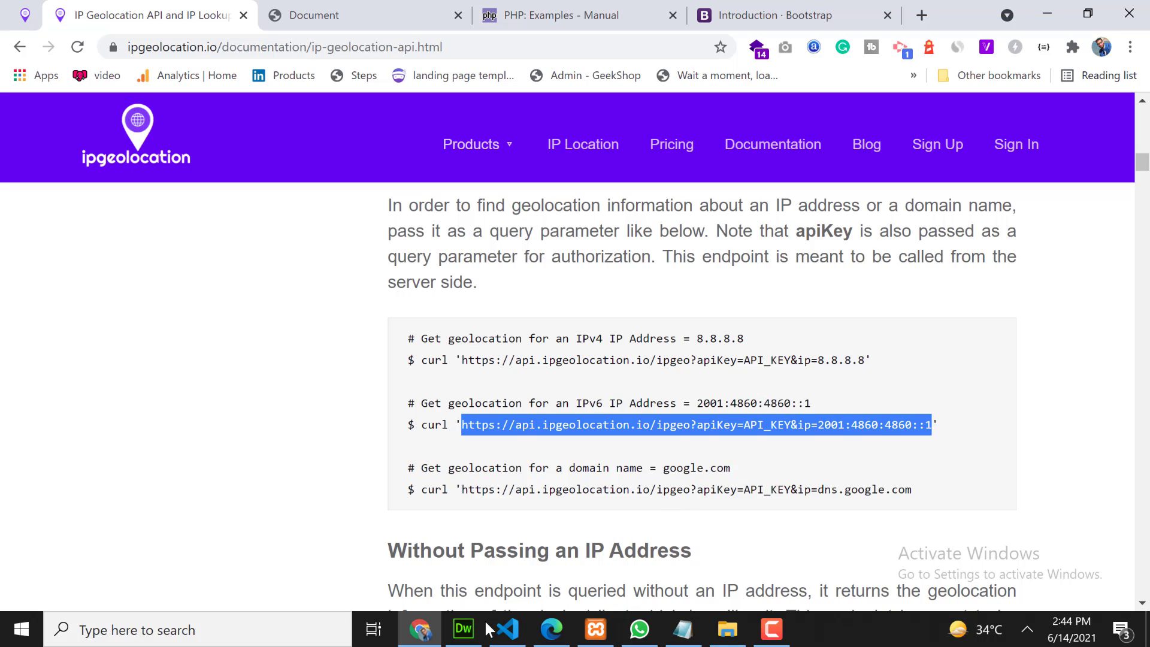
Step: Select example.com in ip2.php's CURLOPT_URL line for replacement with the API URL
{"action": "left_click", "coordinate": [461, 629]}
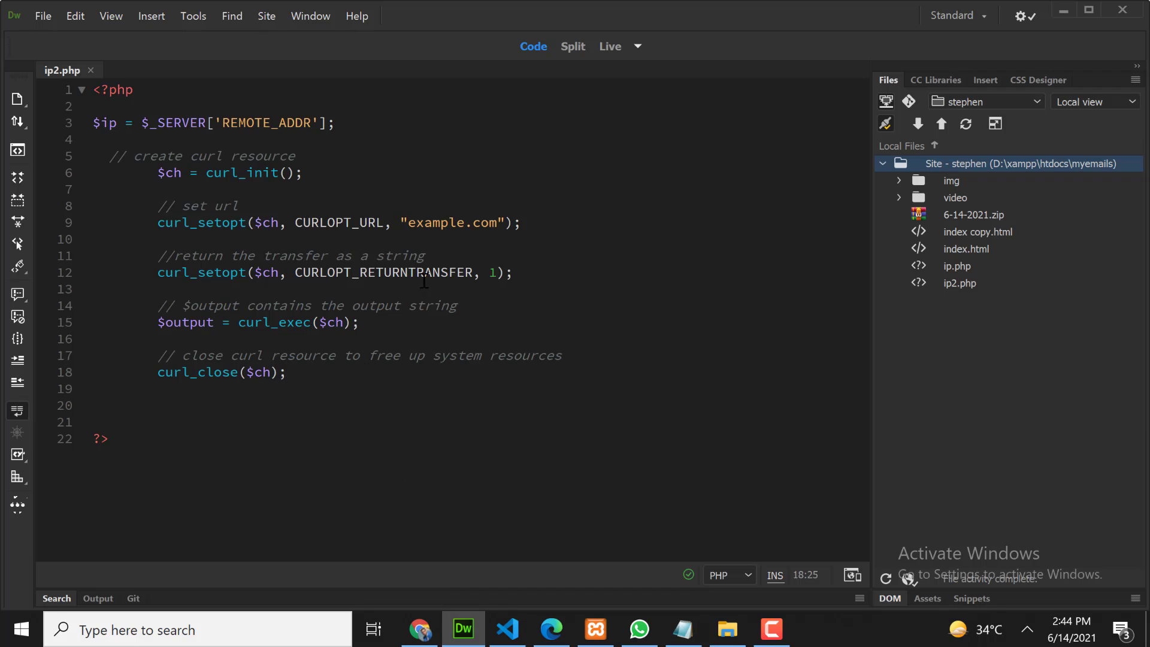
{"action": "double_click", "coordinate": [455, 223]}
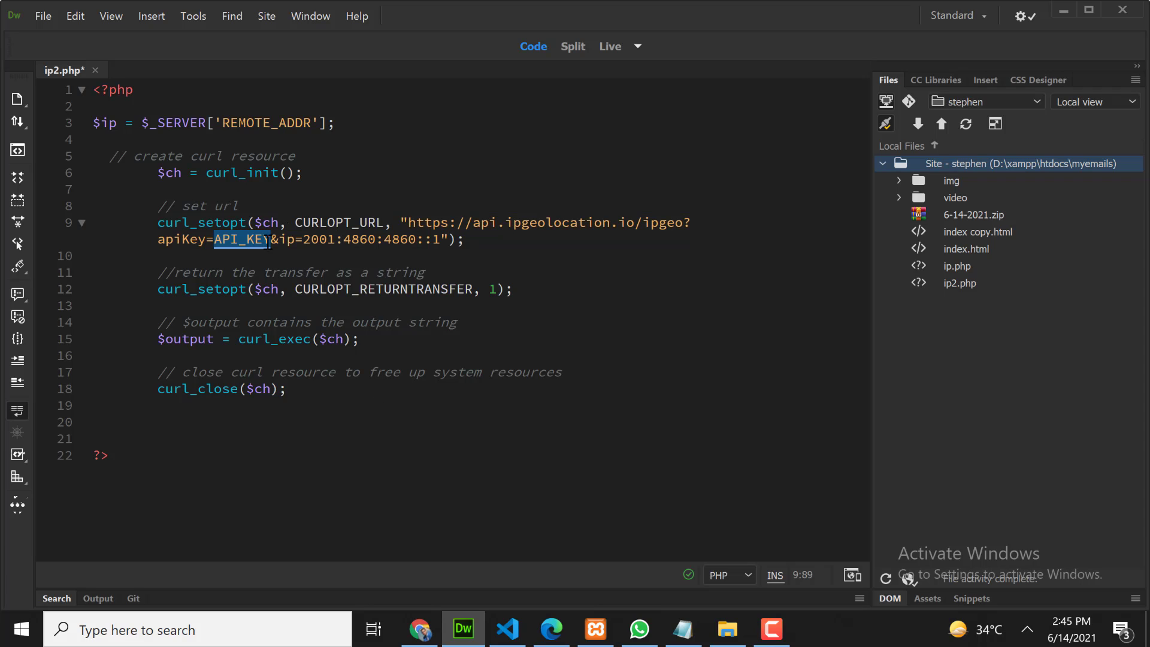
{"action": "mouse_move", "coordinate": [347, 521]}
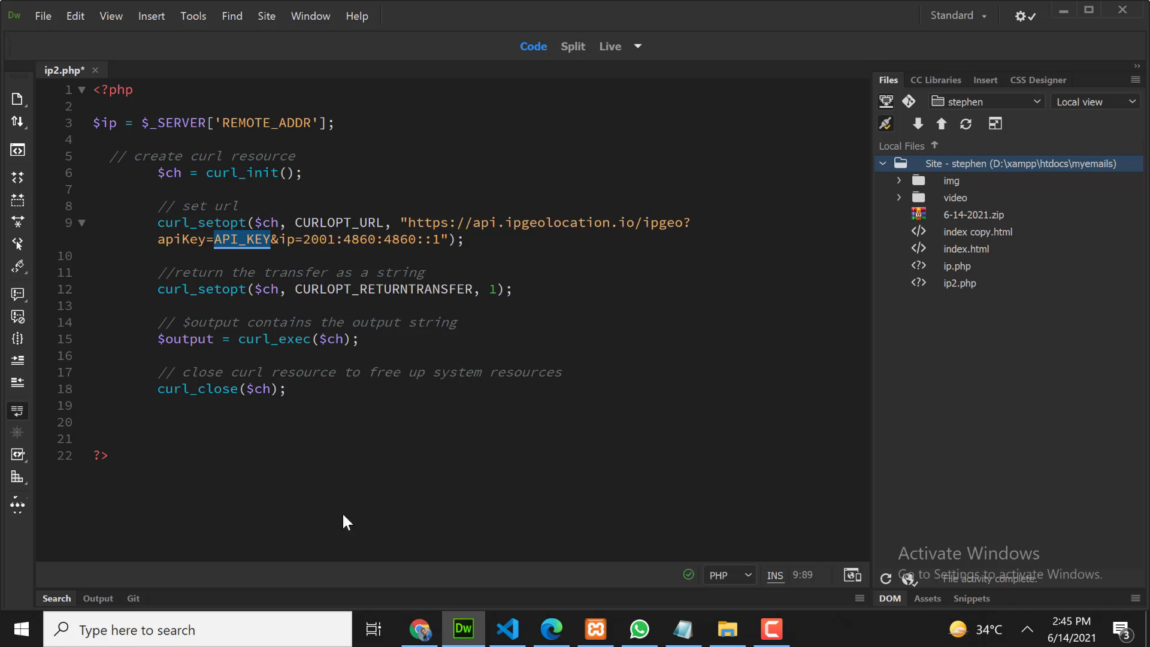
Step: Copy the API key from the API Keys section of the ipgeolocation.io dashboard
{"action": "left_click", "coordinate": [418, 629]}
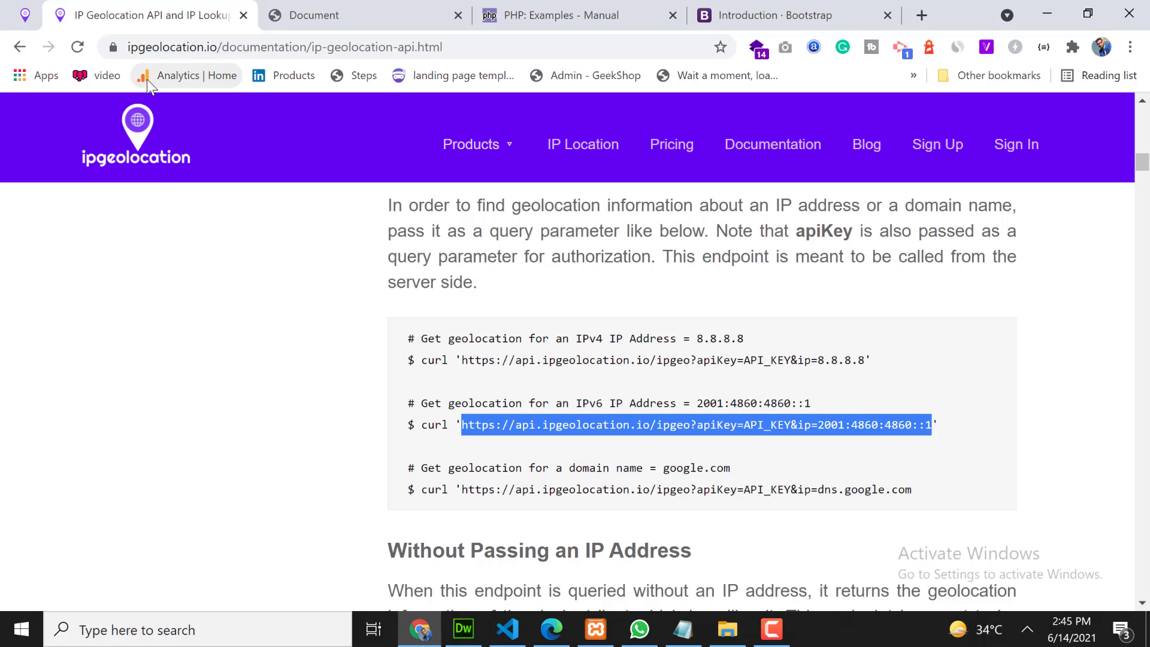
{"action": "mouse_move", "coordinate": [44, 9]}
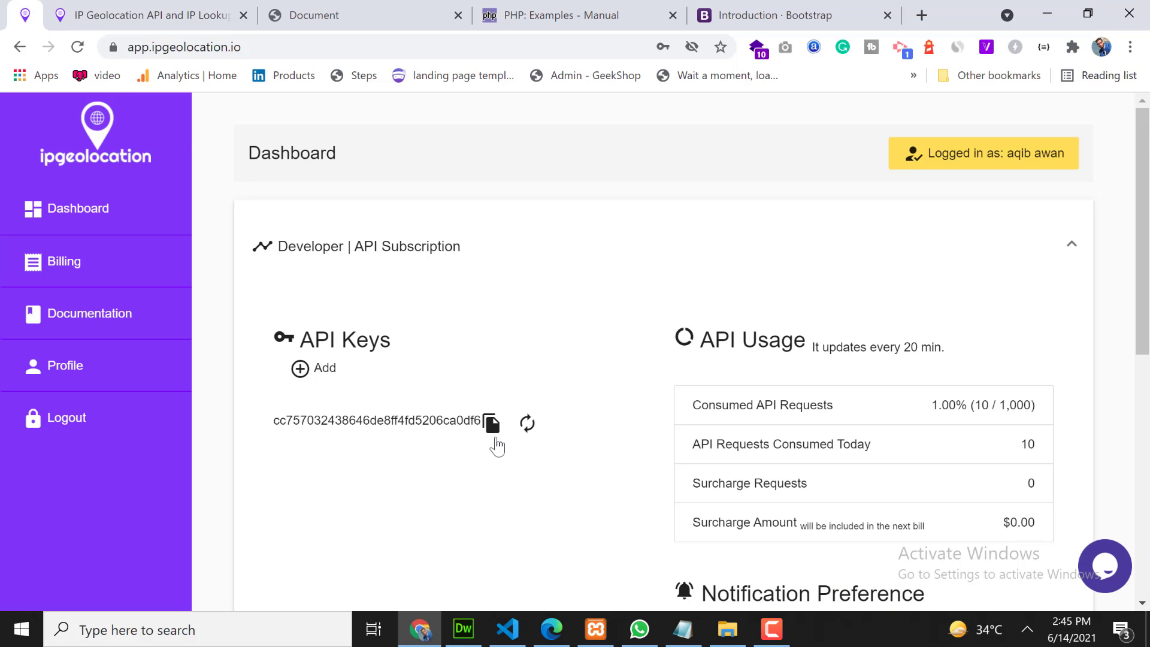
{"action": "mouse_move", "coordinate": [491, 424]}
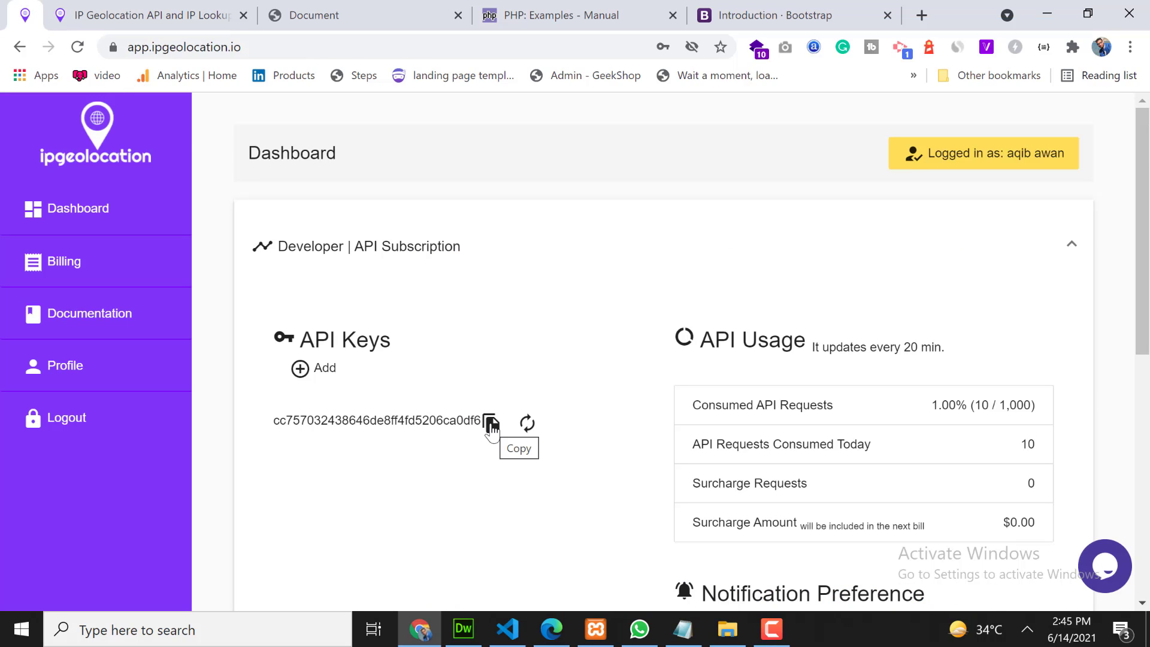
{"action": "left_click", "coordinate": [489, 424]}
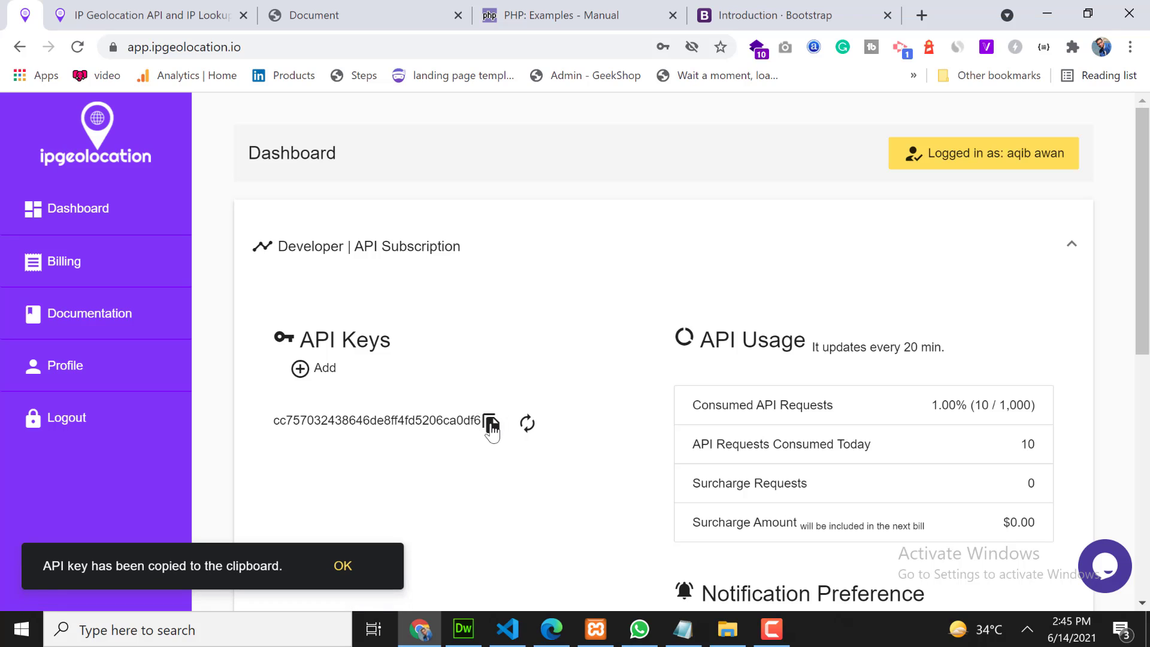
{"action": "left_click", "coordinate": [463, 629]}
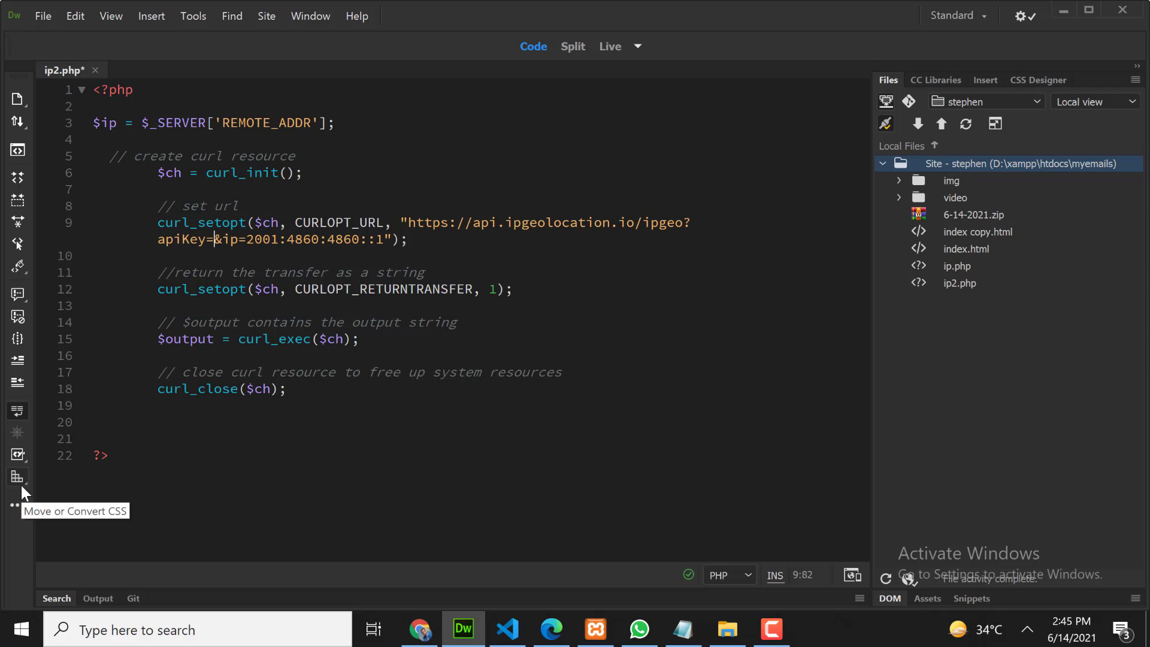
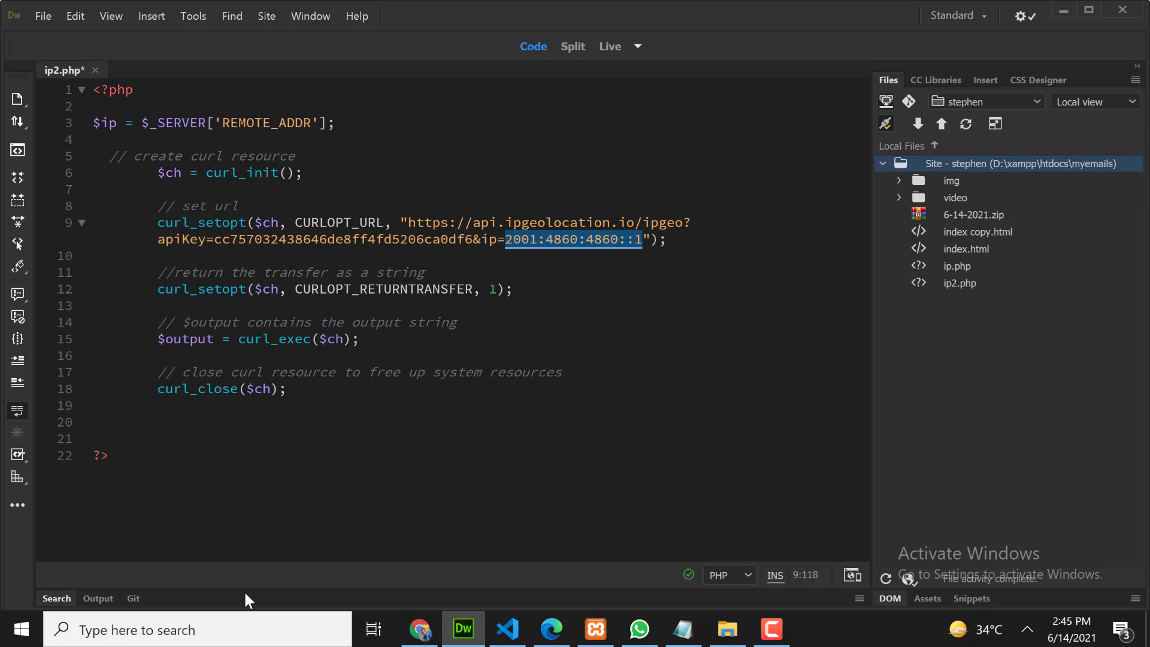
{"action": "key", "text": "Delete"}
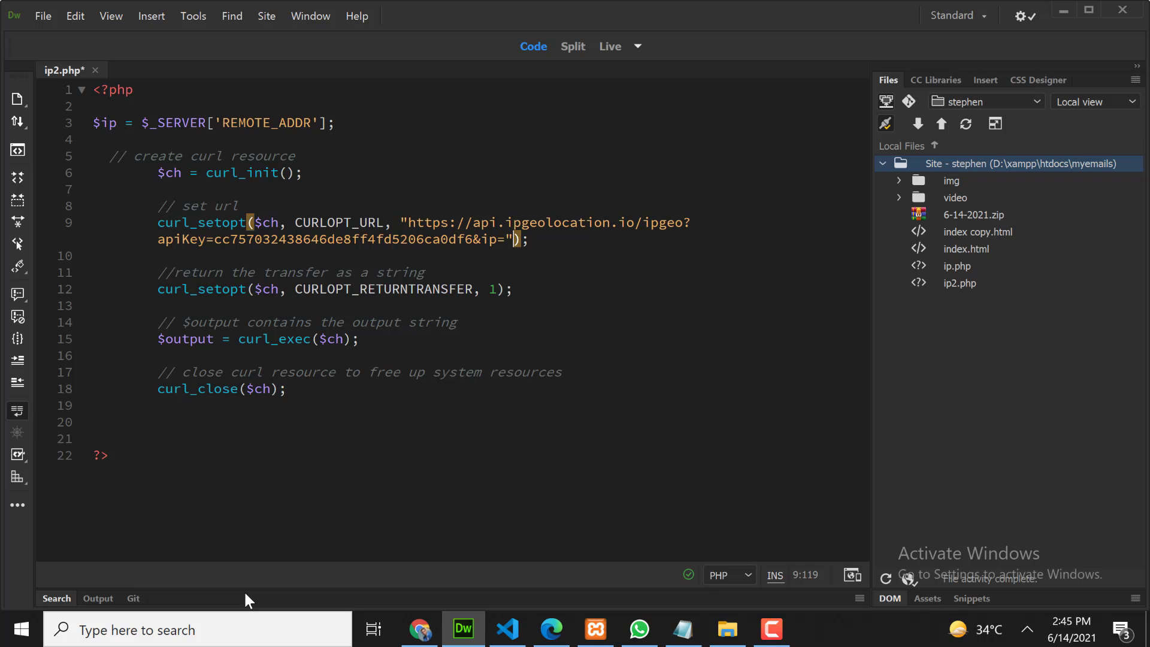
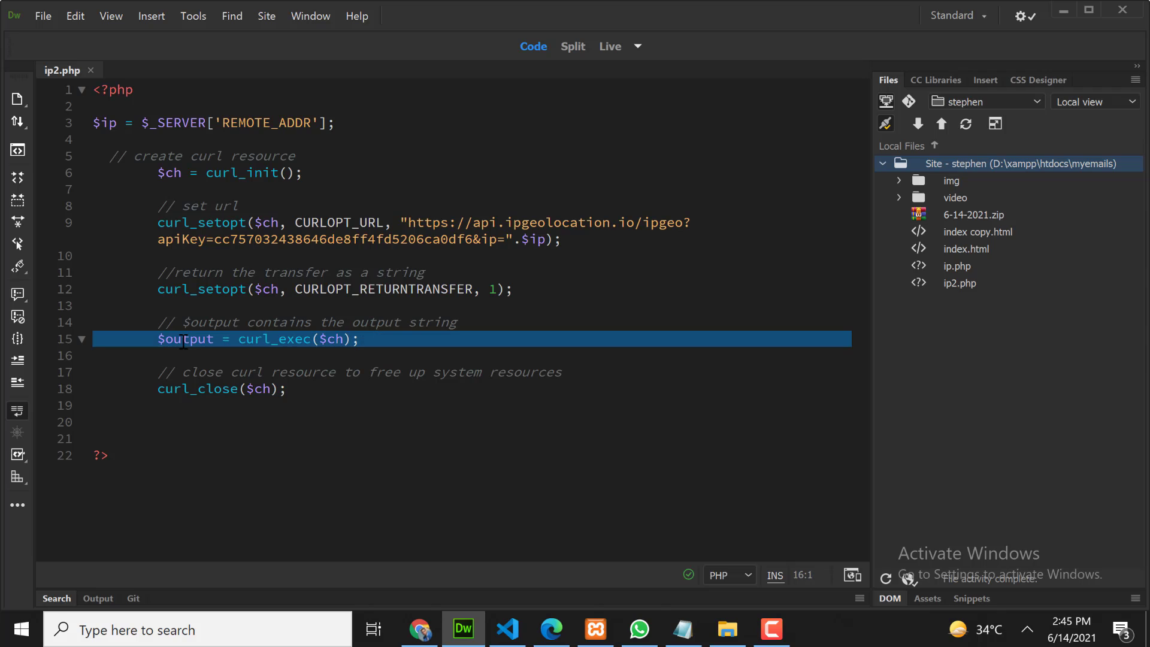
Step: Add a print_r($output); line after the curl_exec statement
{"action": "left_click", "coordinate": [393, 339]}
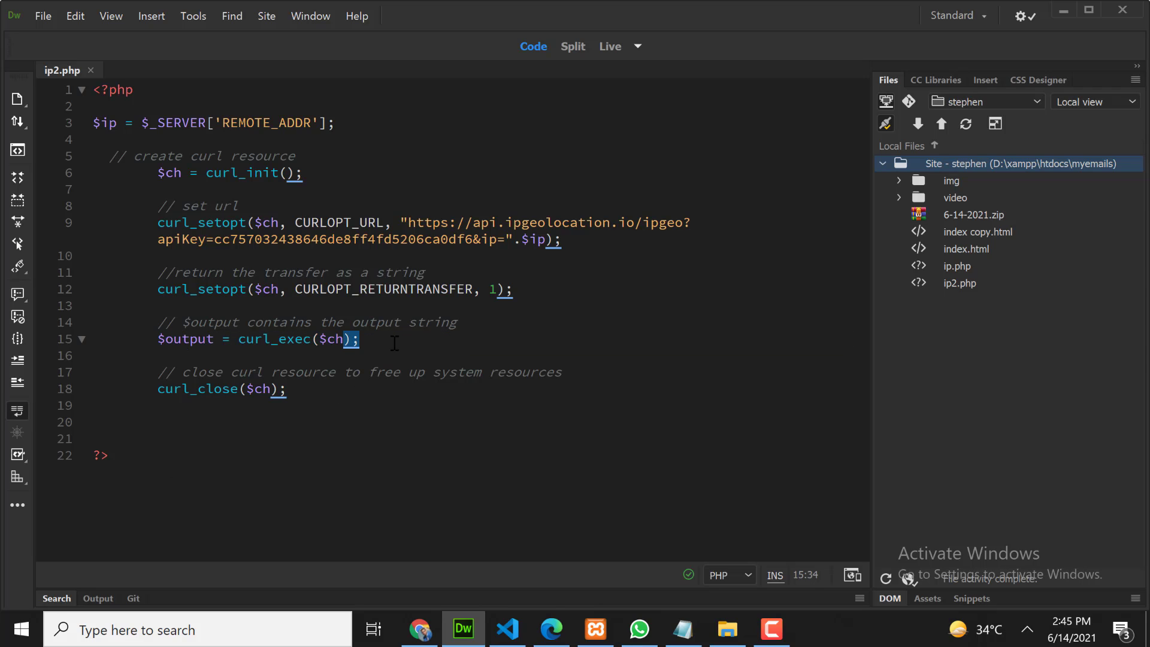
{"action": "left_click", "coordinate": [359, 339]}
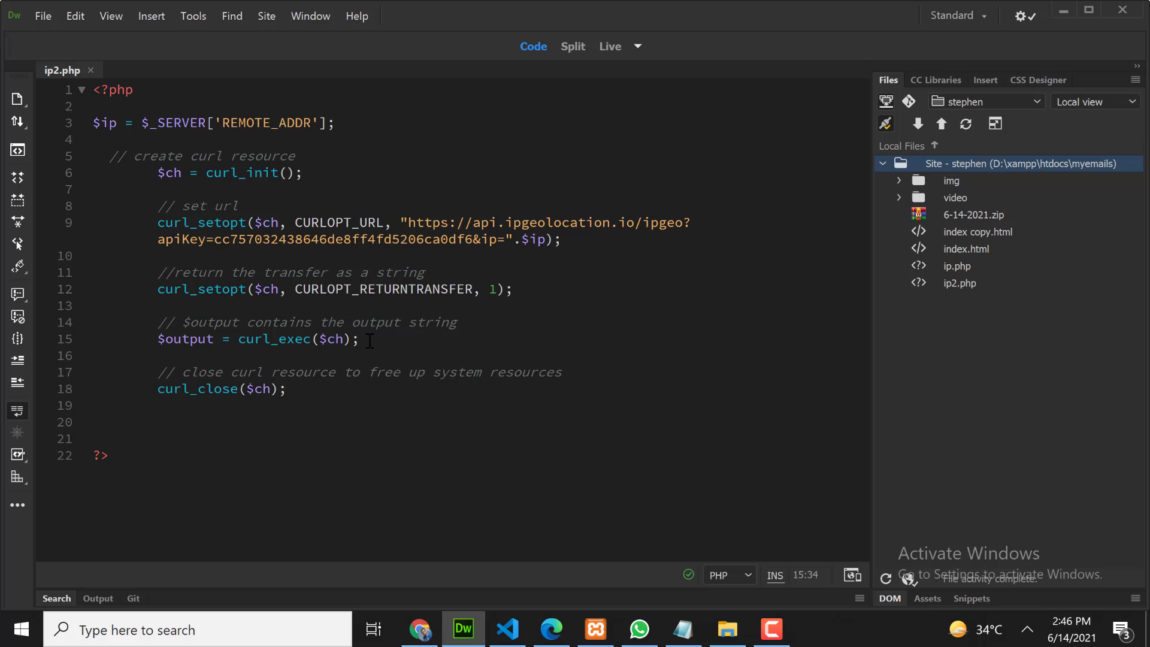
{"action": "key", "text": "Enter"}
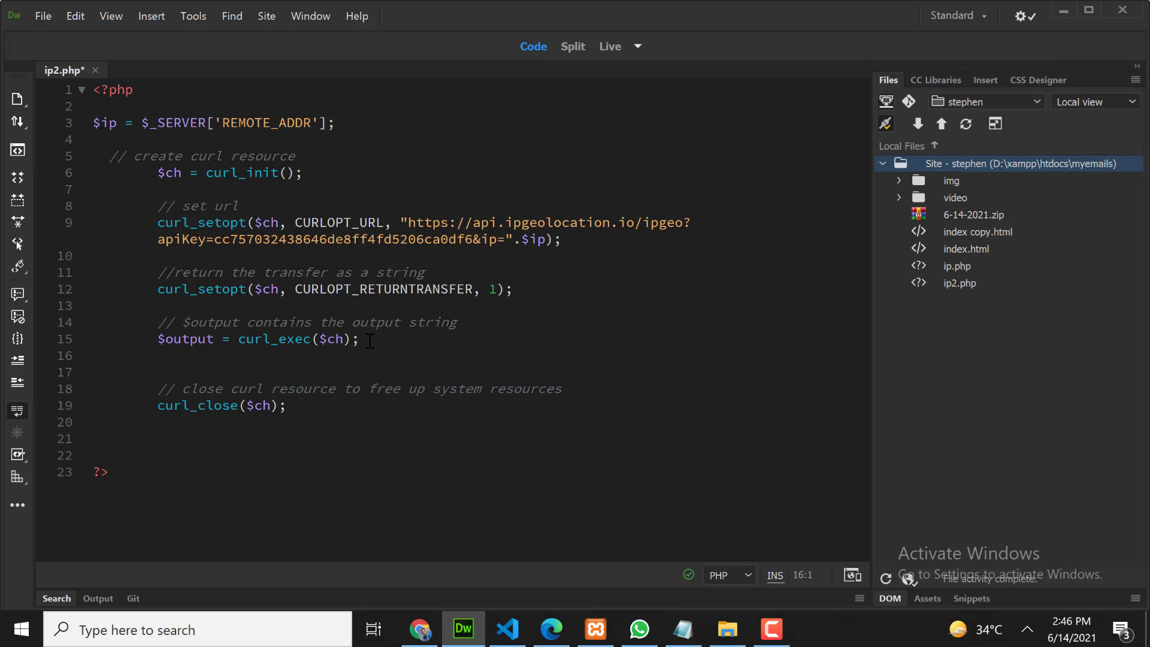
{"action": "type", "text": "print_r();"}
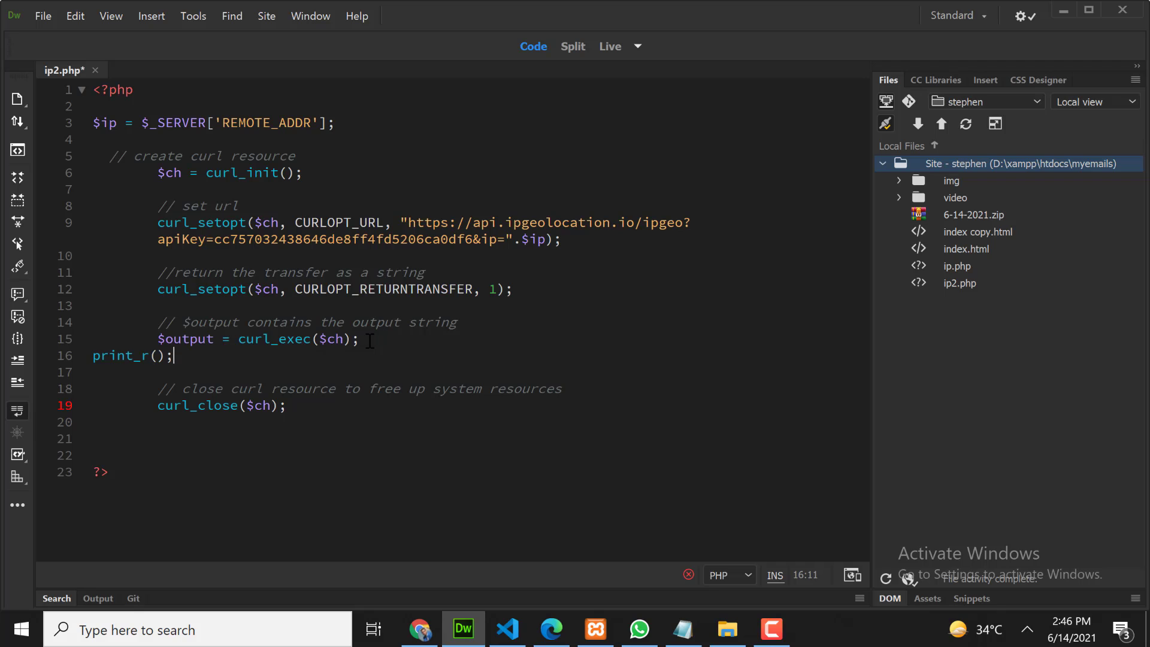
{"action": "type", "text": "$output"}
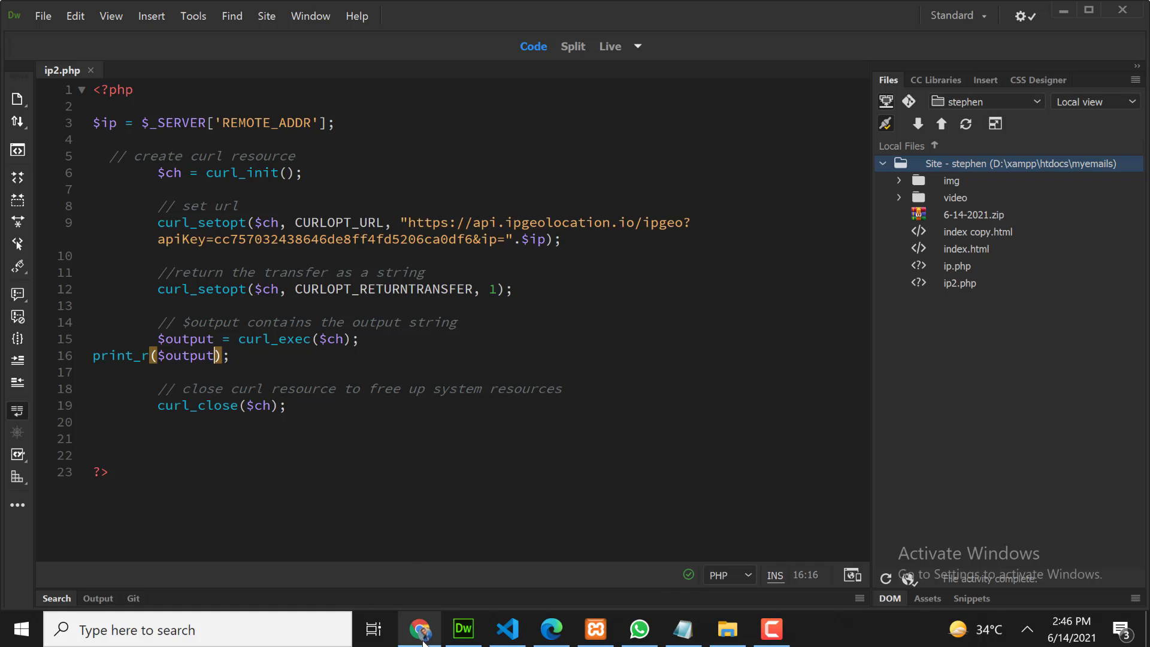
Step: Load woocorders.com/ip2.php in Chrome and scroll through the returned JSON geolocation data
{"action": "left_click", "coordinate": [419, 629]}
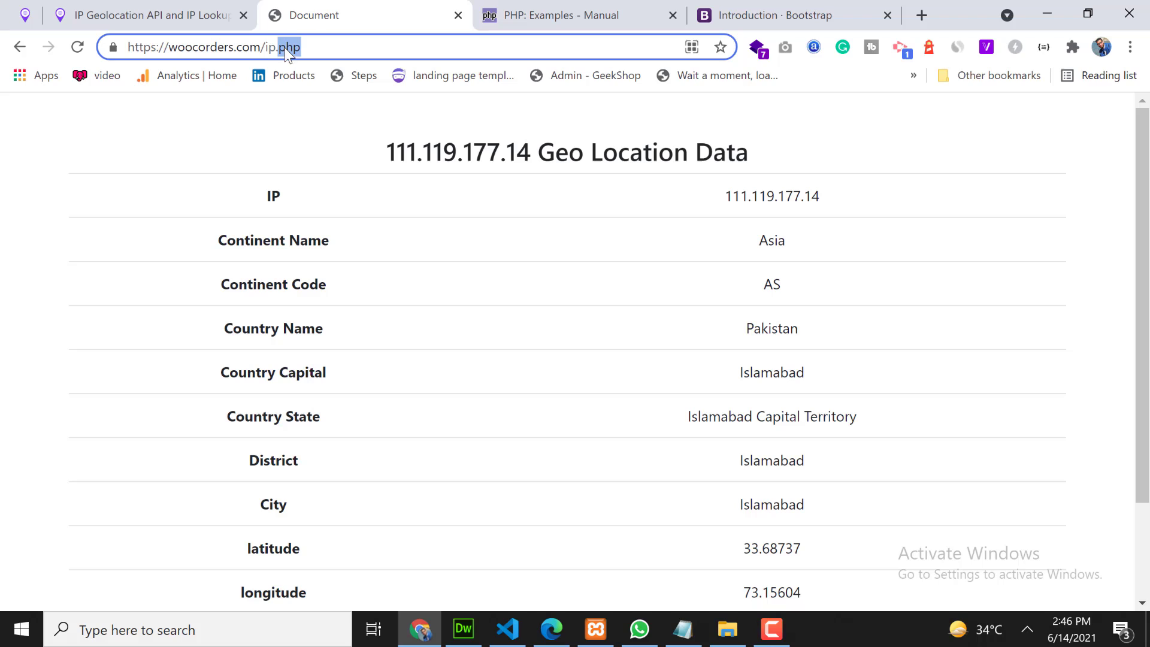
{"action": "mouse_move", "coordinate": [366, 111]}
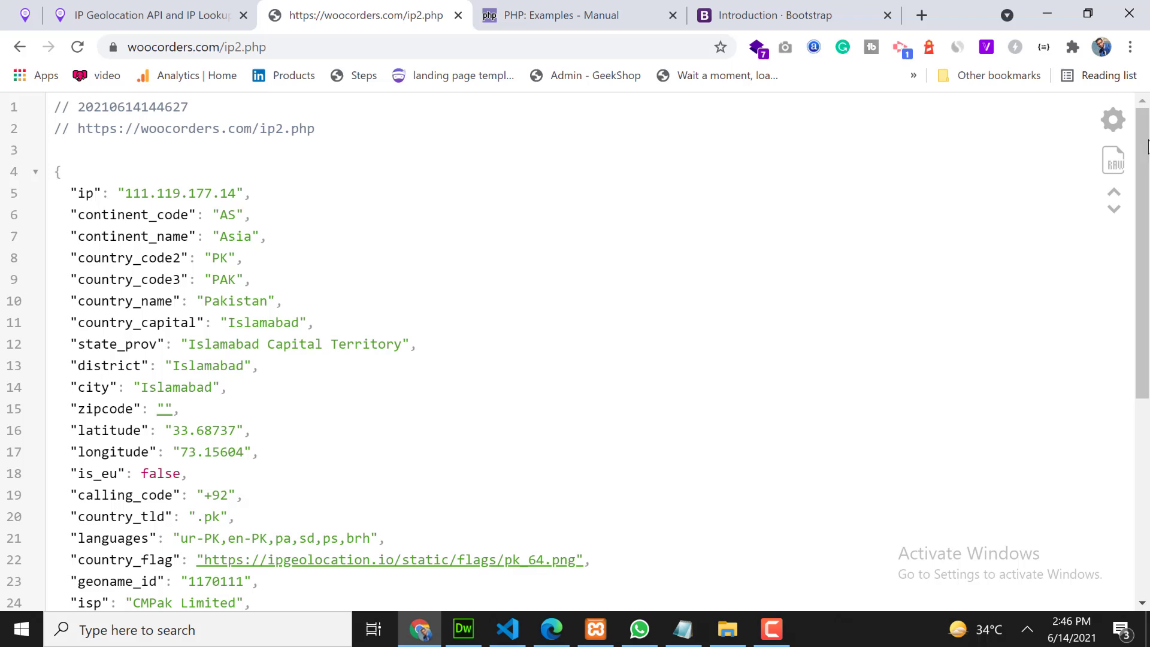
{"action": "mouse_move", "coordinate": [176, 274]}
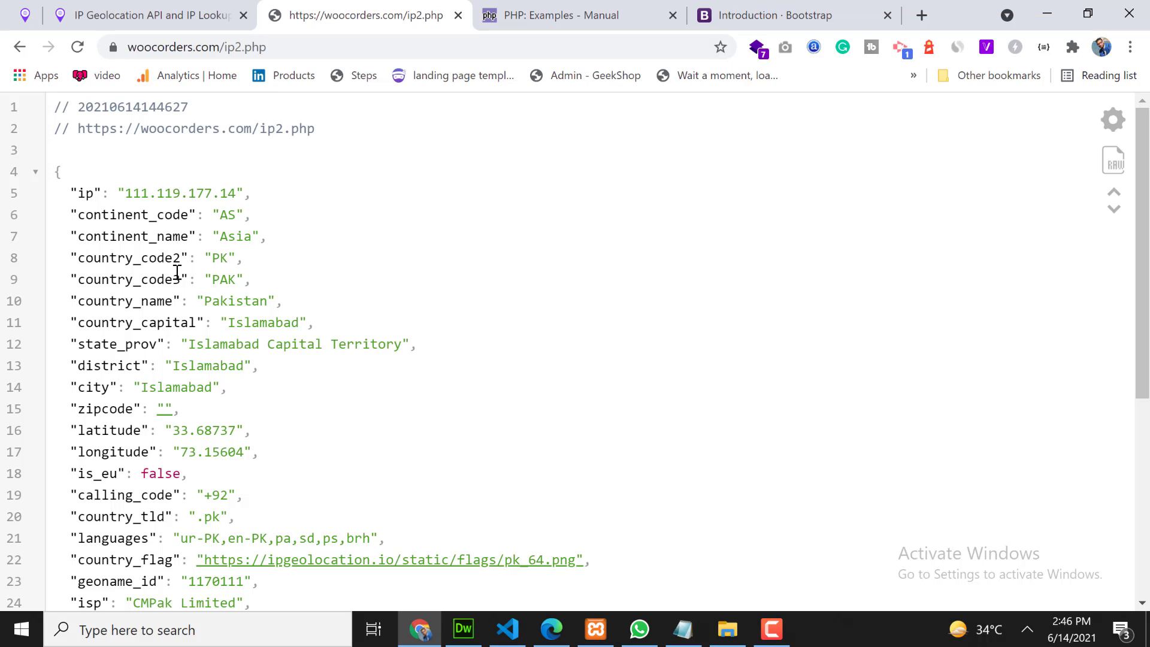
{"action": "mouse_move", "coordinate": [52, 286]}
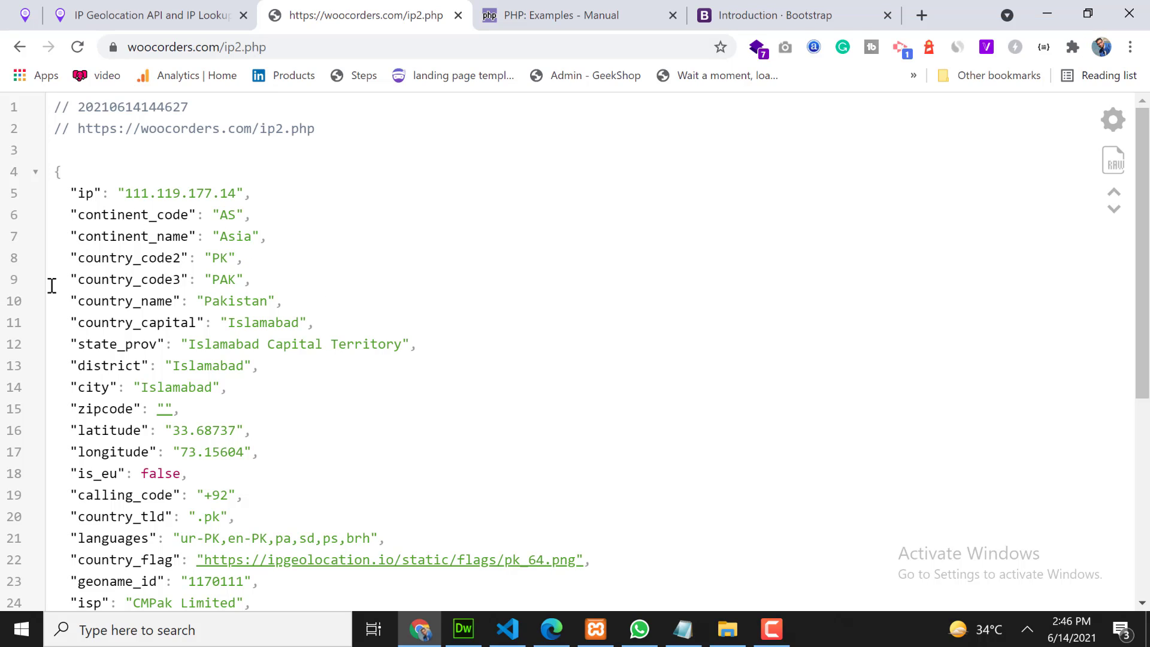
{"action": "mouse_move", "coordinate": [114, 301]}
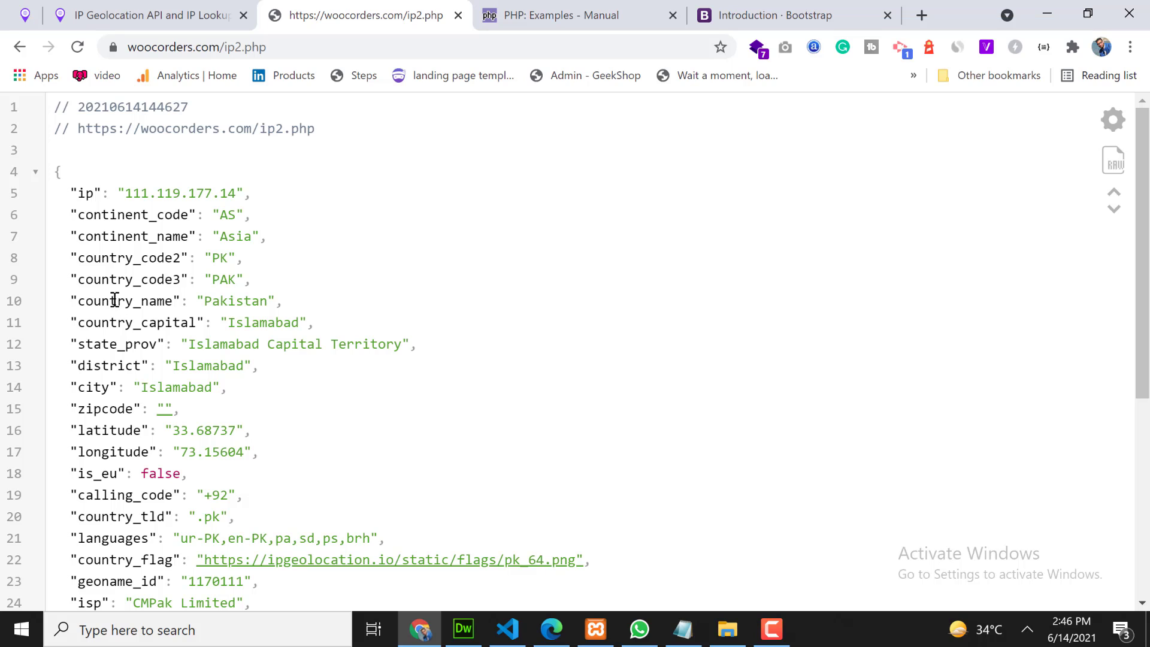
{"action": "scroll", "scroll_direction": "down", "scroll_amount": 3}
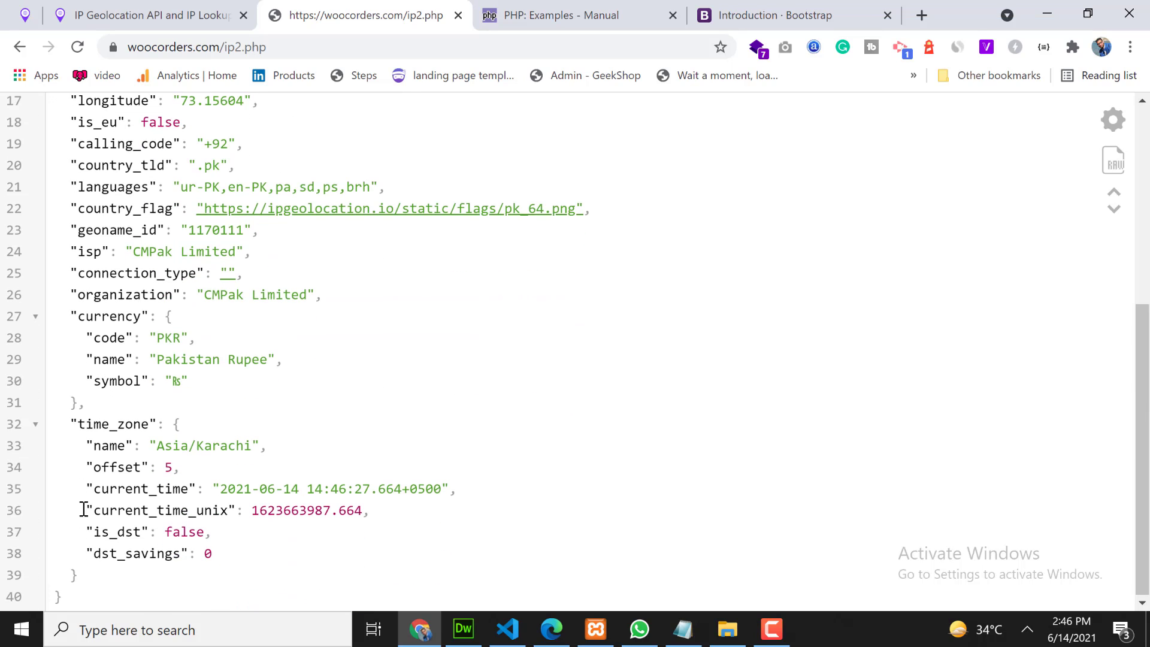
{"action": "mouse_move", "coordinate": [123, 315]}
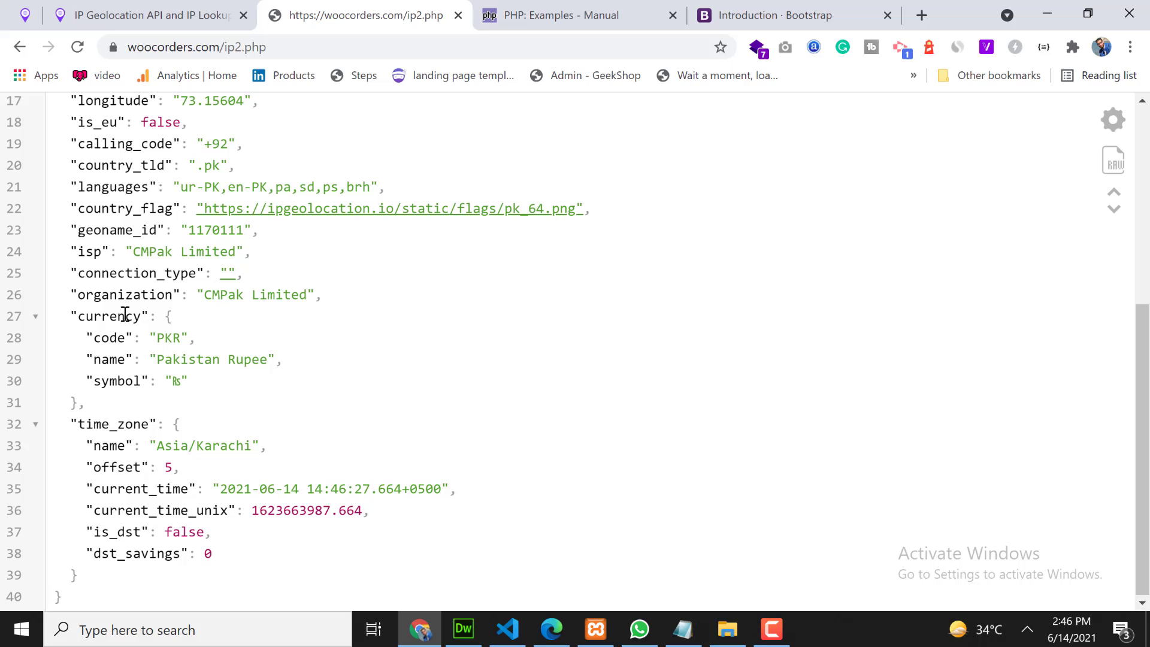
{"action": "scroll", "scroll_direction": "up", "scroll_amount": 3}
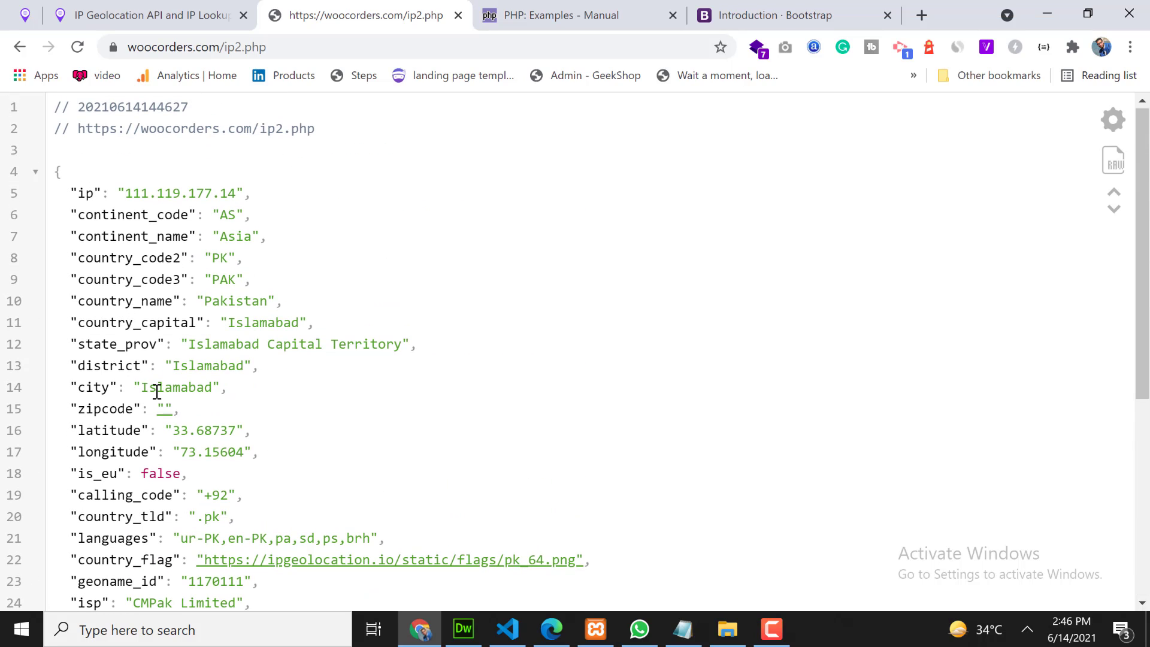
{"action": "mouse_move", "coordinate": [188, 343]}
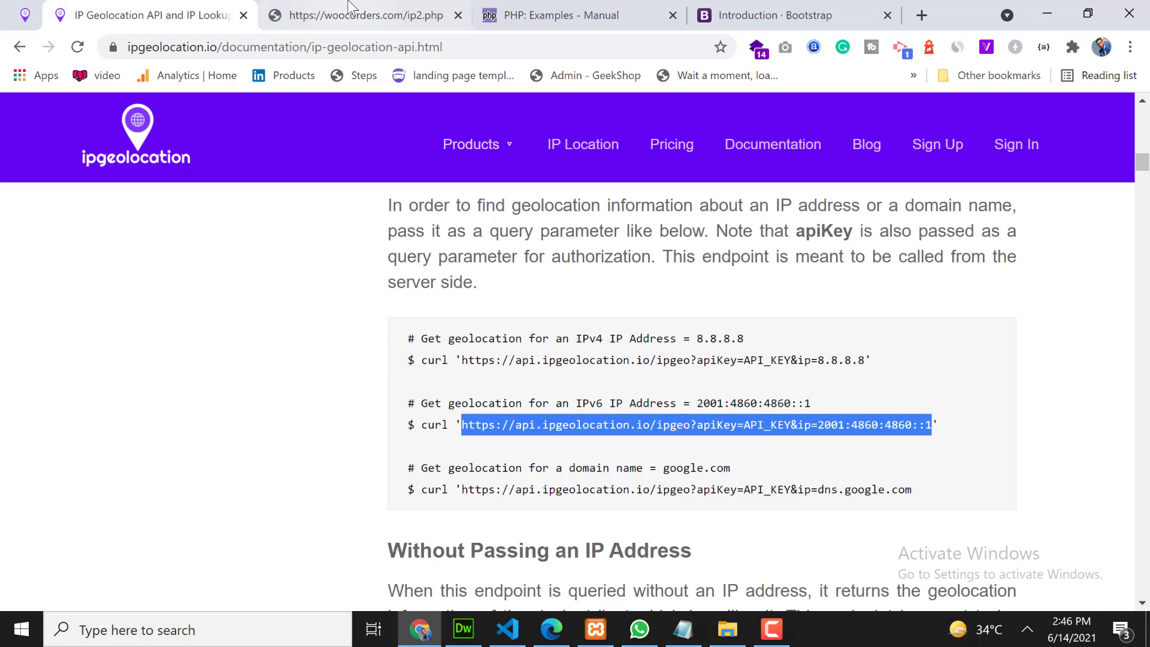
{"action": "left_click", "coordinate": [363, 15]}
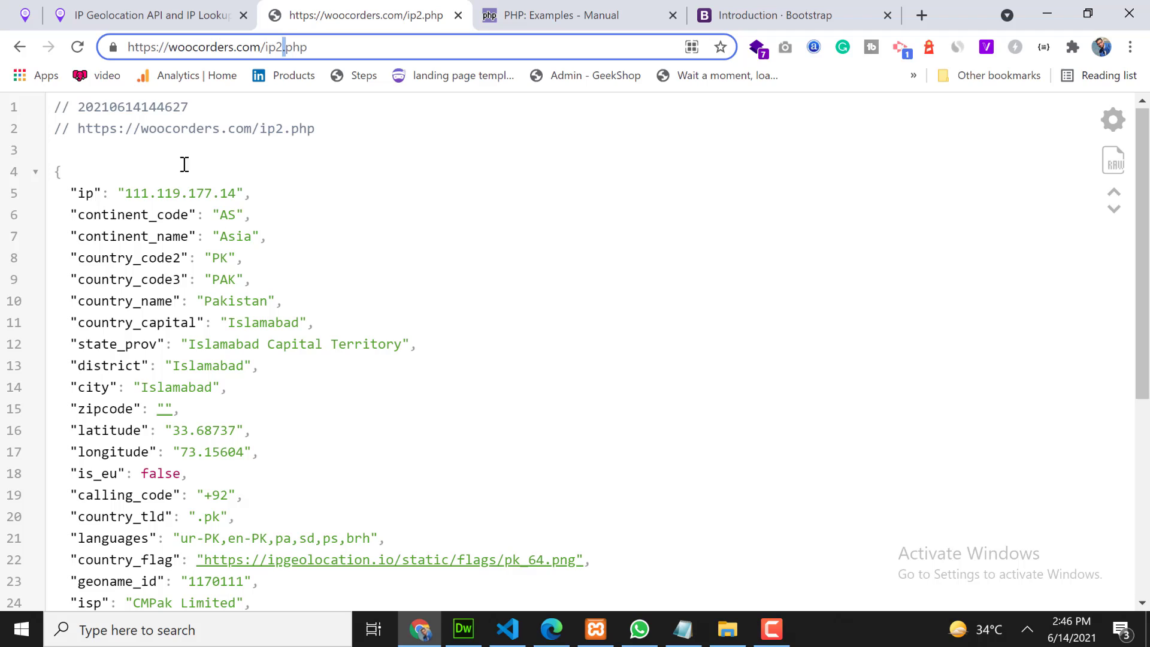
{"action": "mouse_move", "coordinate": [150, 243]}
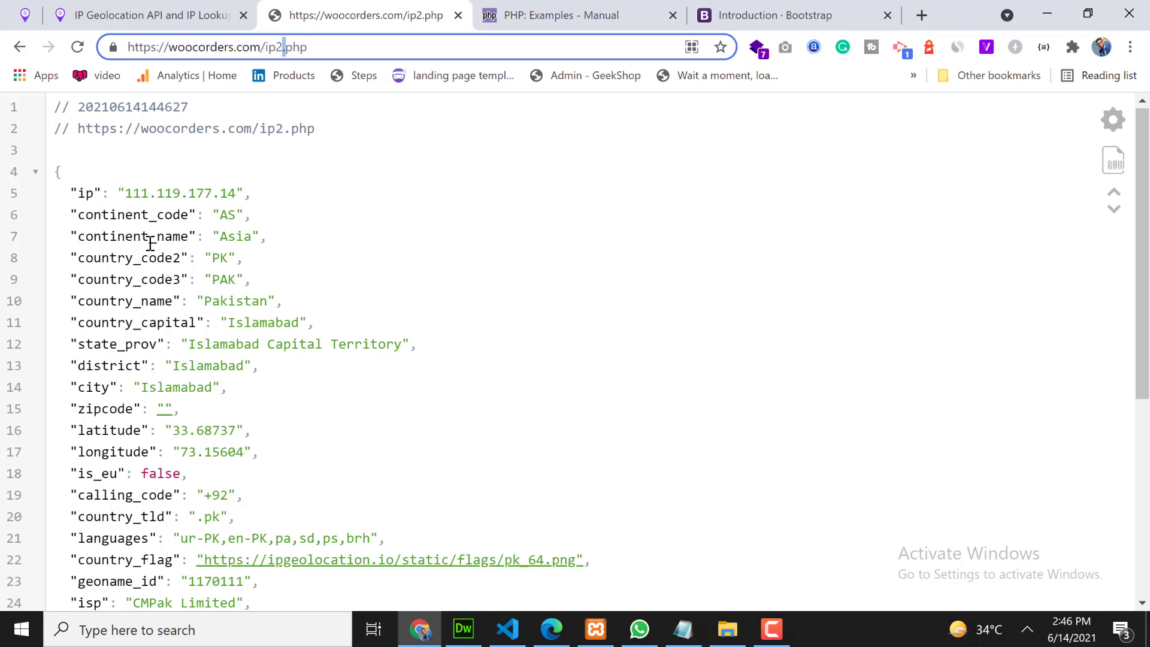
{"action": "mouse_move", "coordinate": [174, 300]}
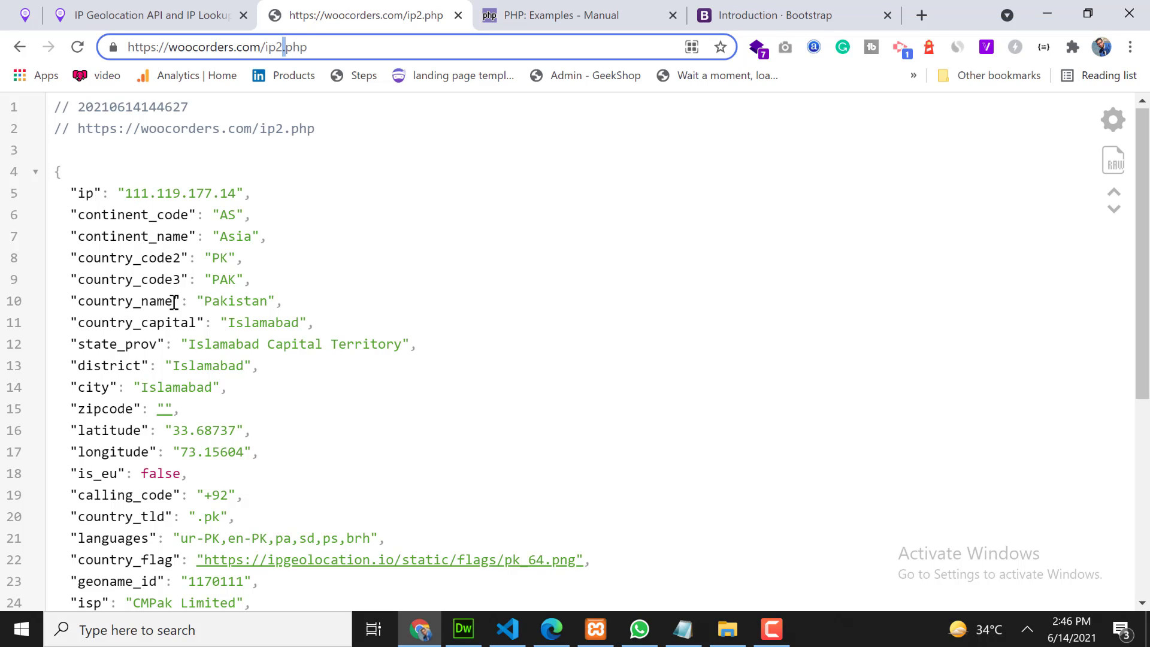
{"action": "mouse_move", "coordinate": [108, 365]}
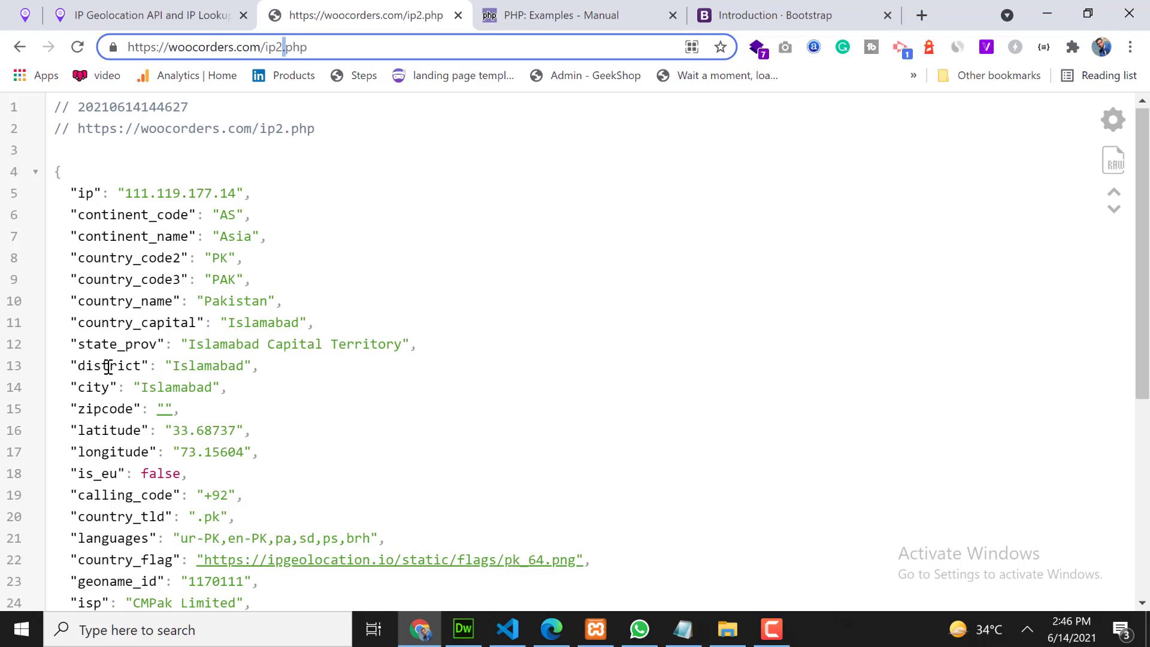
{"action": "mouse_move", "coordinate": [103, 408]}
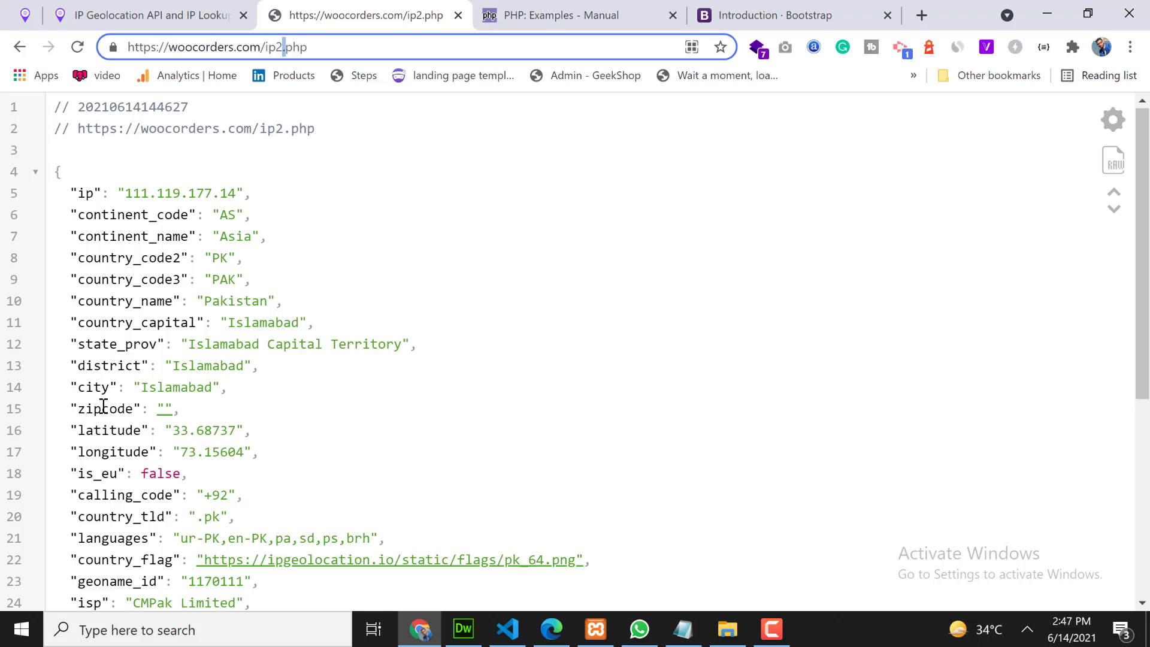
{"action": "mouse_move", "coordinate": [279, 217]}
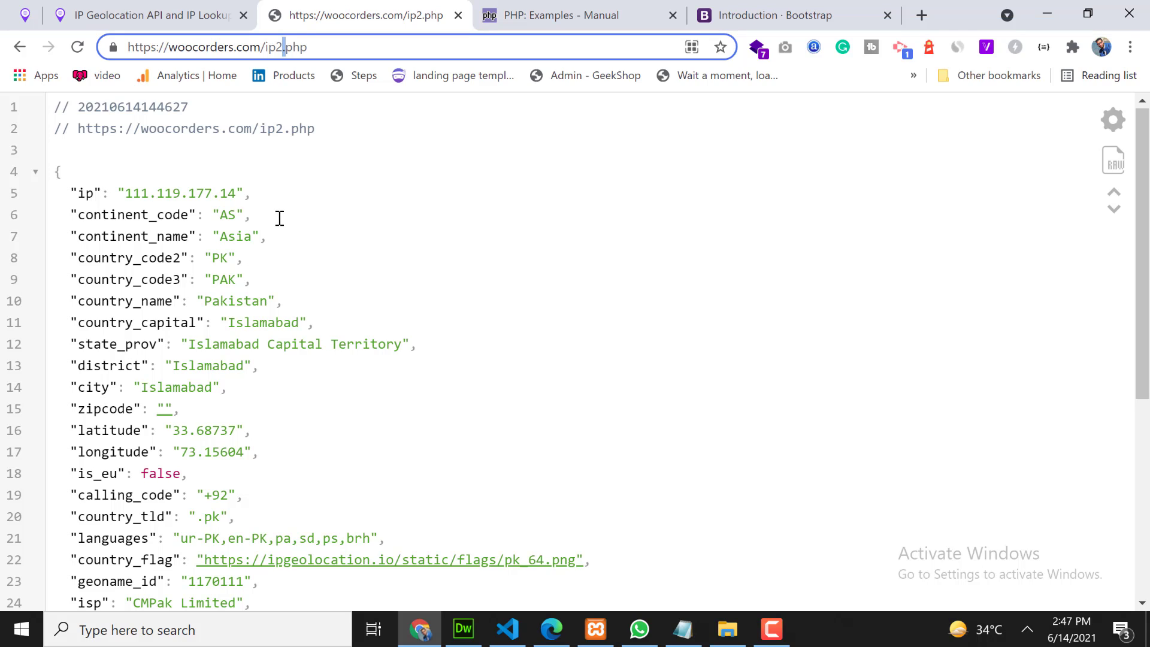
{"action": "mouse_move", "coordinate": [278, 224]}
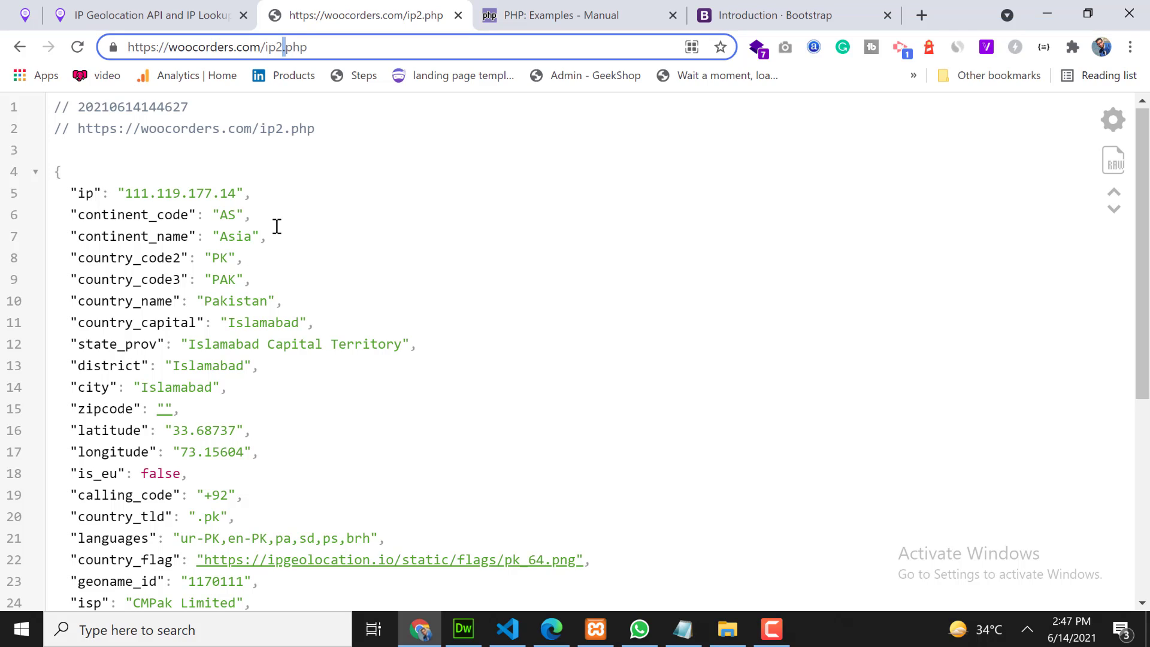
{"action": "mouse_move", "coordinate": [294, 209]}
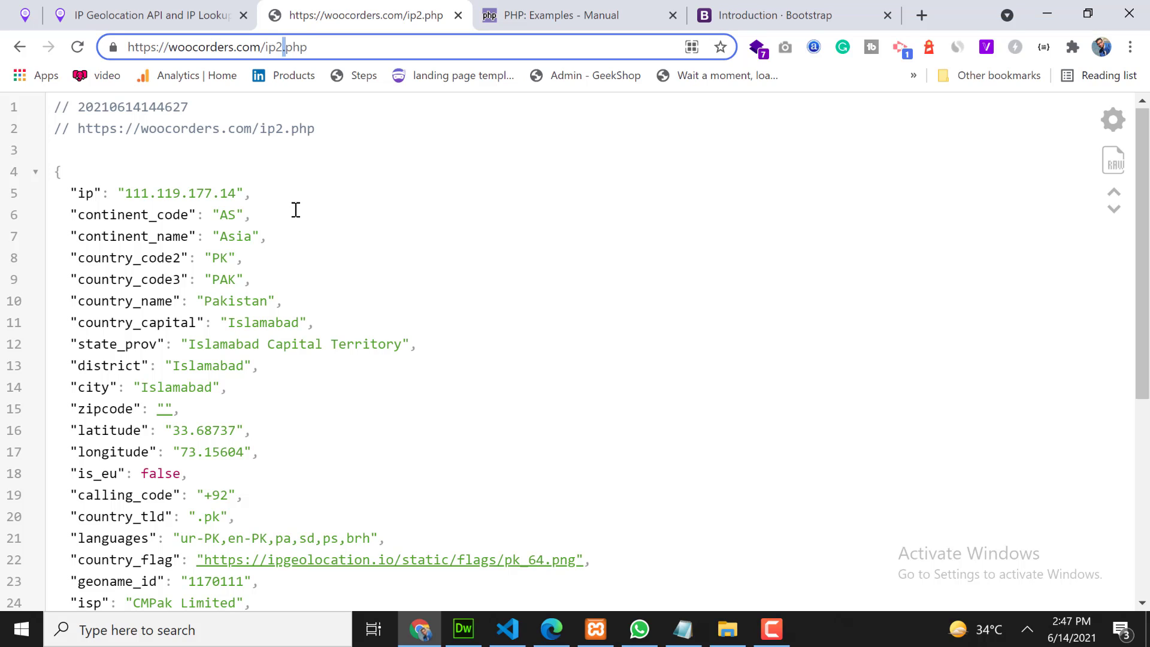
{"action": "left_click", "coordinate": [792, 14]}
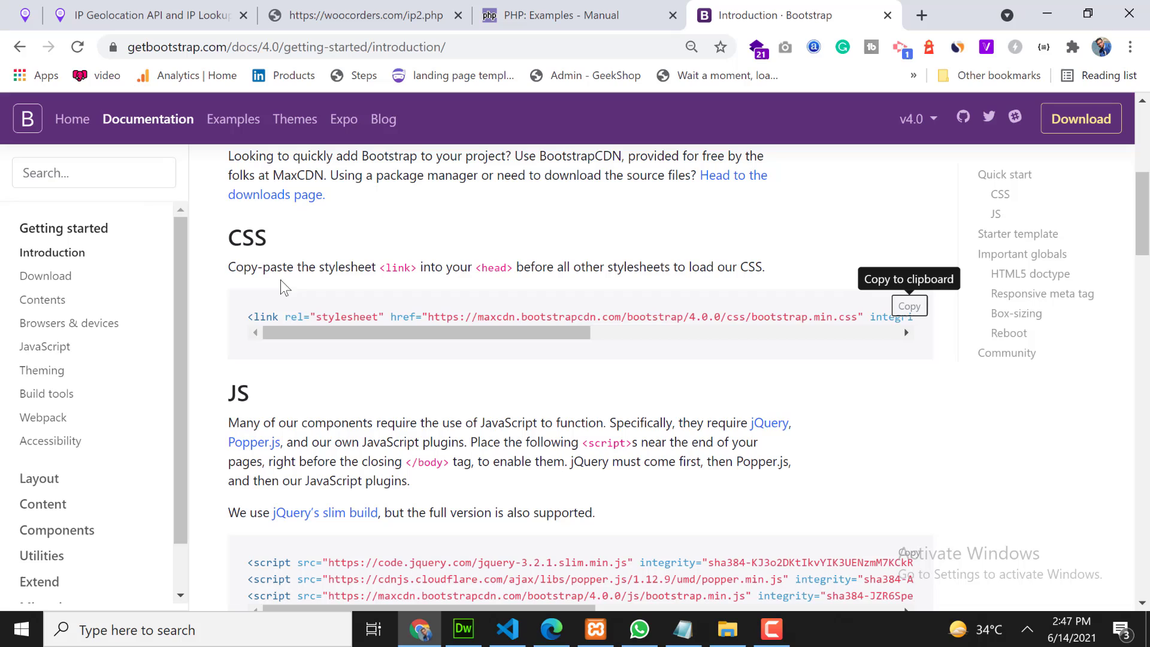
{"action": "mouse_move", "coordinate": [196, 233]}
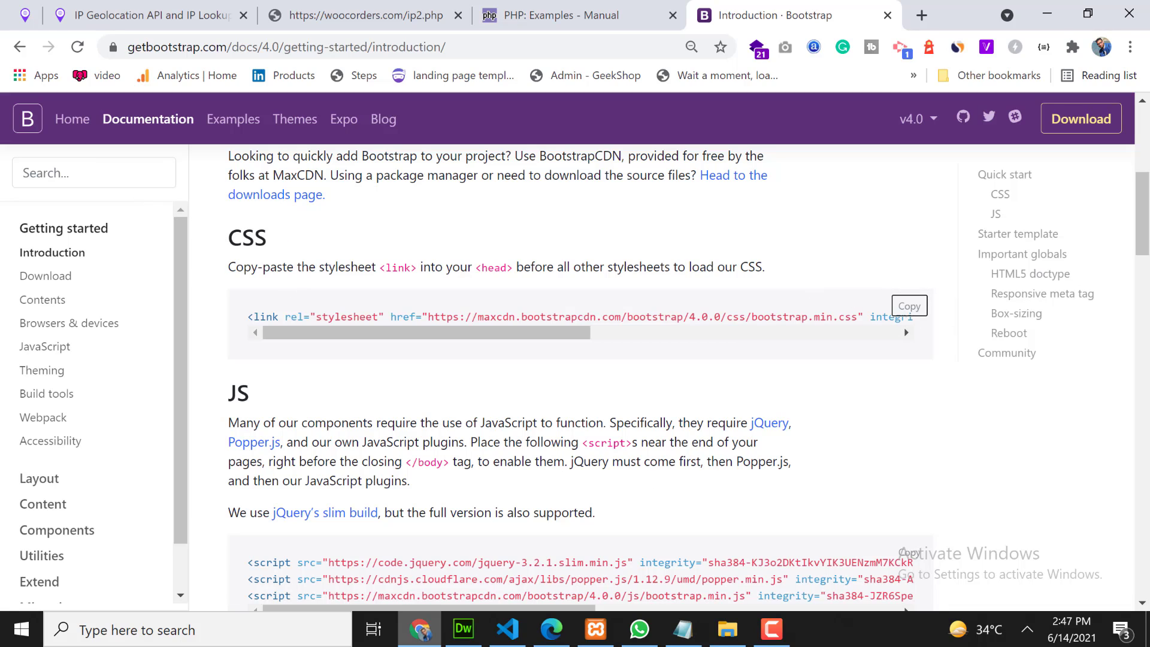
{"action": "mouse_move", "coordinate": [300, 497]}
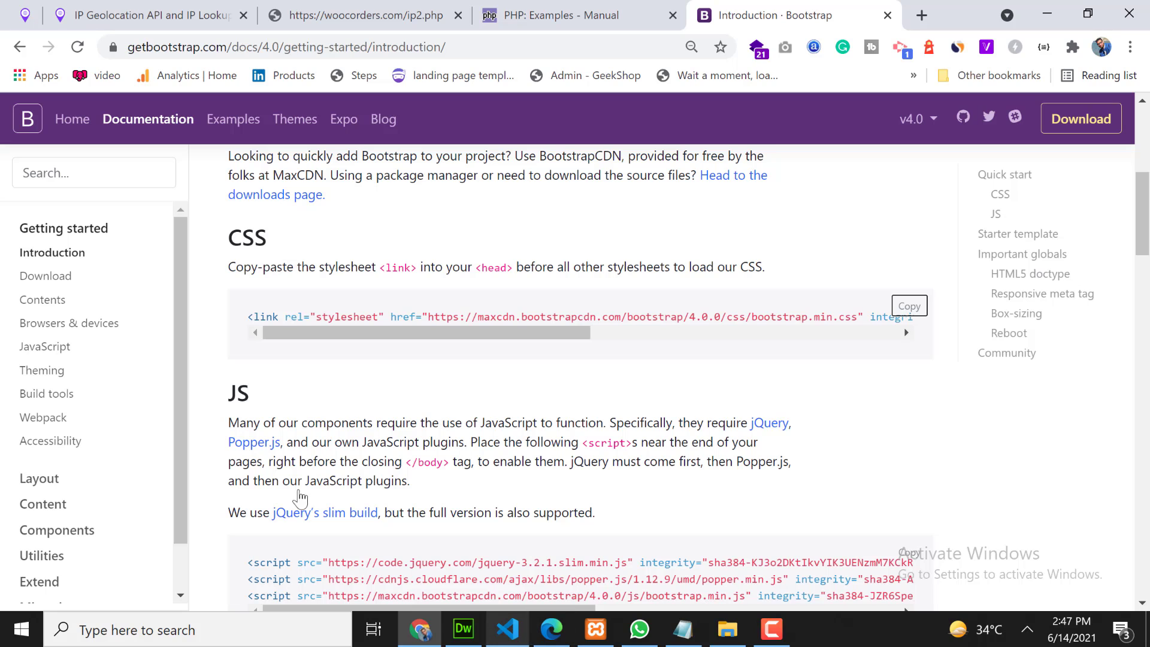
Step: Return to the ip2.php script in Dreamweaver after grabbing the HTML boilerplate from VS Code
{"action": "left_click", "coordinate": [506, 629]}
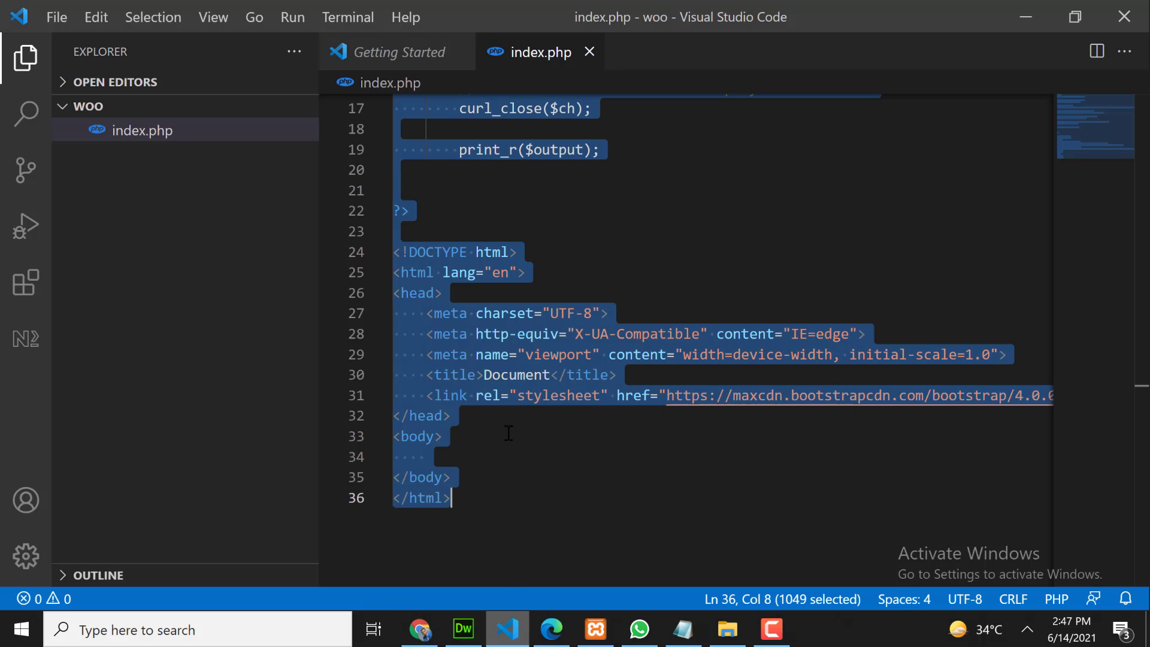
{"action": "left_click", "coordinate": [463, 629]}
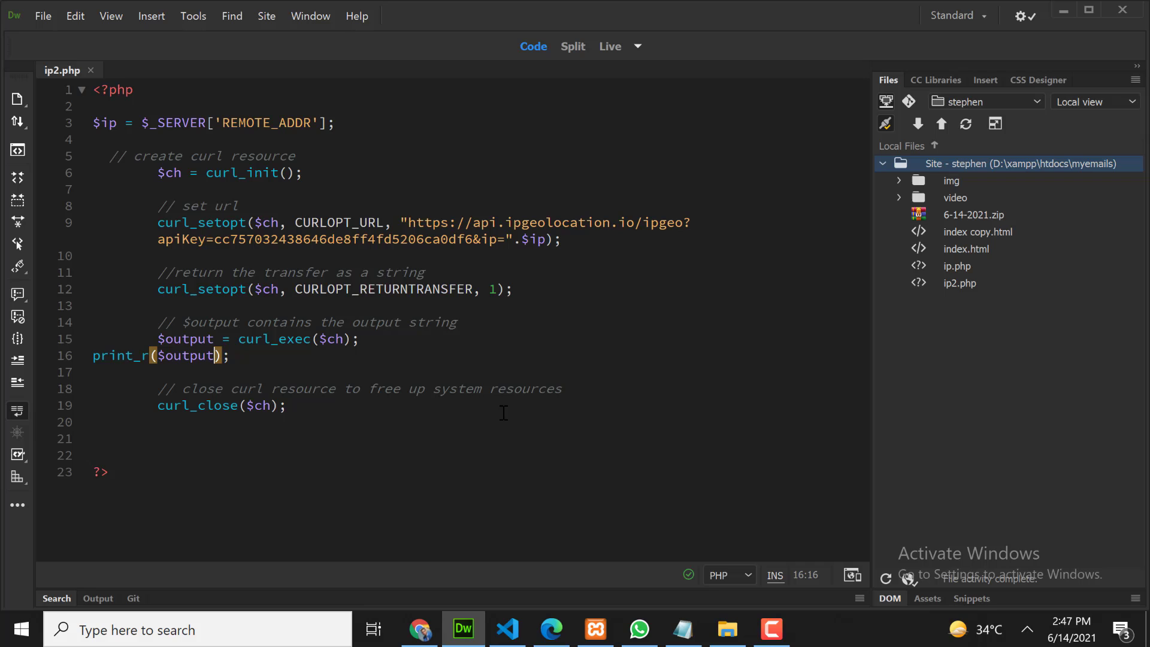
Step: Paste an HTML page skeleton below the closing ?> of the PHP geolocation code, keeping the PHP above
{"action": "left_click", "coordinate": [93, 439]}
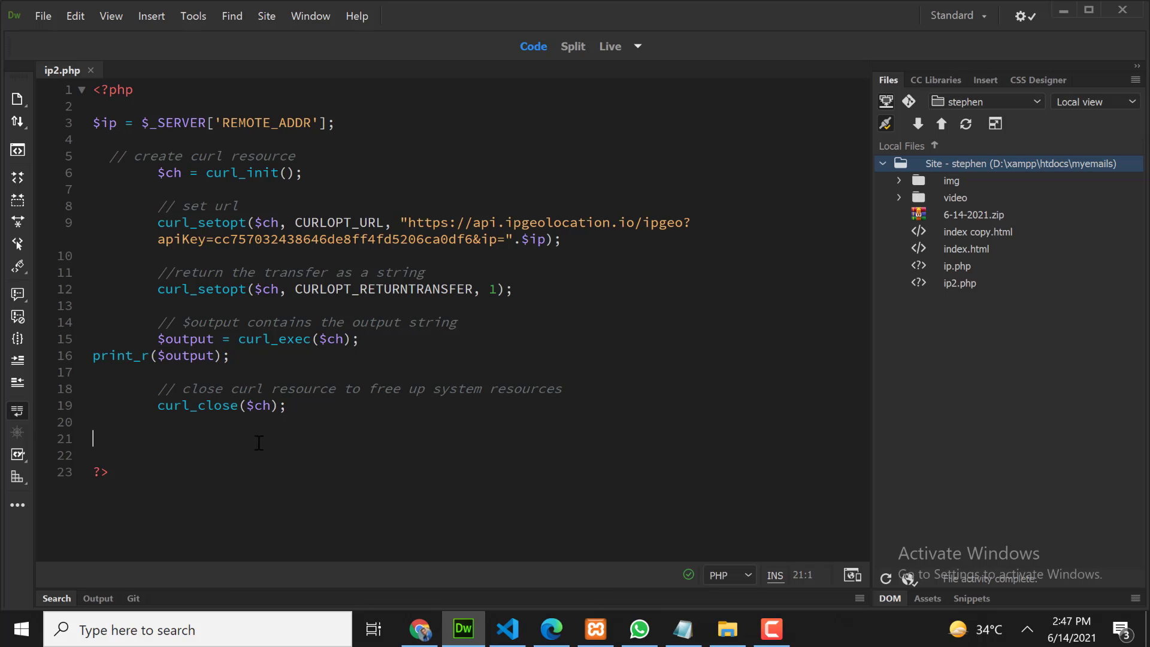
{"action": "key", "text": "ctrl+a"}
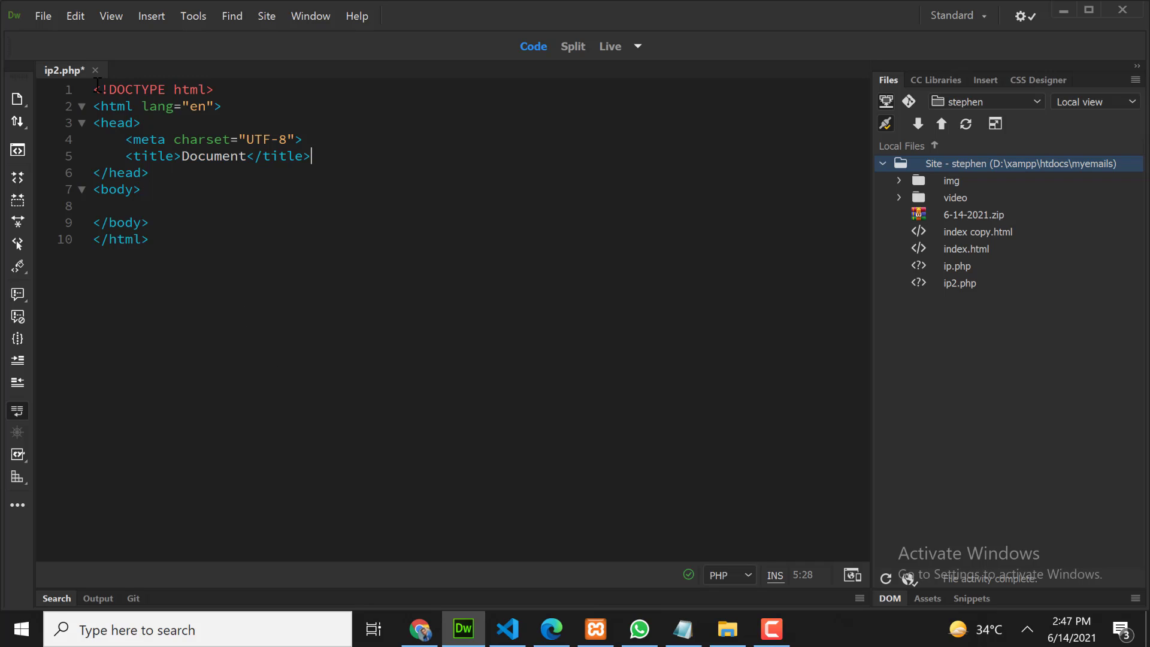
{"action": "left_click", "coordinate": [99, 89]}
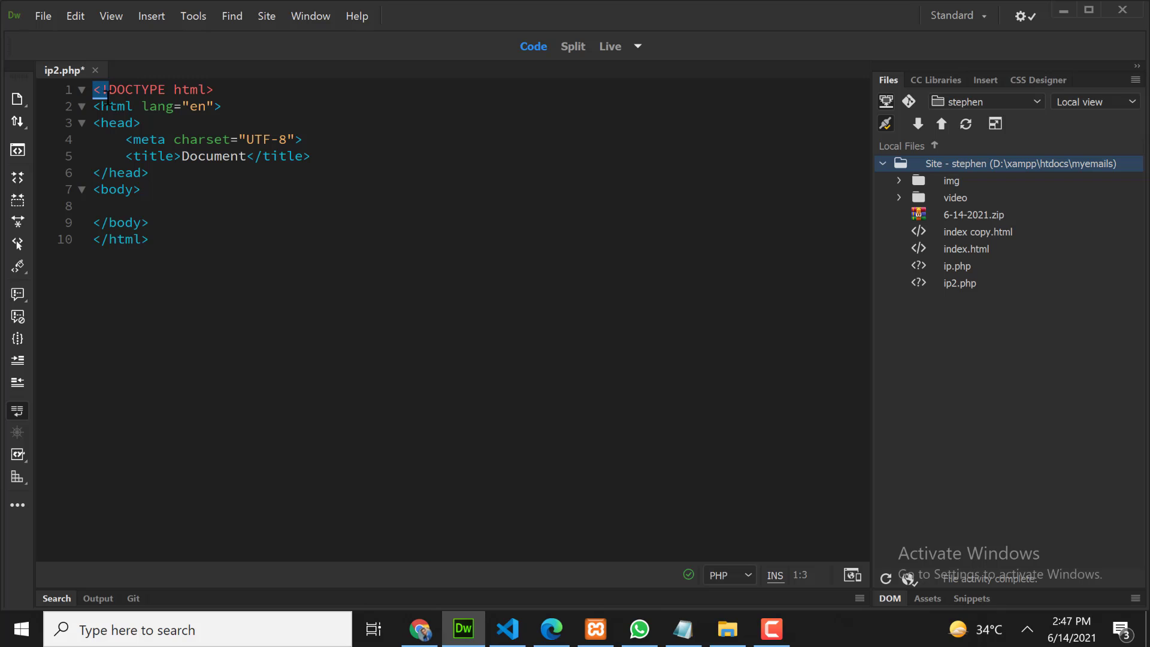
{"action": "key", "text": "Return"}
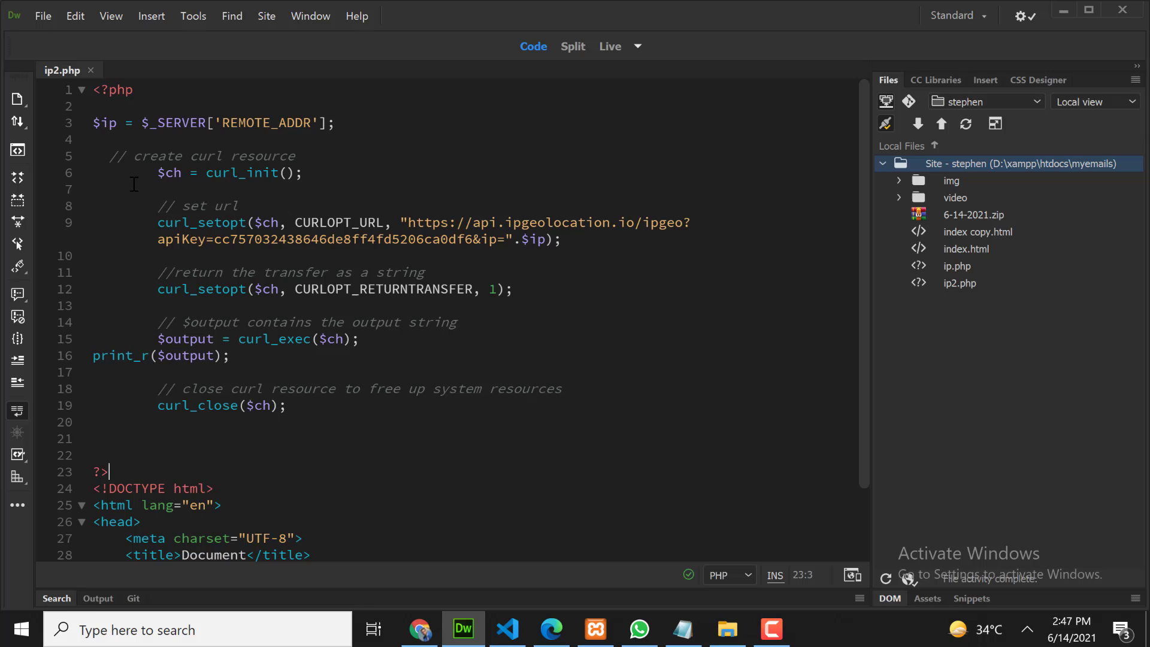
{"action": "left_click", "coordinate": [506, 630]}
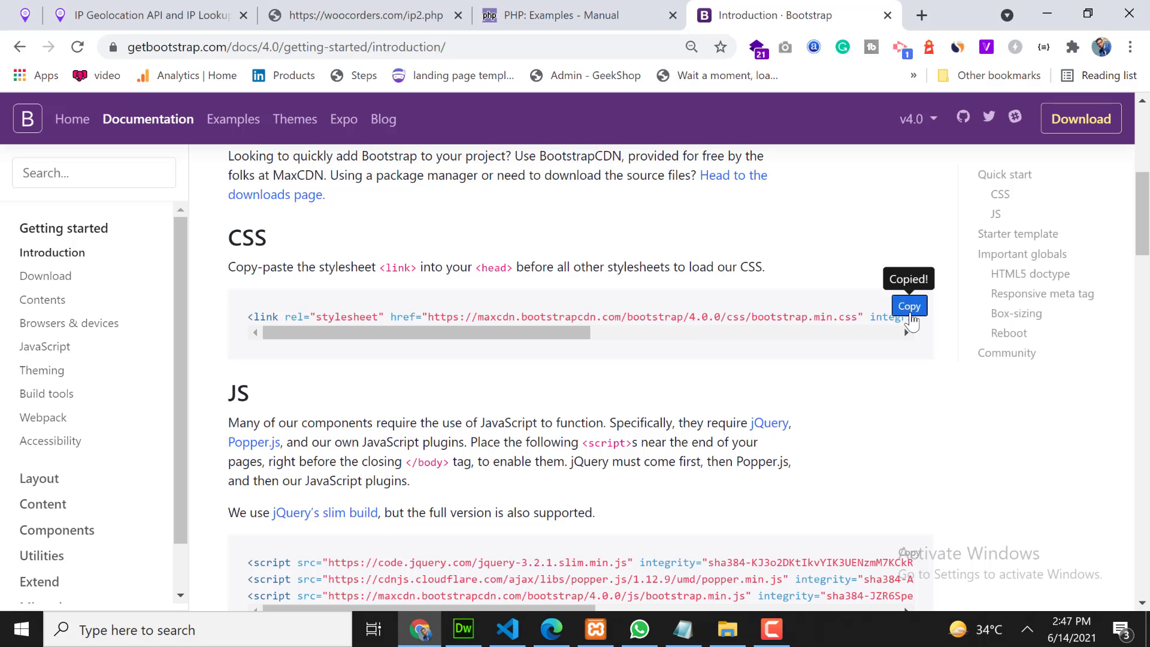
Step: Paste the Bootstrap 4 CDN stylesheet link into ip2.php's head after the title
{"action": "left_click", "coordinate": [462, 630]}
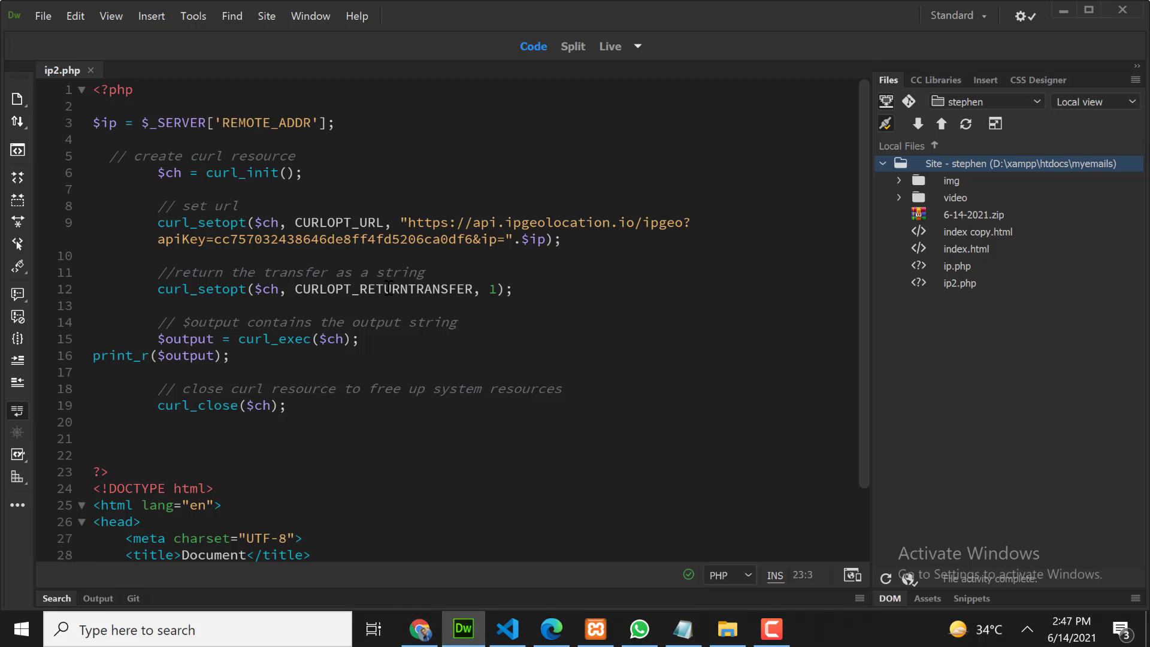
{"action": "left_click", "coordinate": [310, 468]}
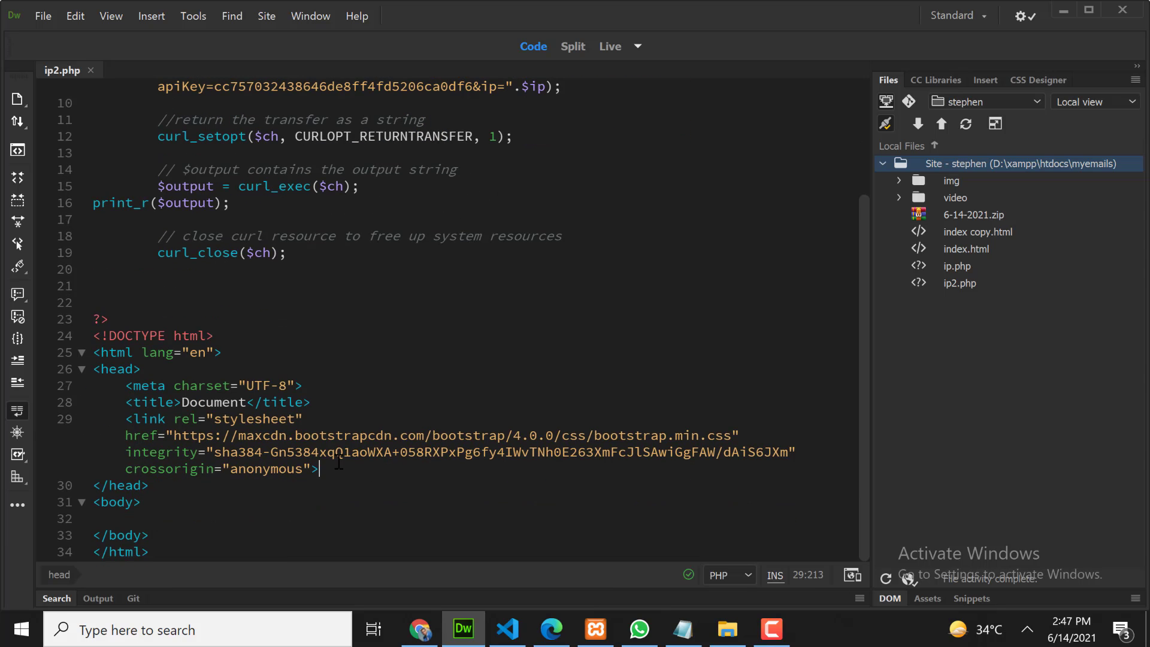
{"action": "mouse_move", "coordinate": [206, 491]}
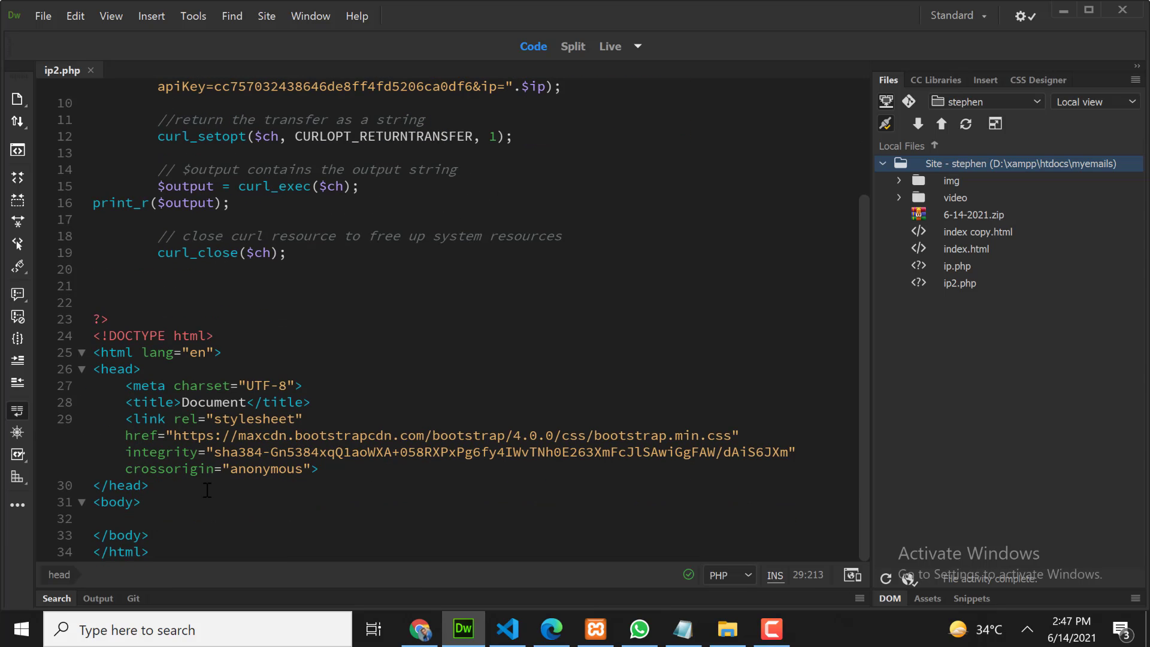
{"action": "left_click", "coordinate": [157, 502]}
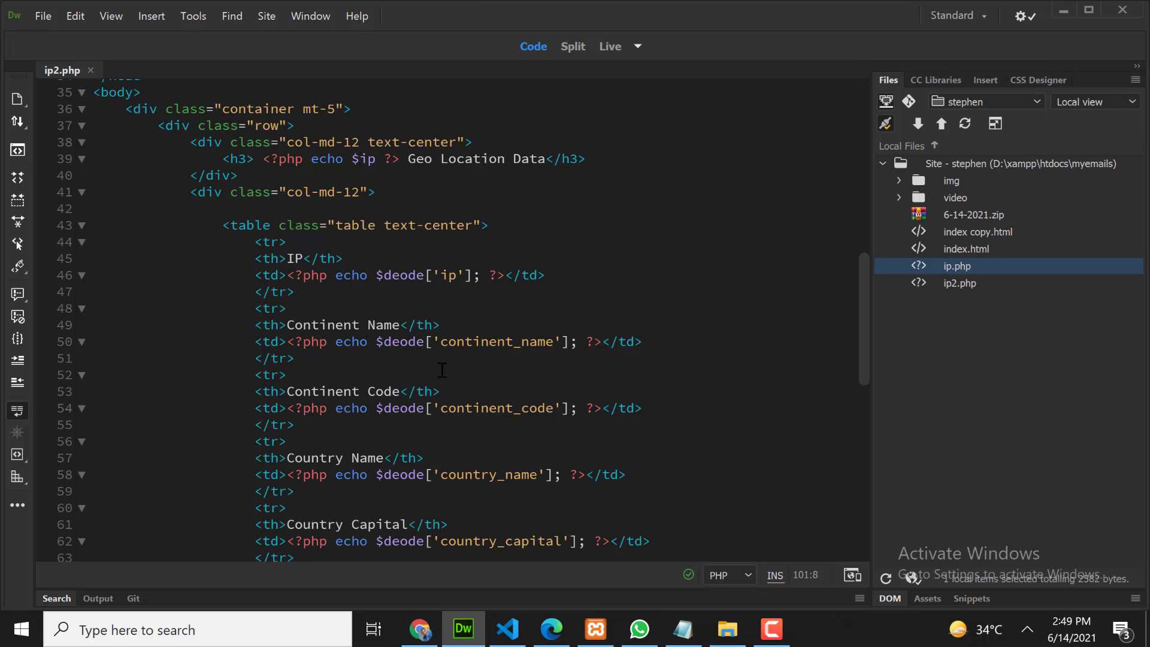
Step: Review the Bootstrap container and geolocation table markup, then save and upload ip2.php
{"action": "scroll", "scroll_direction": "down", "scroll_amount": 3}
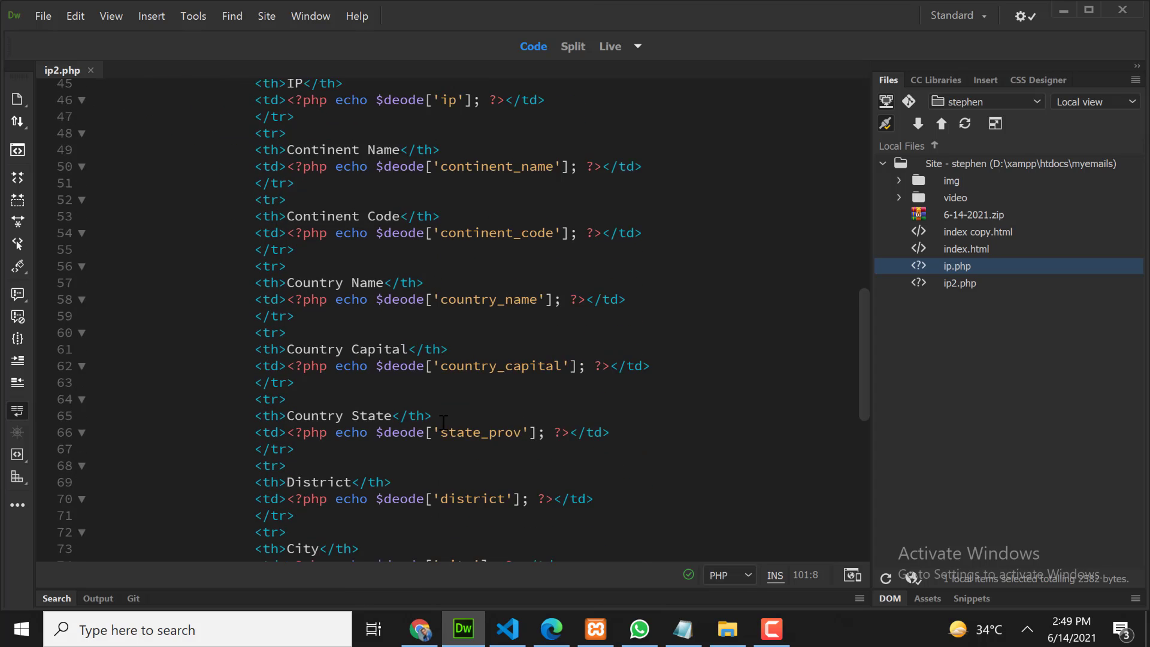
{"action": "scroll", "scroll_direction": "up", "scroll_amount": 3}
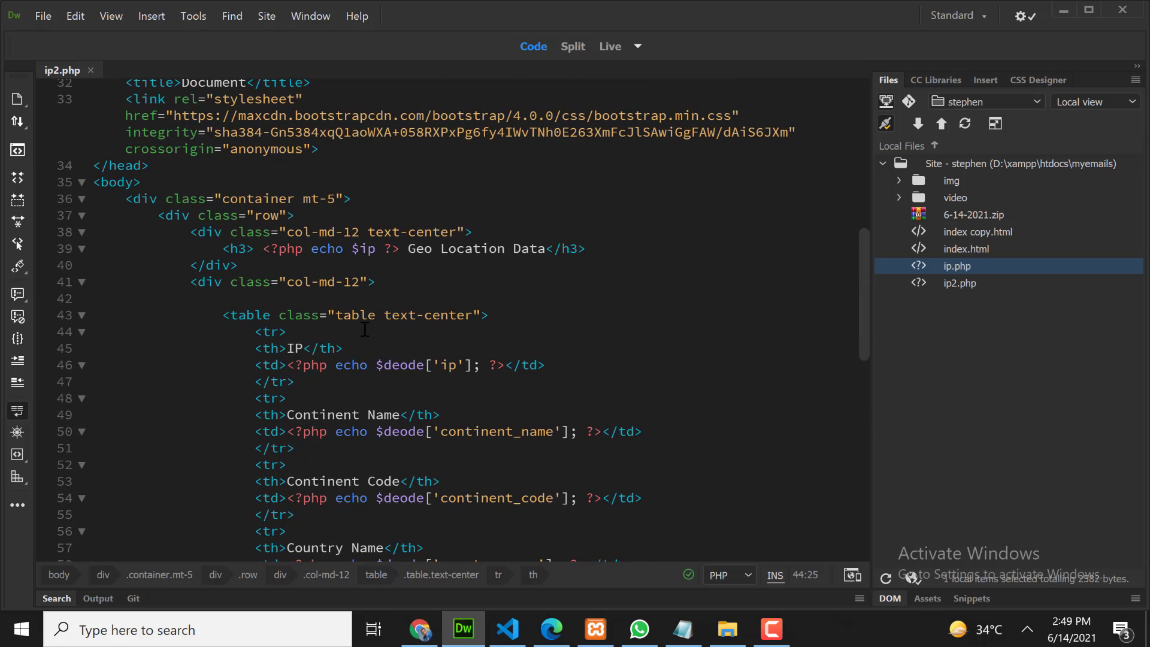
{"action": "left_click", "coordinate": [287, 332]}
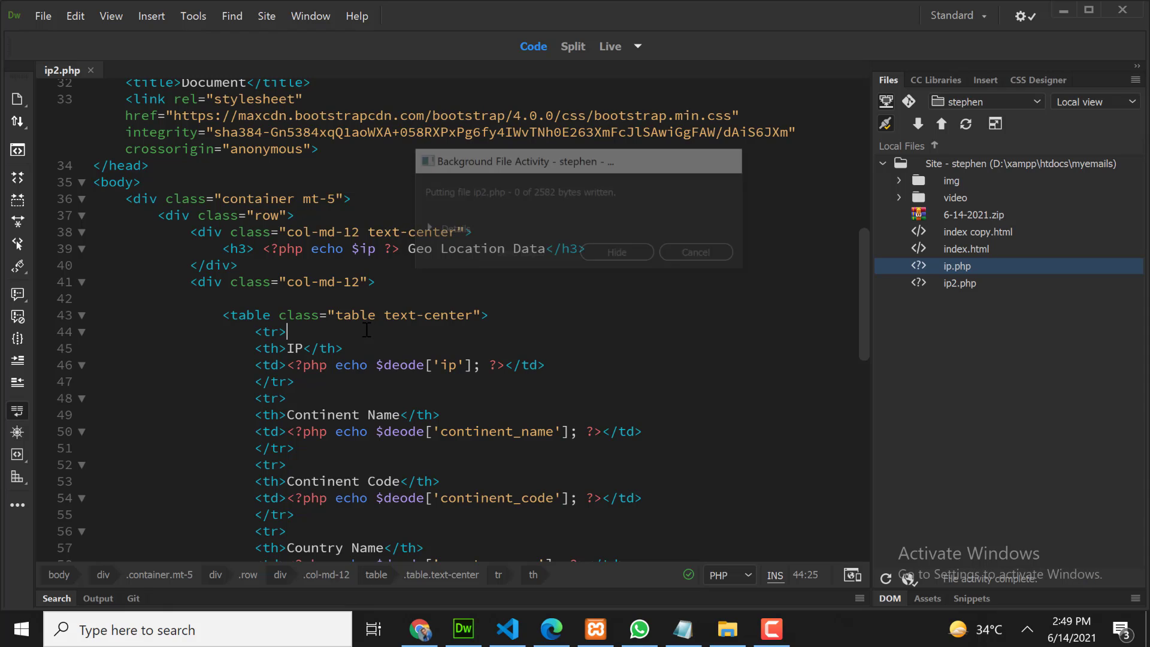
{"action": "left_click", "coordinate": [419, 629]}
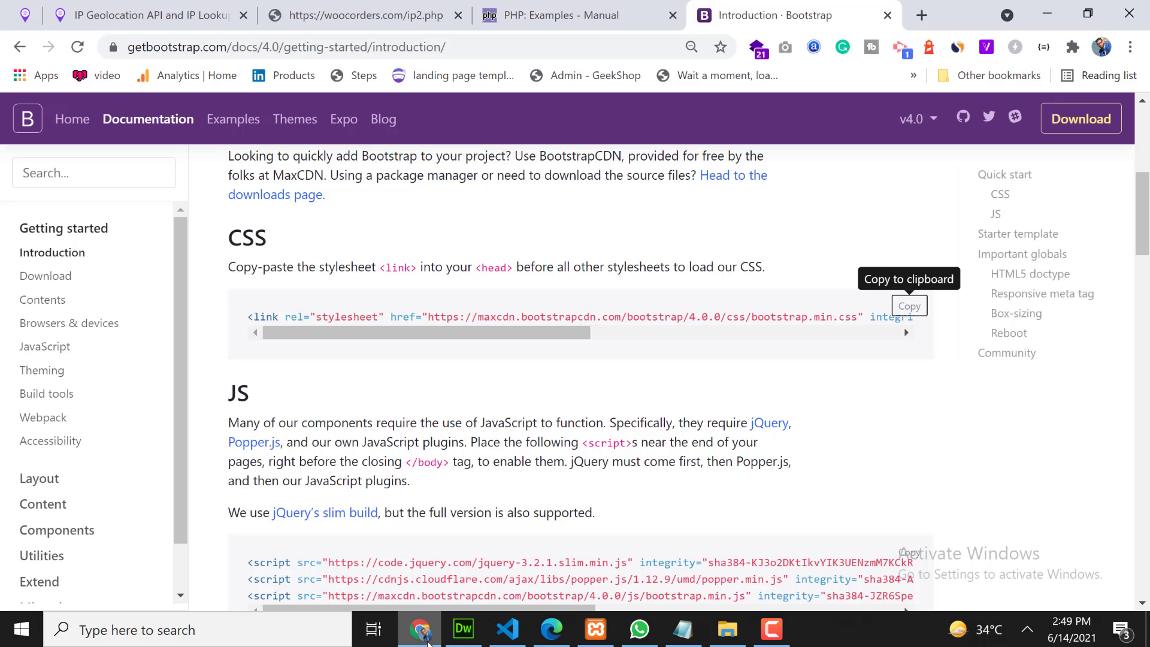
Step: View ip2.php's Geo Location Data table for 111.119.177.14, with Pakistan's flag and +92
{"action": "left_click", "coordinate": [359, 14]}
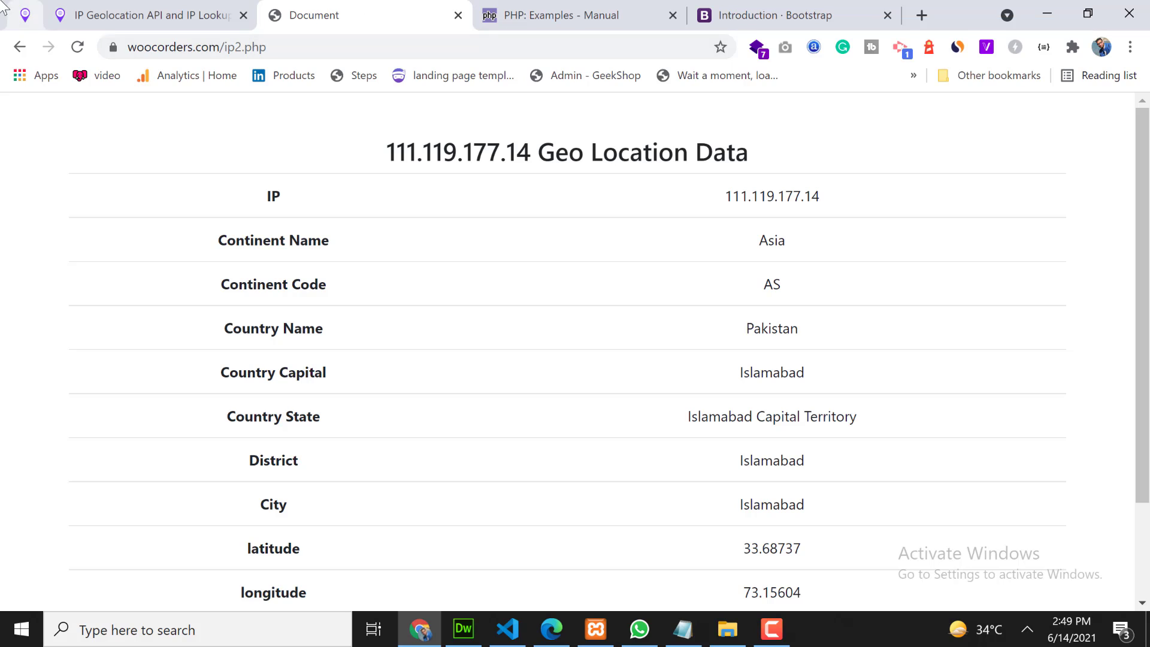
{"action": "scroll", "scroll_direction": "down", "scroll_amount": 3}
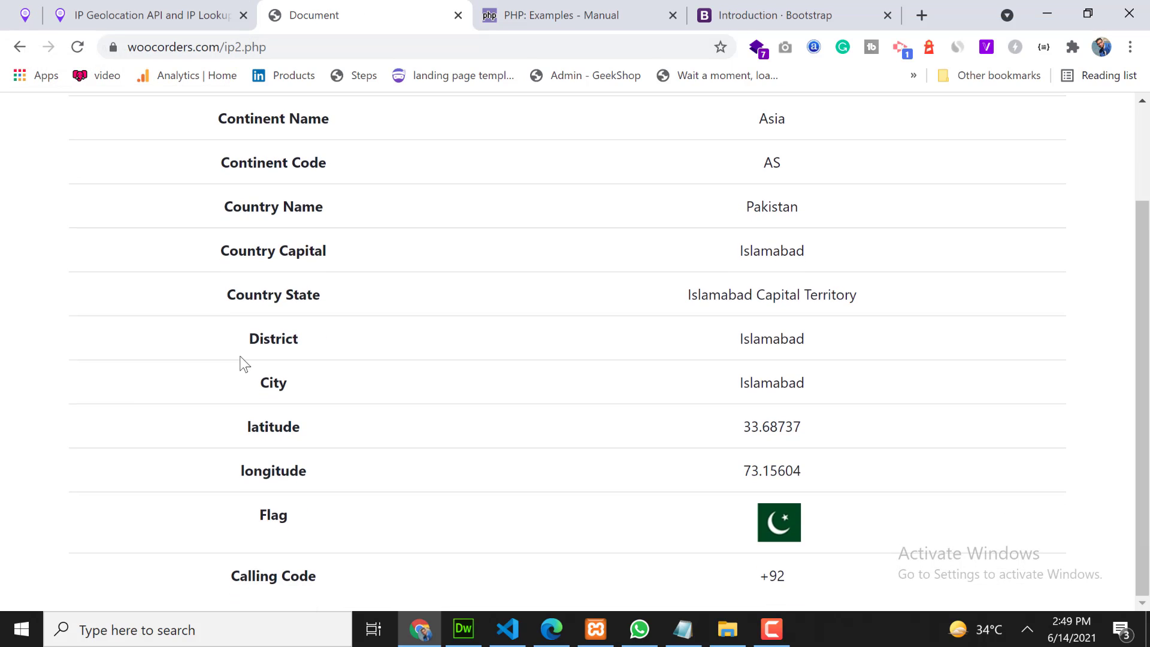
{"action": "scroll", "scroll_direction": "up", "scroll_amount": 3}
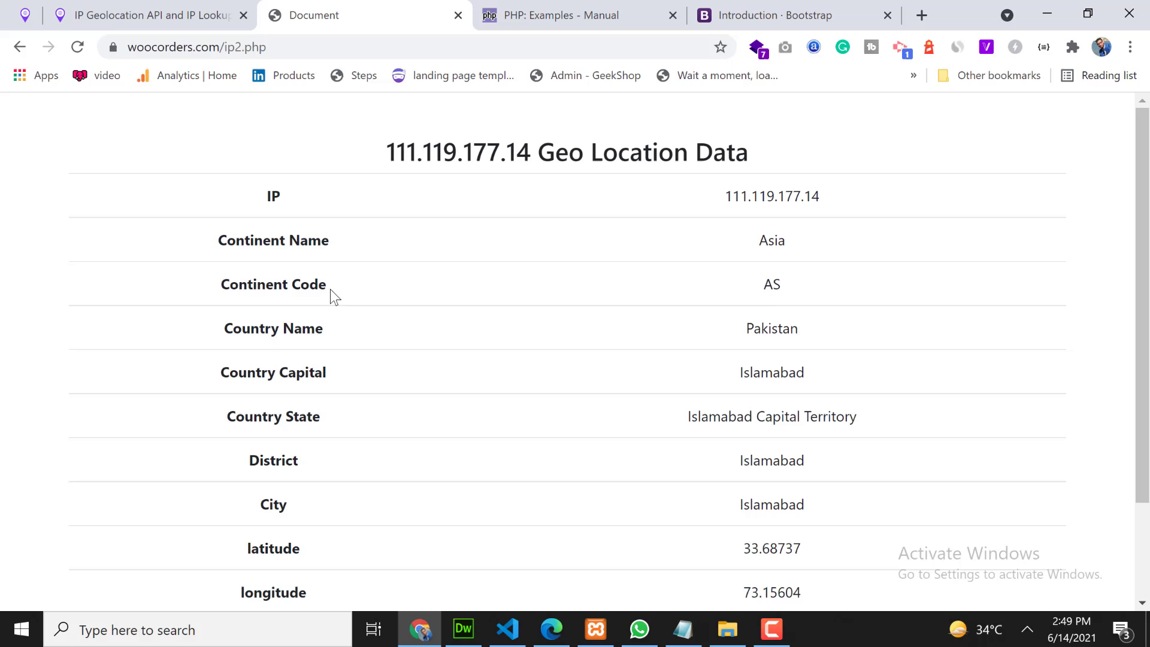
{"action": "mouse_move", "coordinate": [309, 374]}
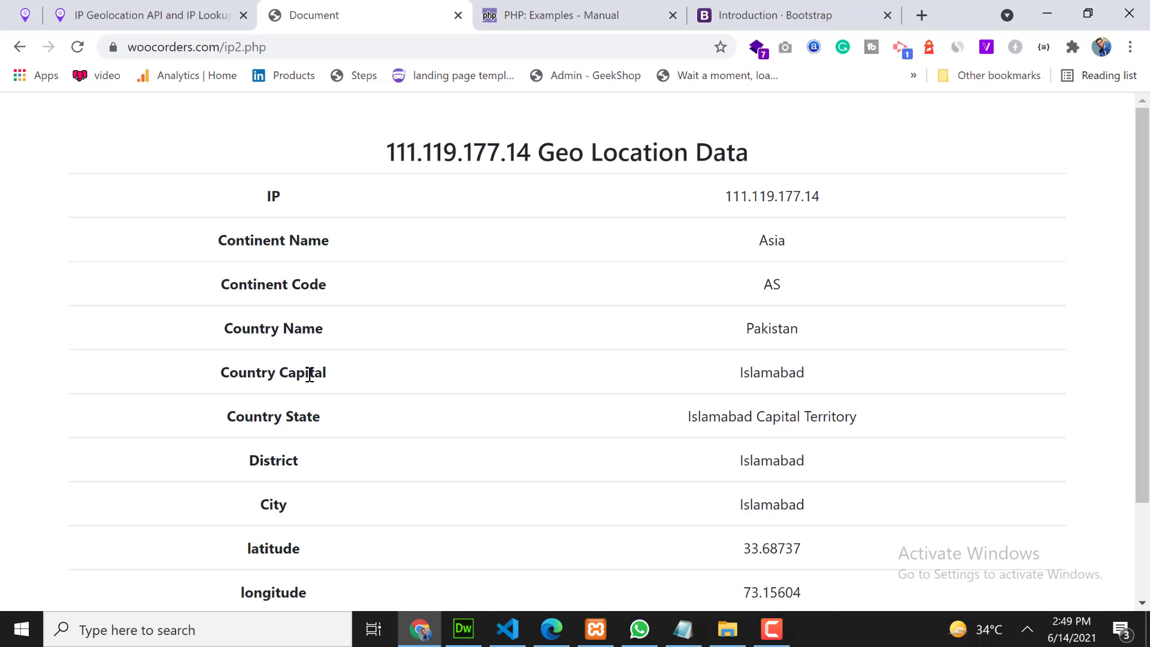
{"action": "mouse_move", "coordinate": [277, 517]}
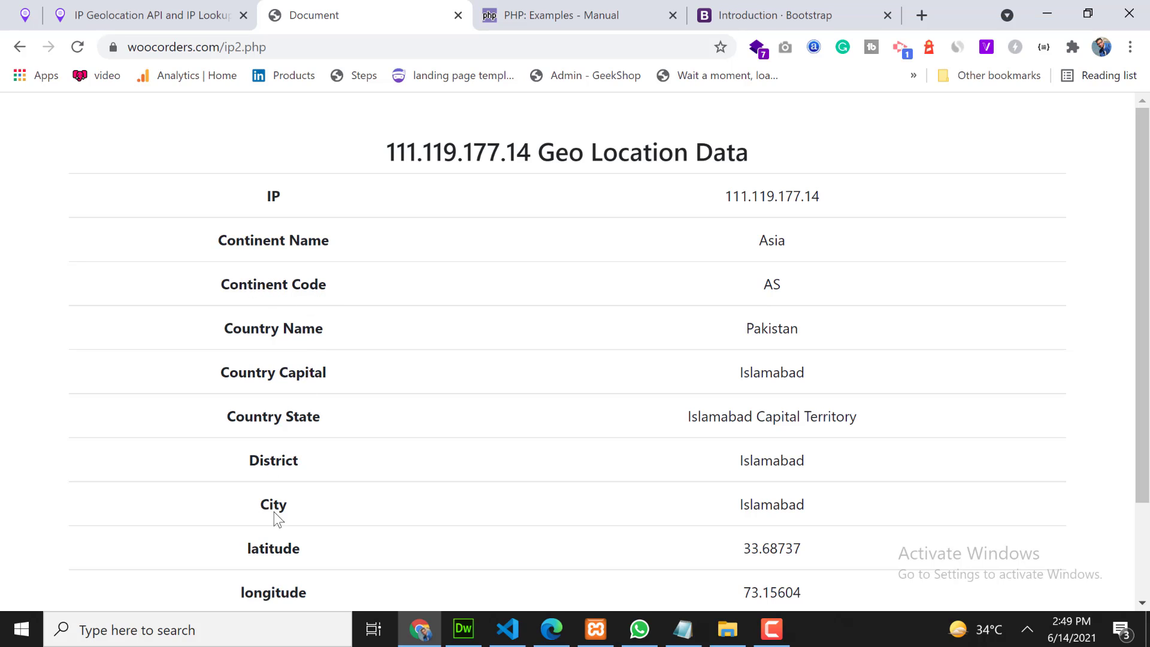
{"action": "scroll", "scroll_direction": "down", "scroll_amount": 3}
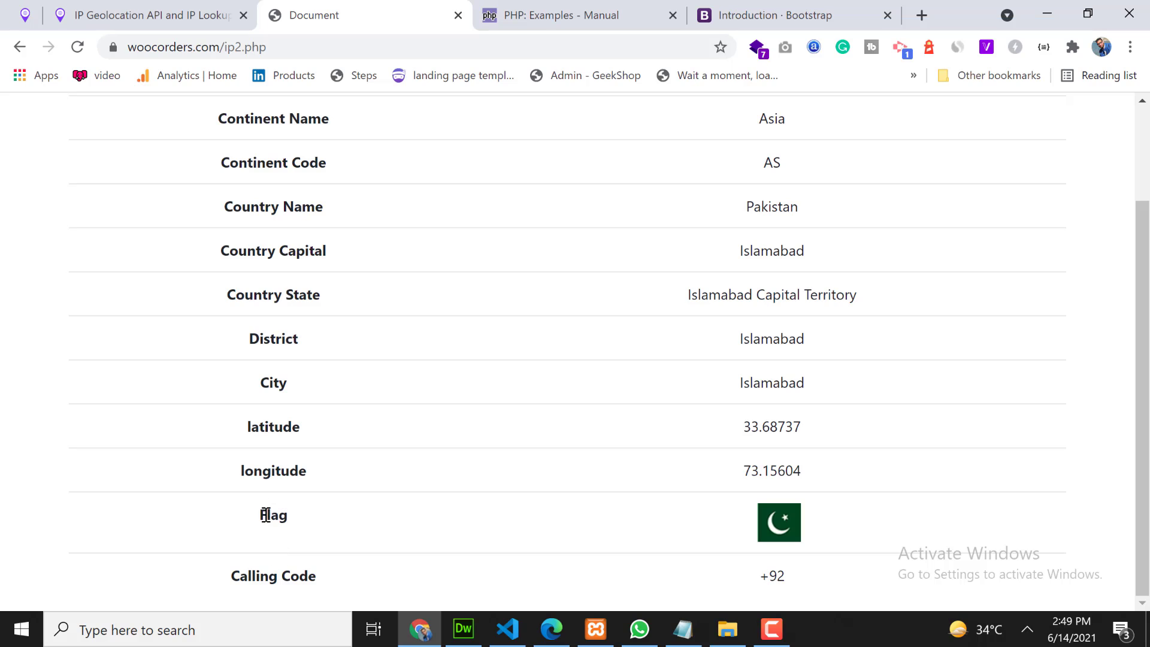
{"action": "mouse_move", "coordinate": [786, 601]}
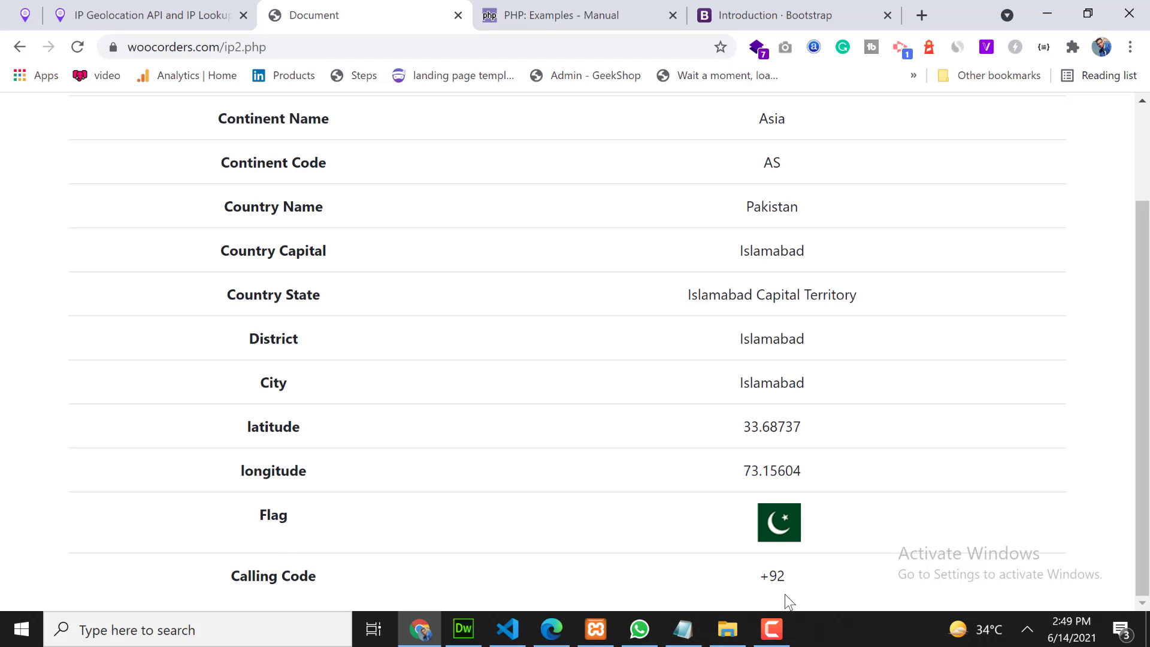
{"action": "mouse_move", "coordinate": [408, 398]}
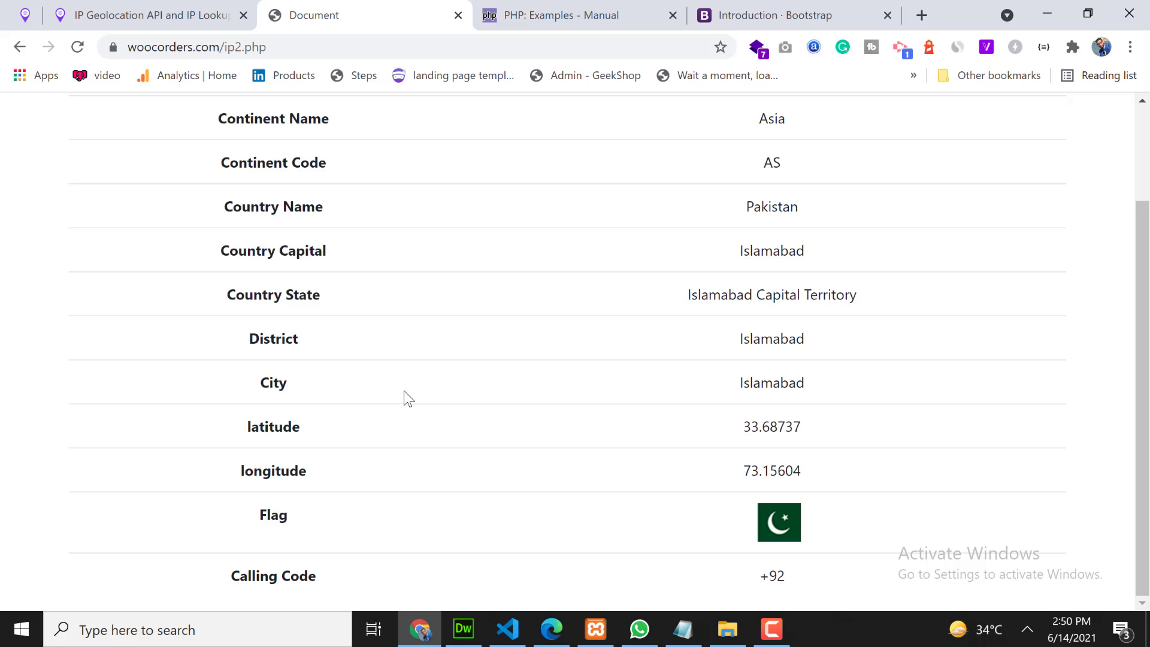
{"action": "scroll", "scroll_direction": "up", "scroll_amount": 3}
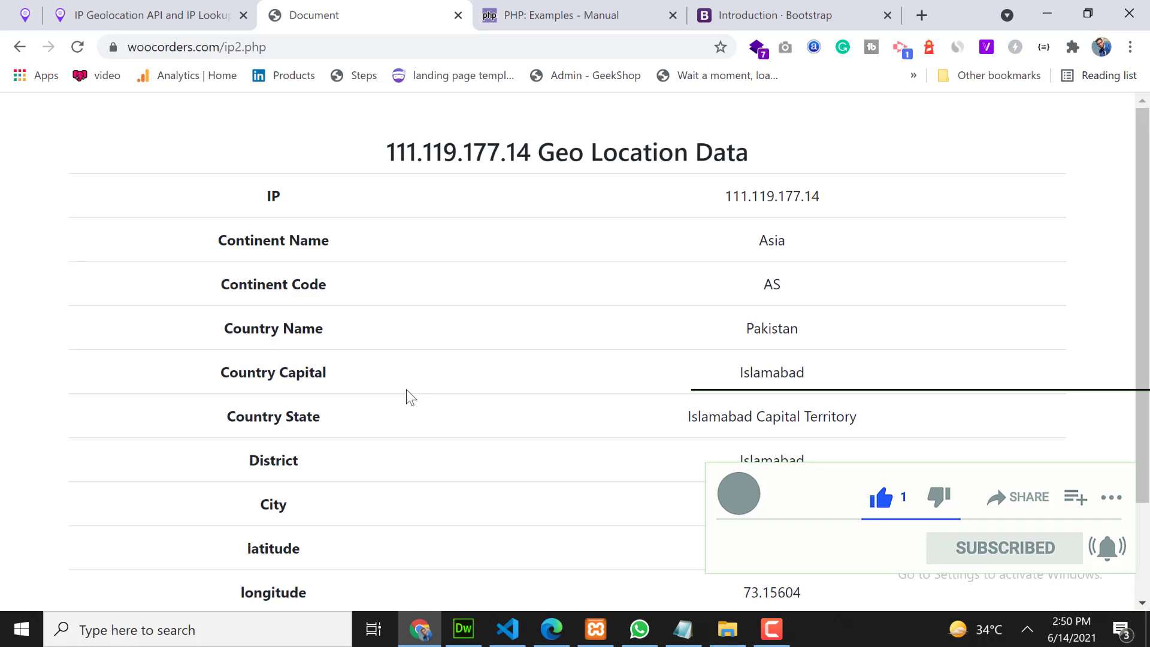
{"action": "mouse_move", "coordinate": [415, 395]}
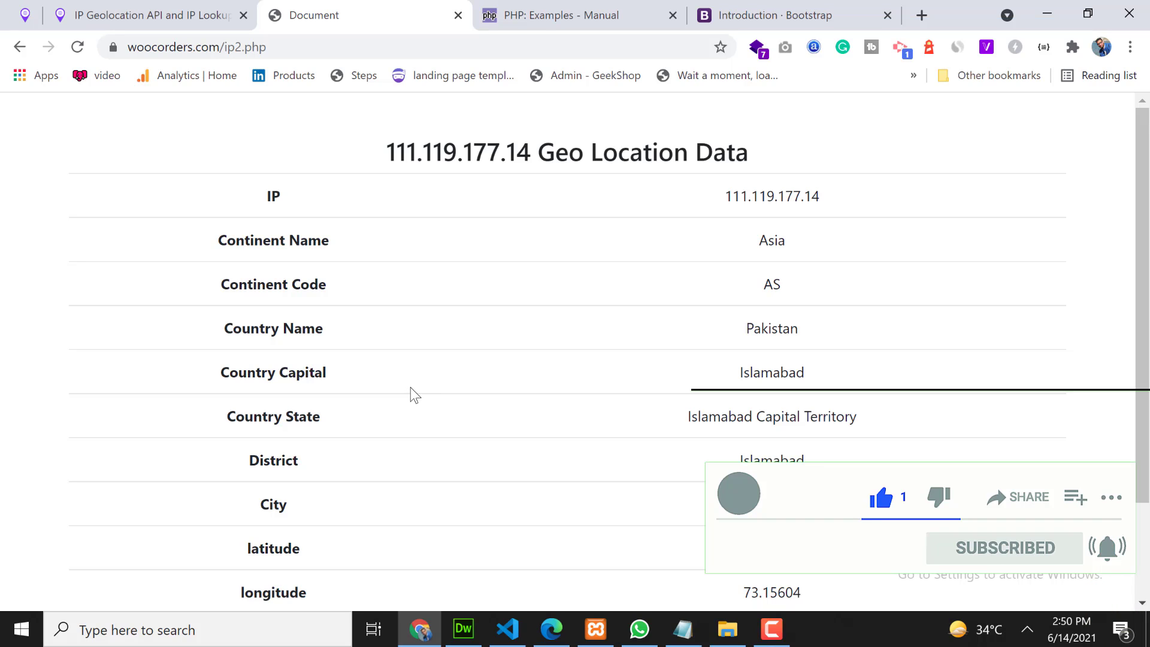